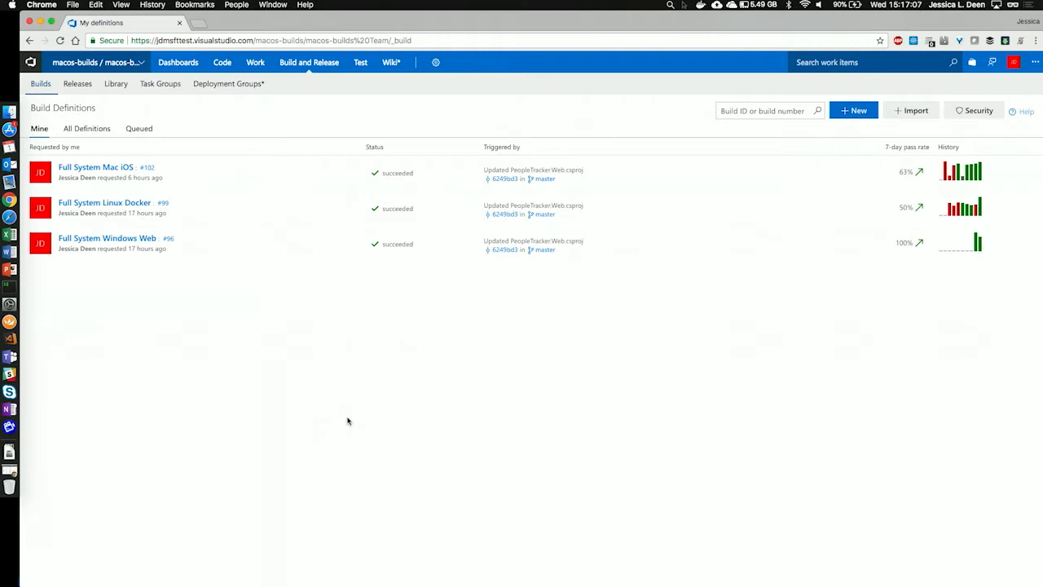
mouse_move(315, 361)
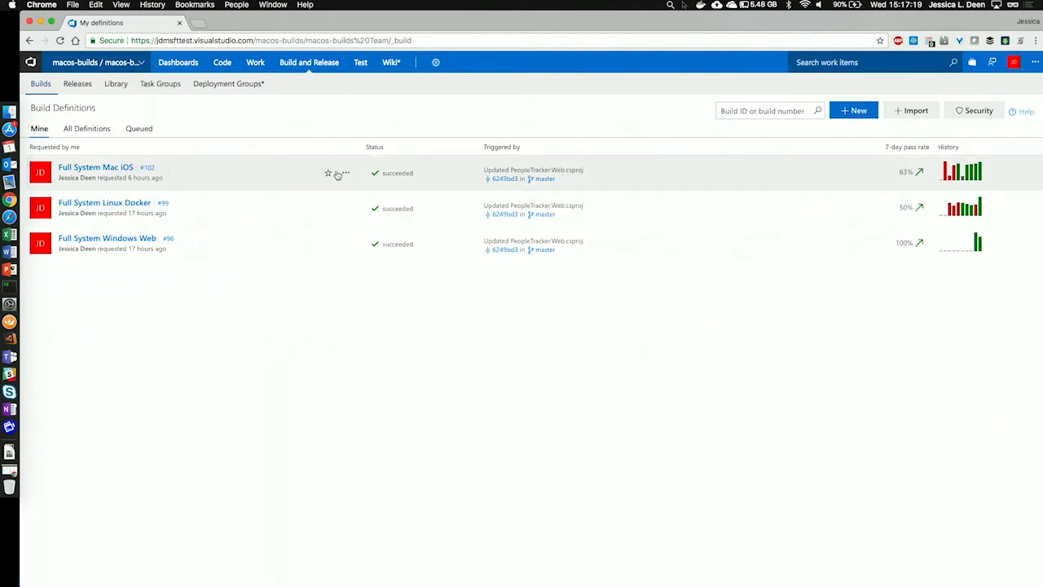
Step: Open the actions menu for the Full System Mac iOS build definition
left_click(345, 173)
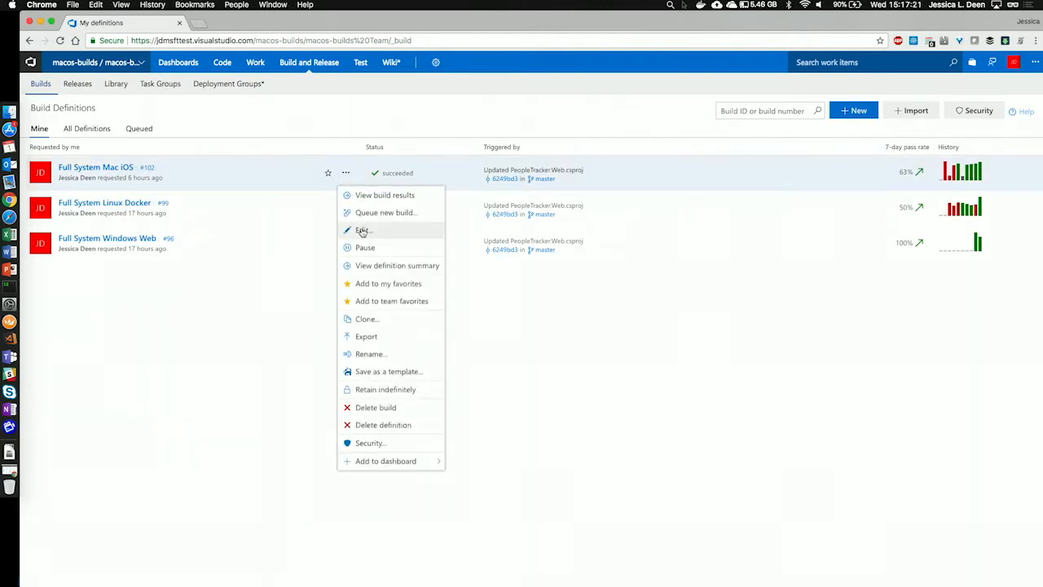
Step: Edit Full System Mac iOS, leaving the agent queue as Hosted Mac Internal
left_click(370, 230)
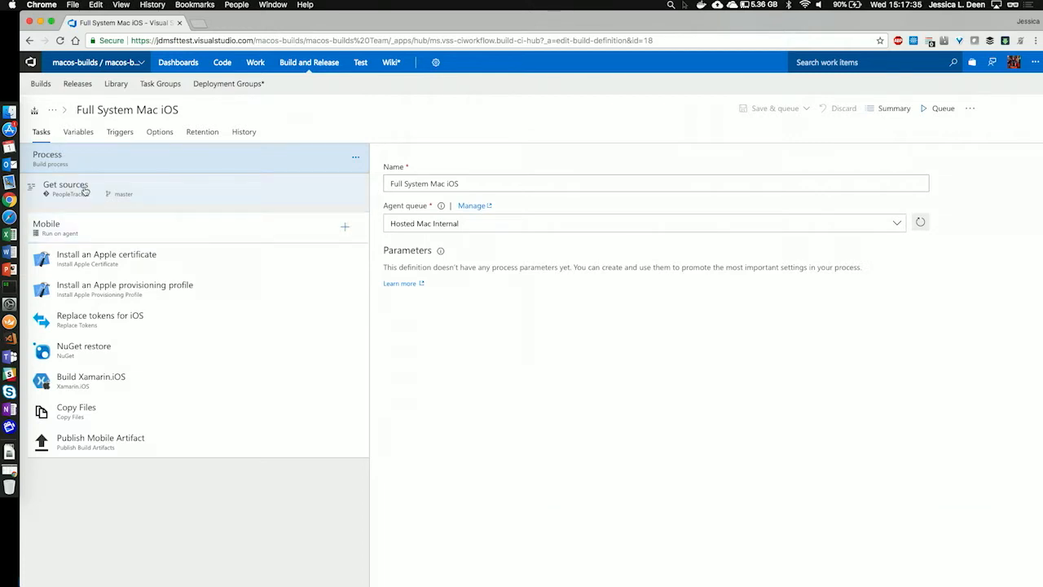
mouse_move(101, 233)
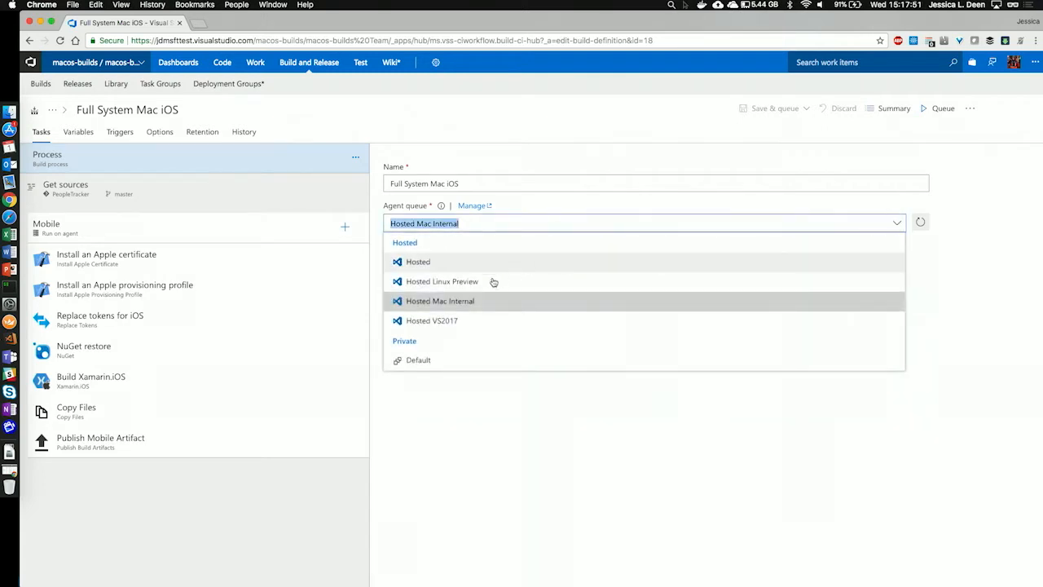
mouse_move(463, 330)
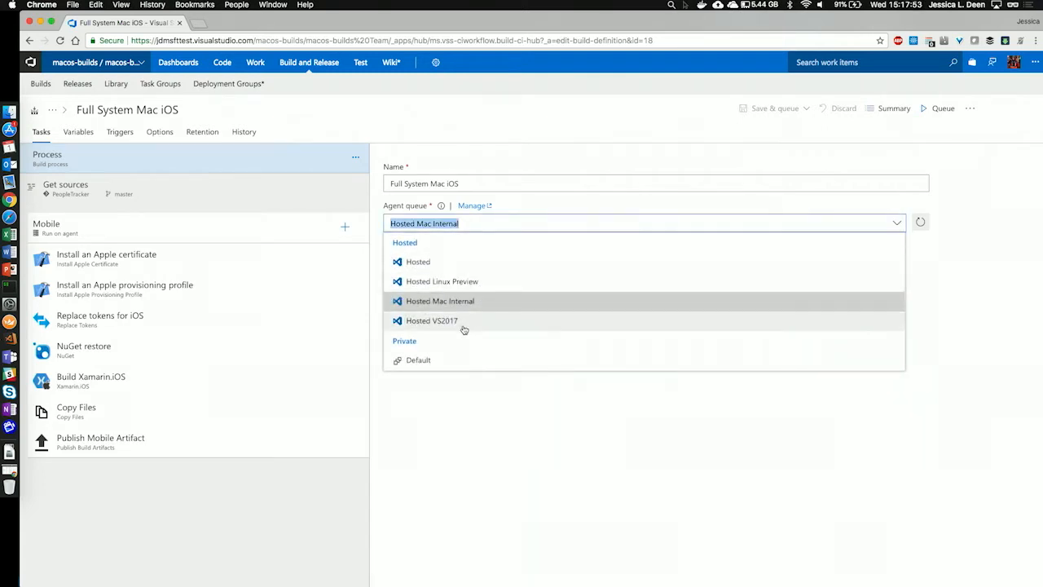
mouse_move(430, 359)
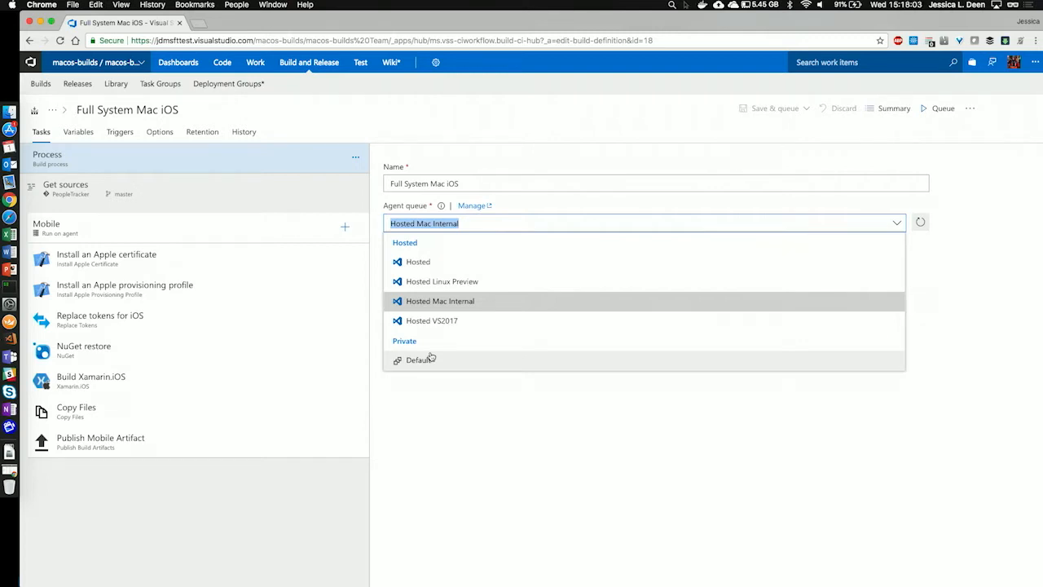
left_click(438, 301)
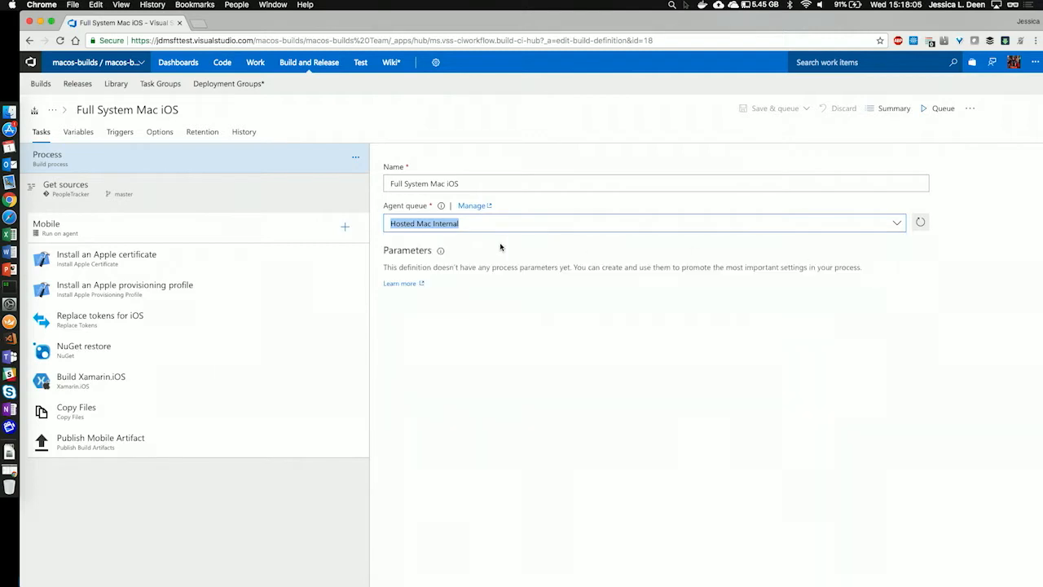
Step: View Get sources: PeopleTracker repository, master branch, clean set to true
left_click(65, 188)
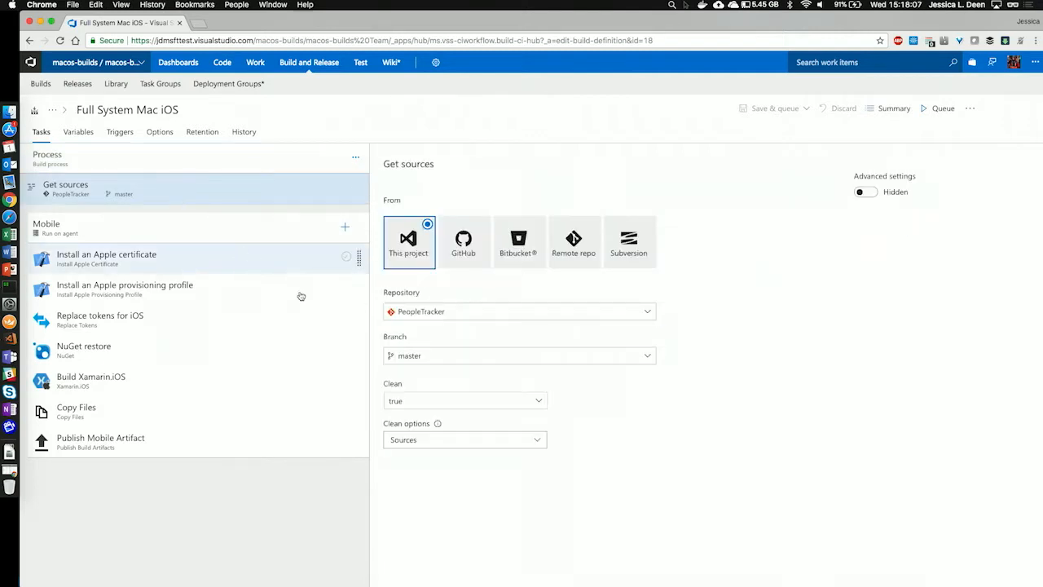
mouse_move(691, 366)
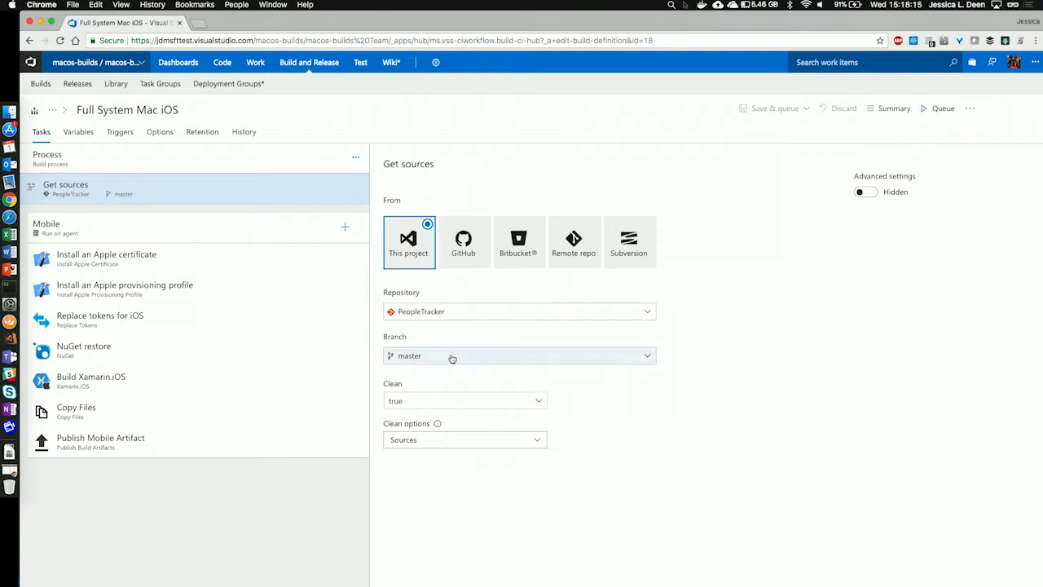
mouse_move(432, 362)
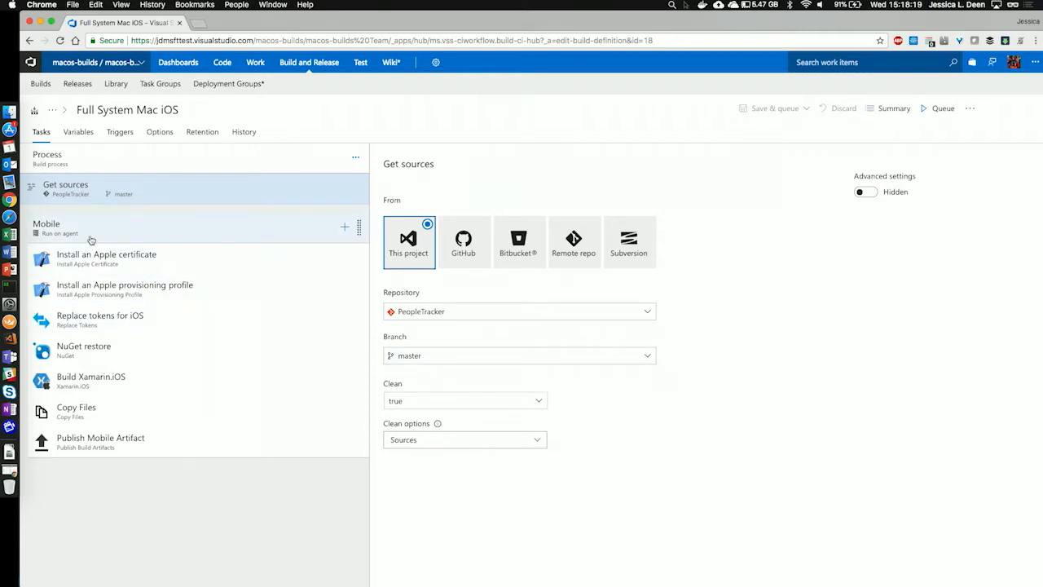
Step: View Mobile phase settings: inherited queue, xcode and Xamarin.iOS demands, no parallelism
left_click(47, 224)
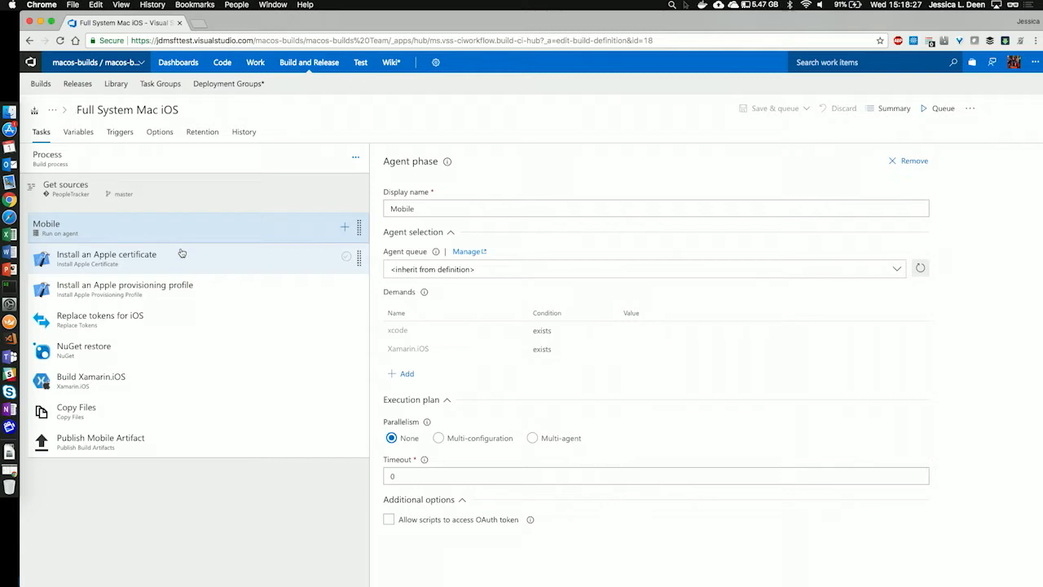
mouse_move(342, 227)
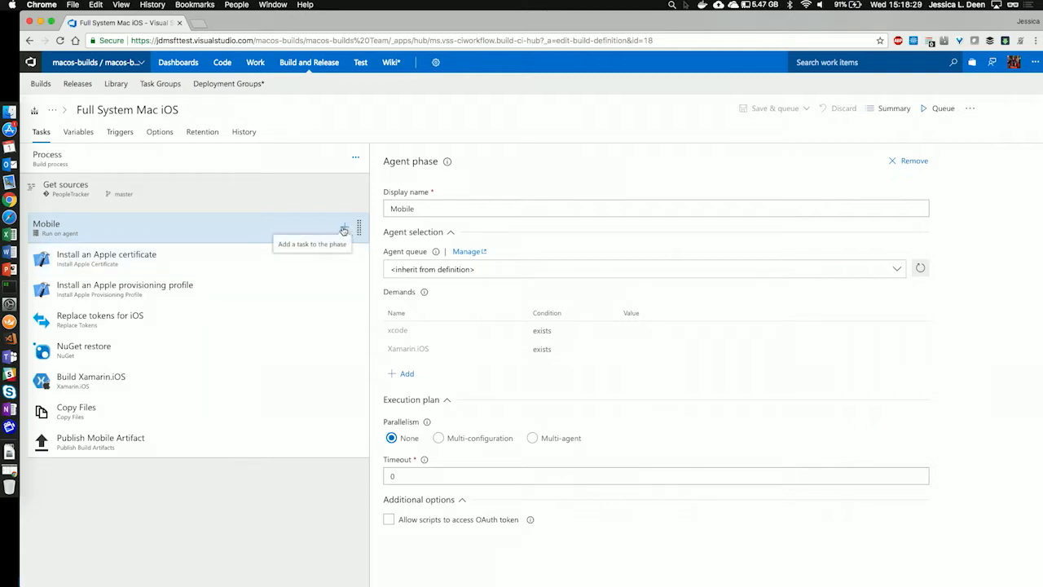
Step: Search the Mobile phase task catalog for 'apple', then clear the search
left_click(342, 227)
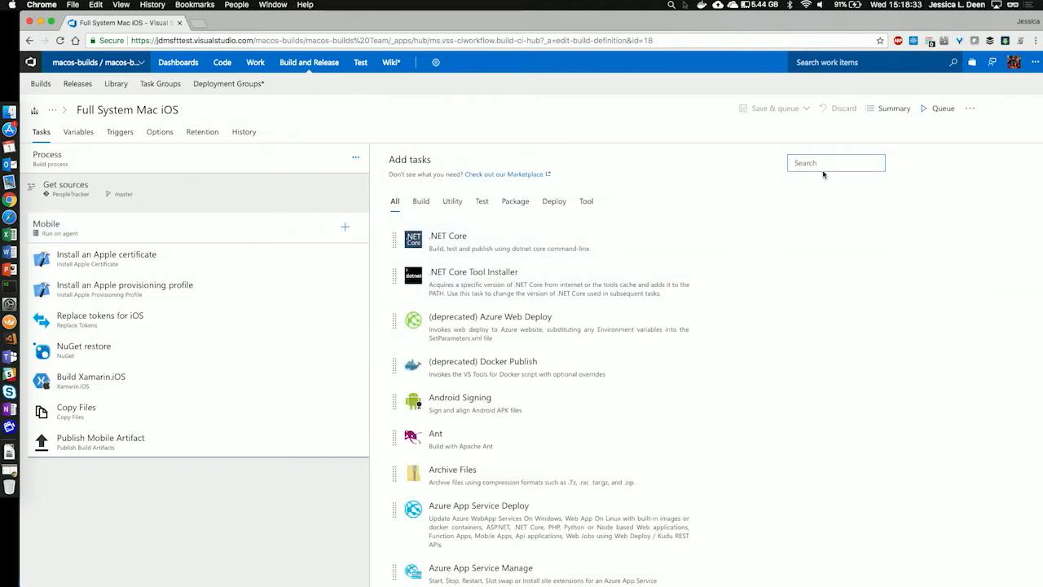
type("apple")
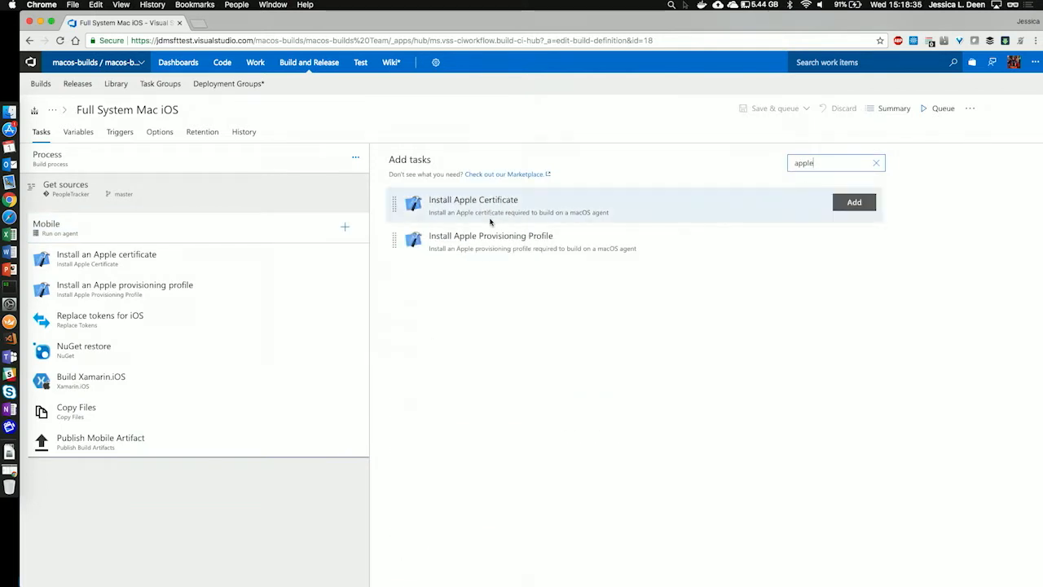
mouse_move(518, 248)
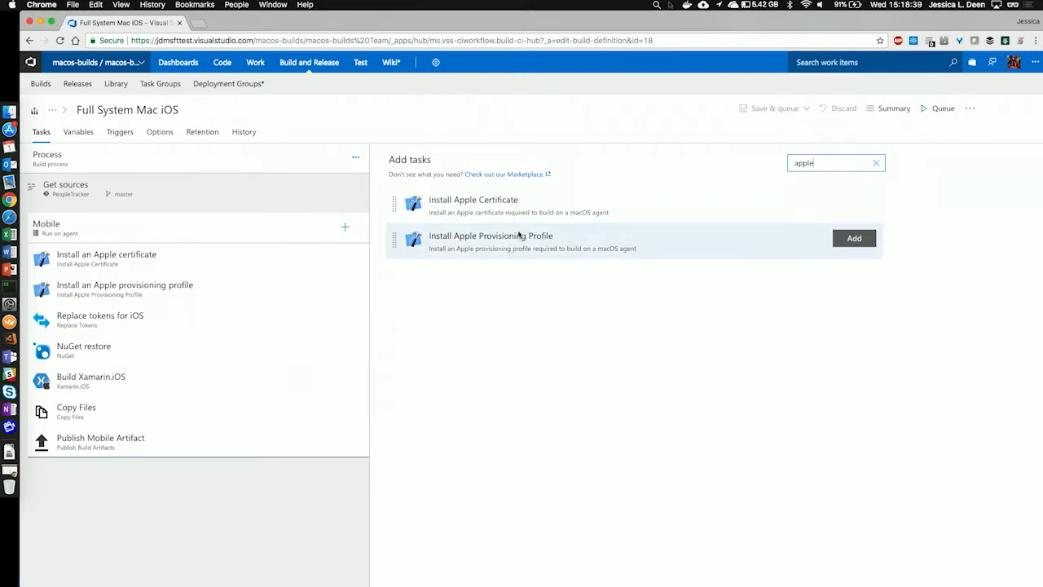
mouse_move(514, 213)
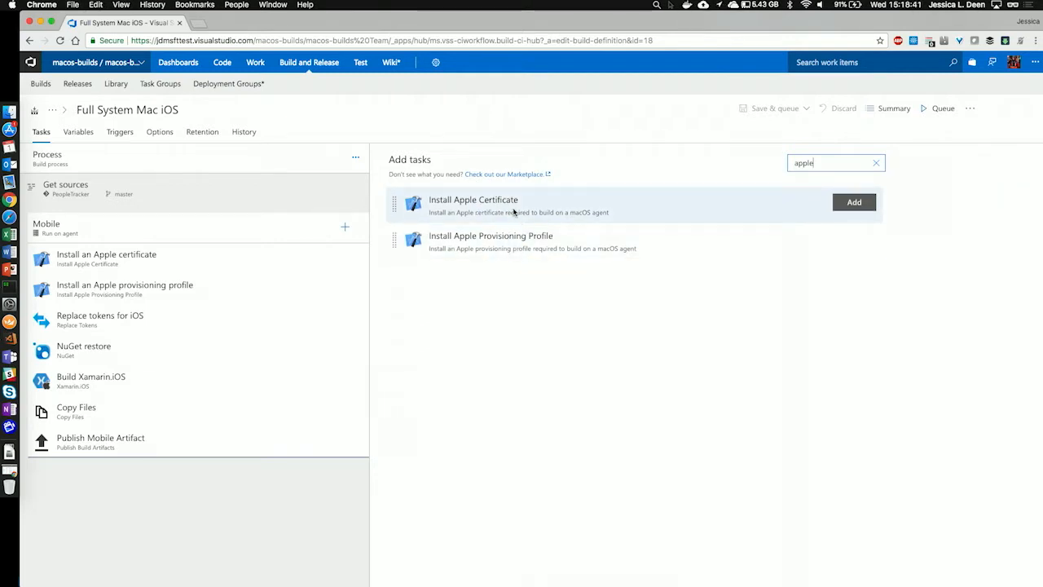
mouse_move(516, 249)
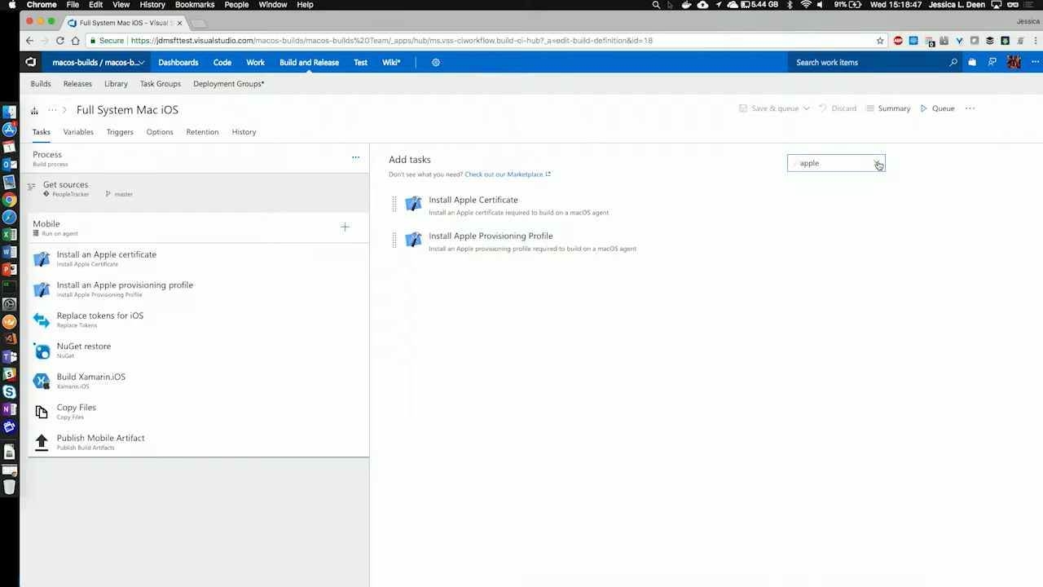
left_click(879, 163)
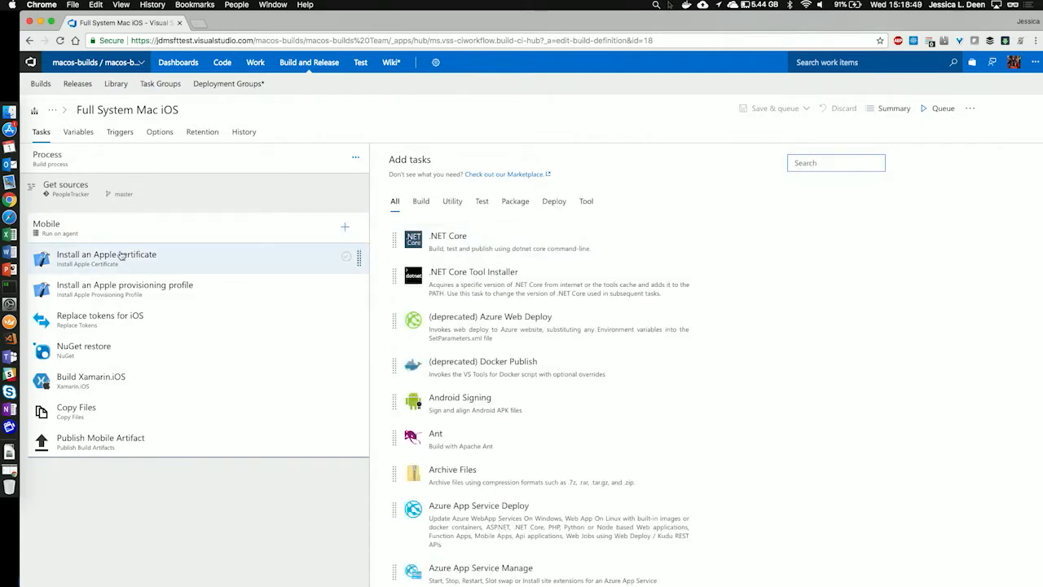
Step: Review the Apple certificate task using PeopleTracker.p12, then go to the Library
left_click(106, 254)
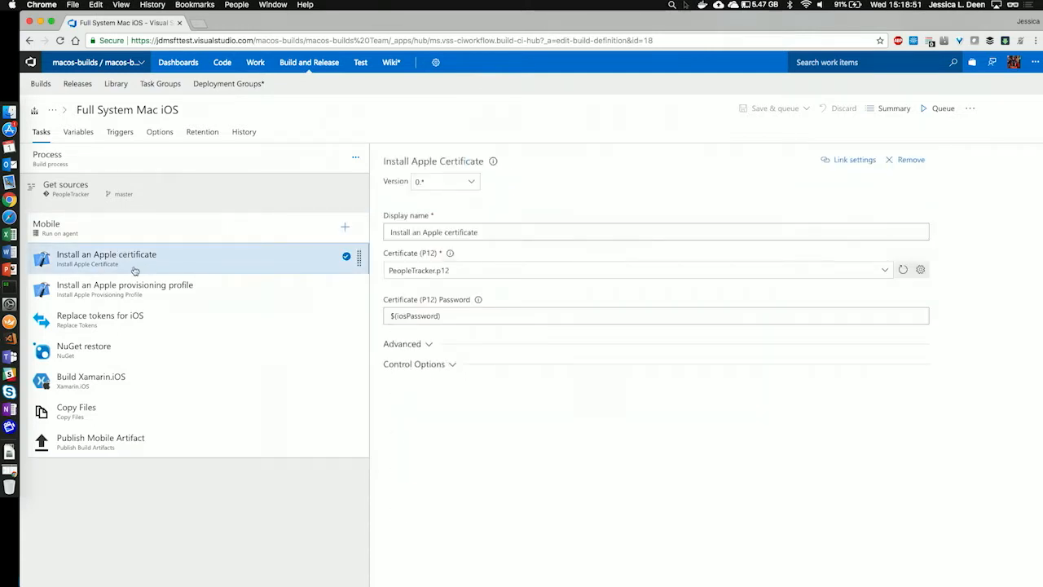
mouse_move(213, 268)
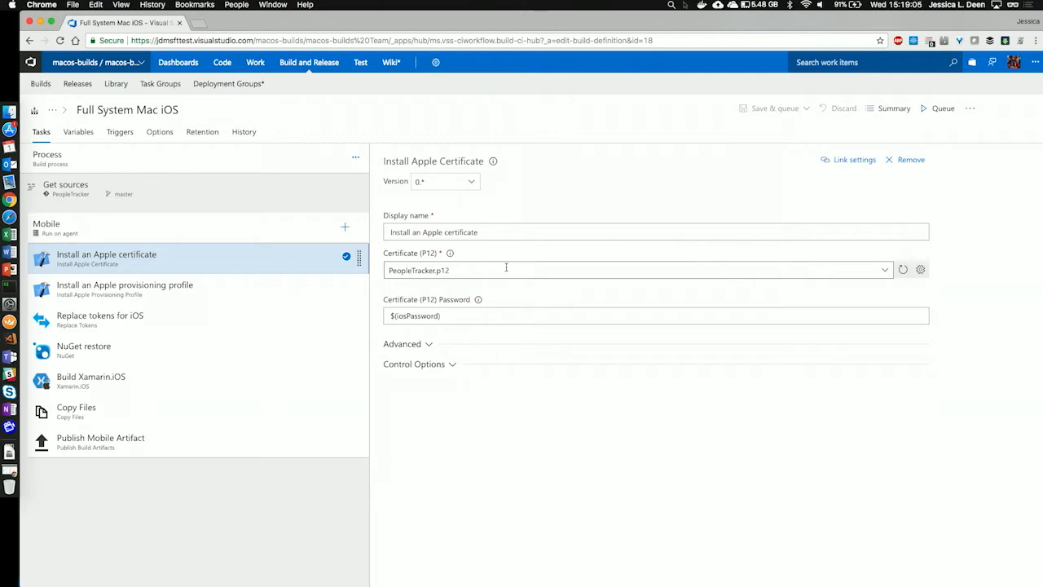
left_click(309, 62)
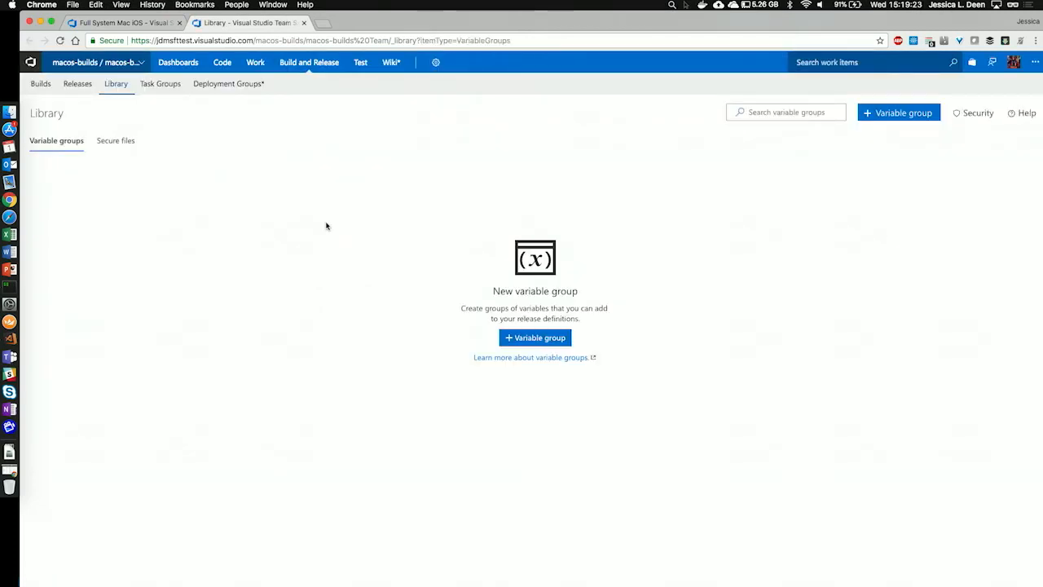
mouse_move(96, 145)
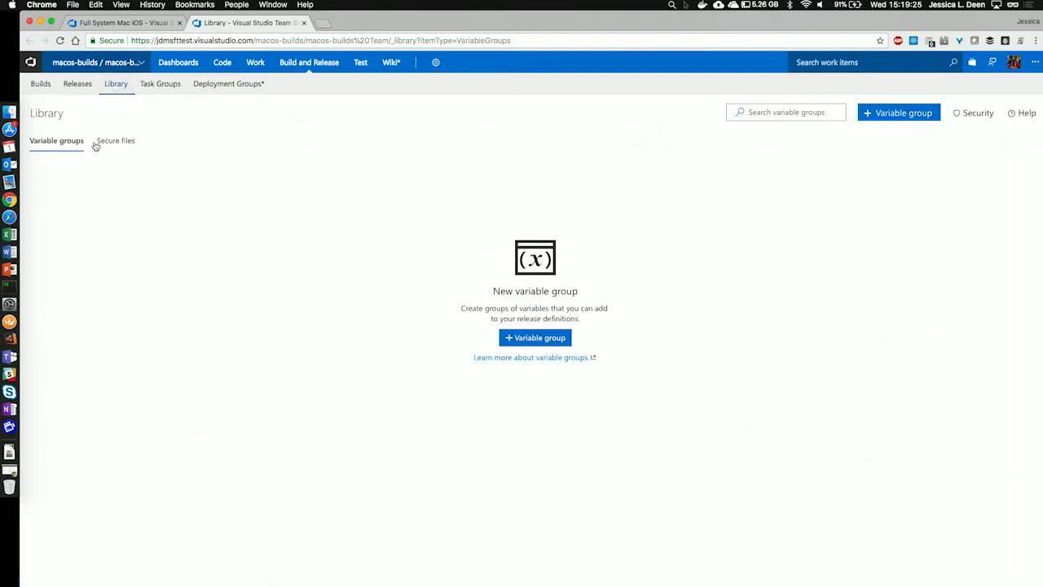
mouse_move(101, 147)
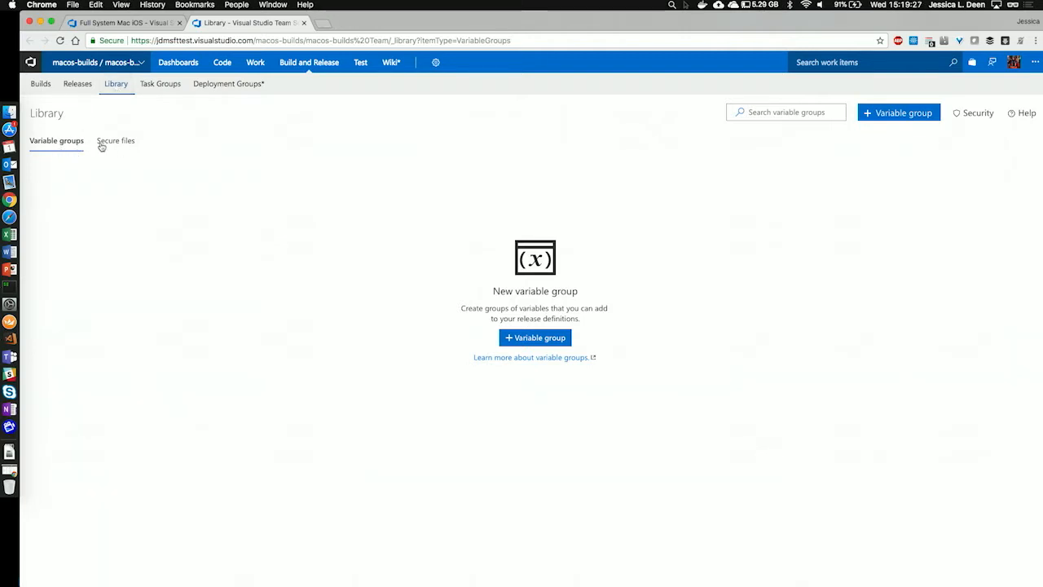
Step: List Library secure files, including PeopleTracker.p12 and PeopleTracker.mobileprovision
left_click(115, 140)
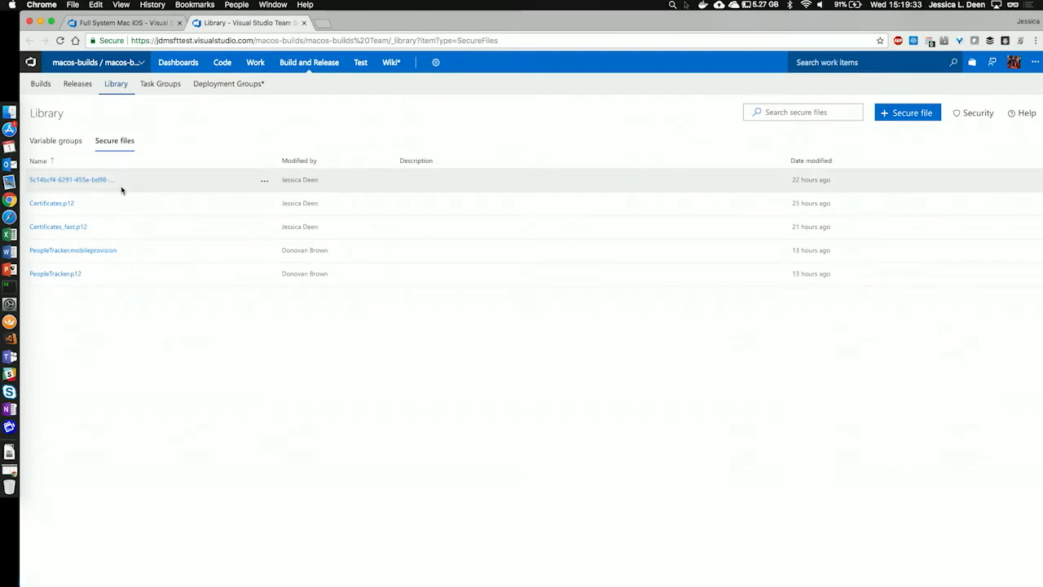
mouse_move(114, 253)
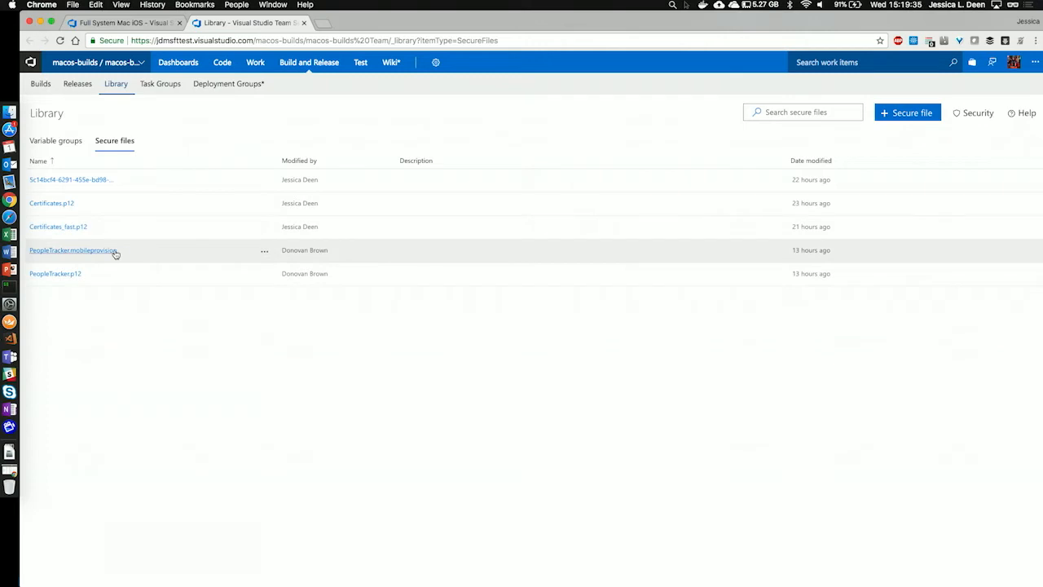
mouse_move(106, 273)
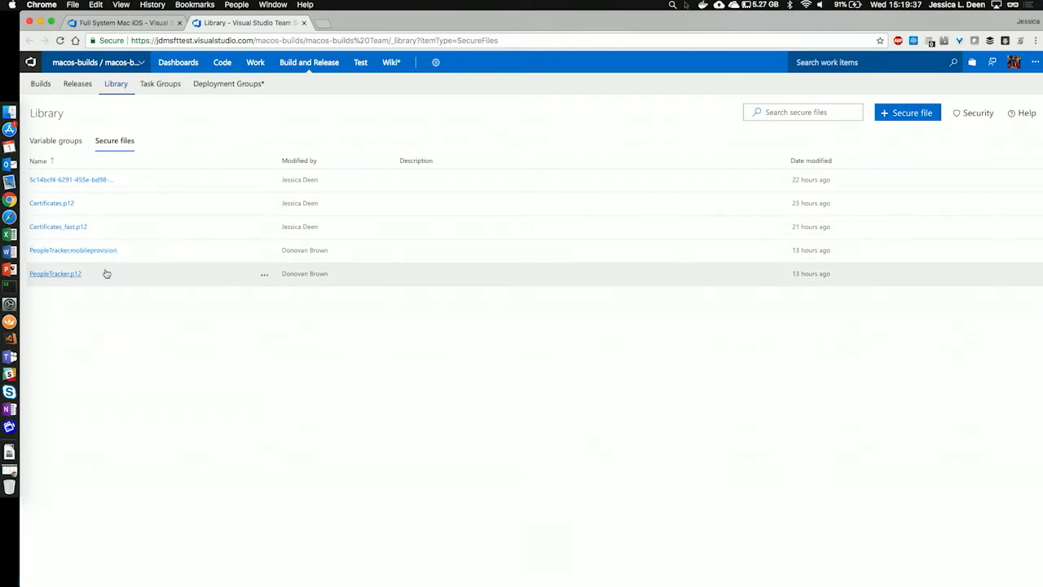
mouse_move(97, 281)
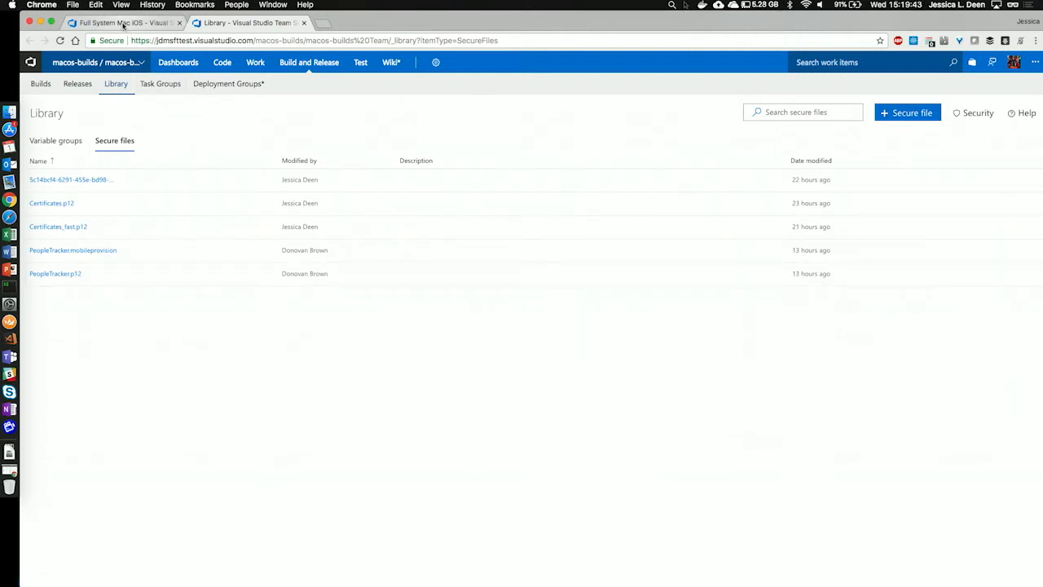
Step: Return to the Mac iOS definition and reselect PeopleTracker.p12 as the certificate
left_click(122, 23)
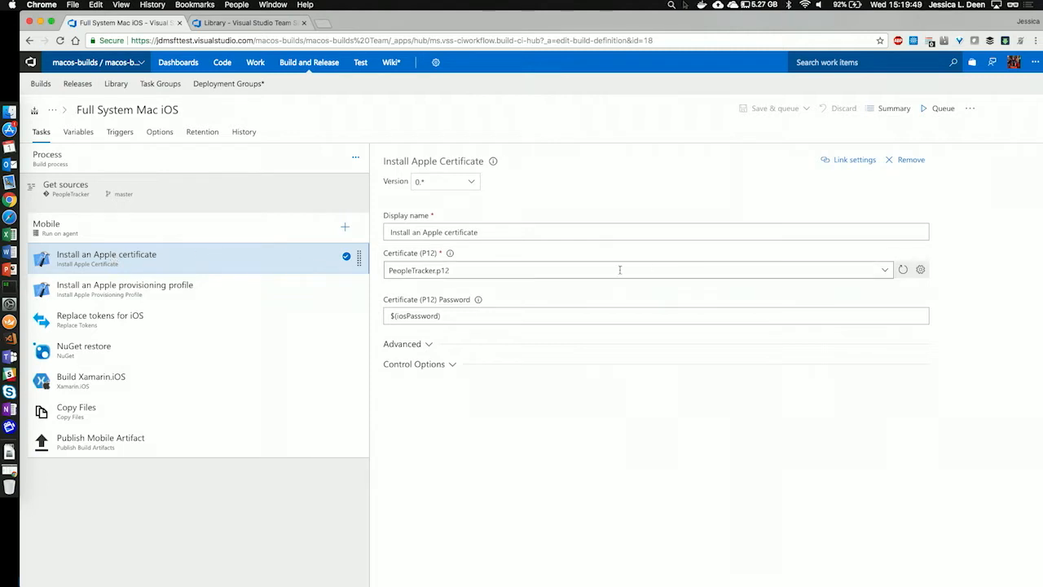
mouse_move(877, 269)
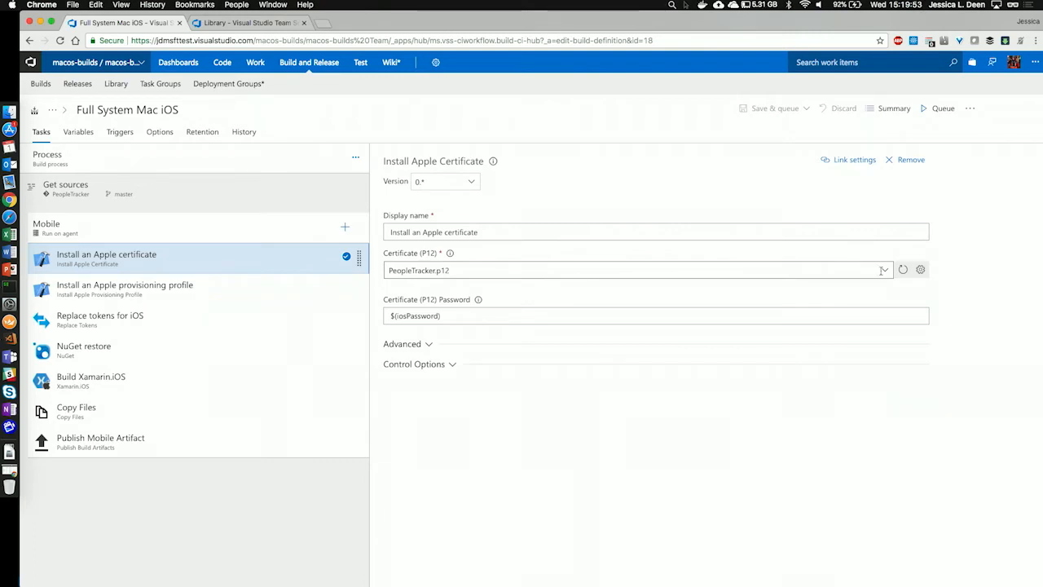
left_click(883, 270)
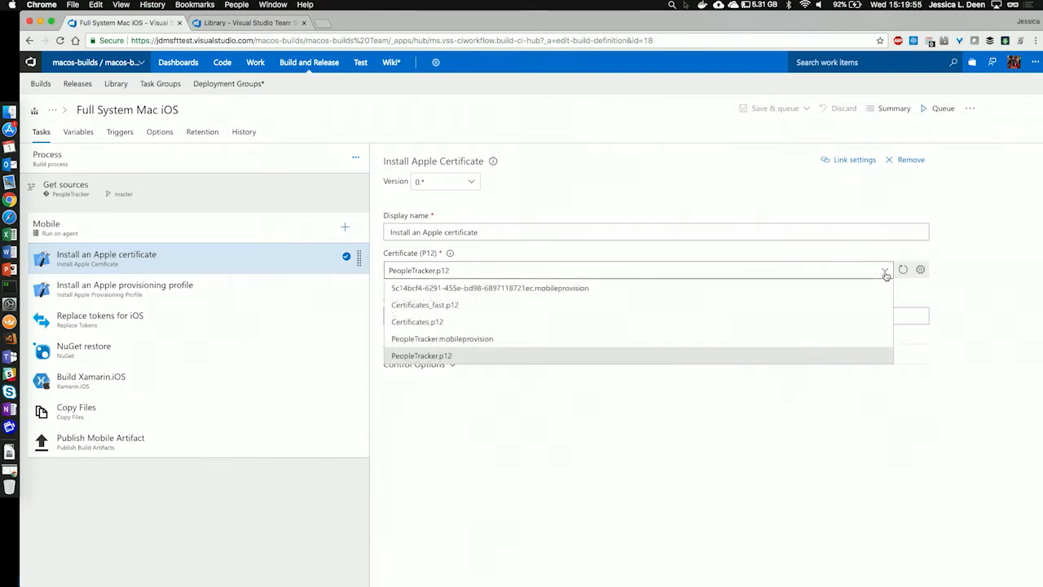
mouse_move(838, 297)
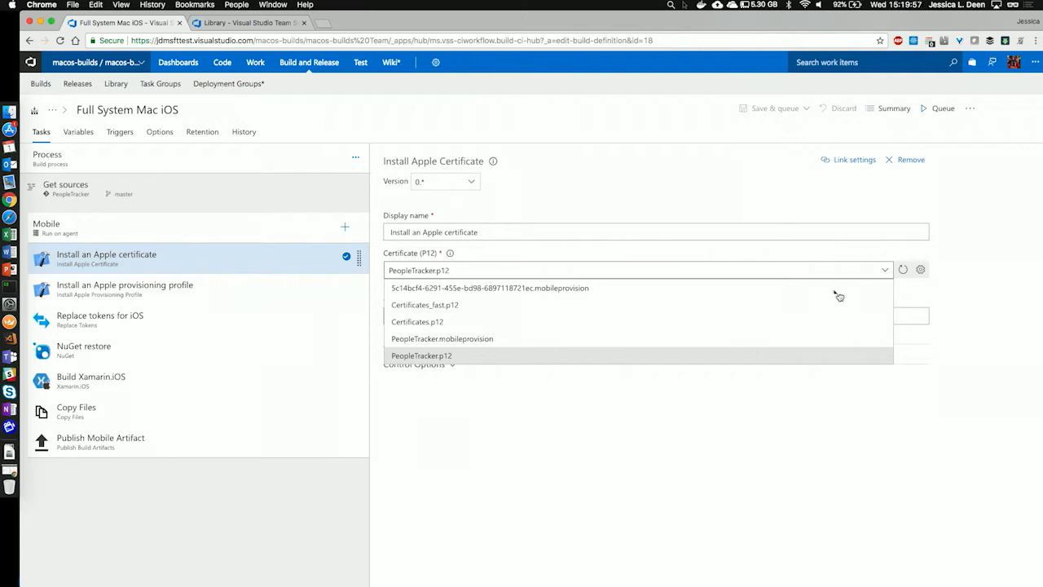
mouse_move(529, 308)
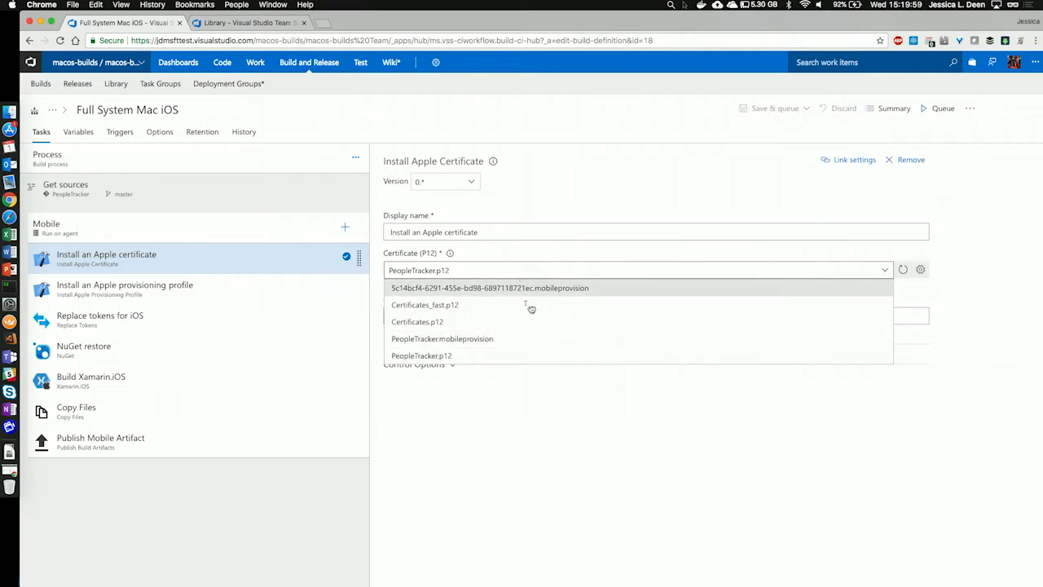
mouse_move(409, 359)
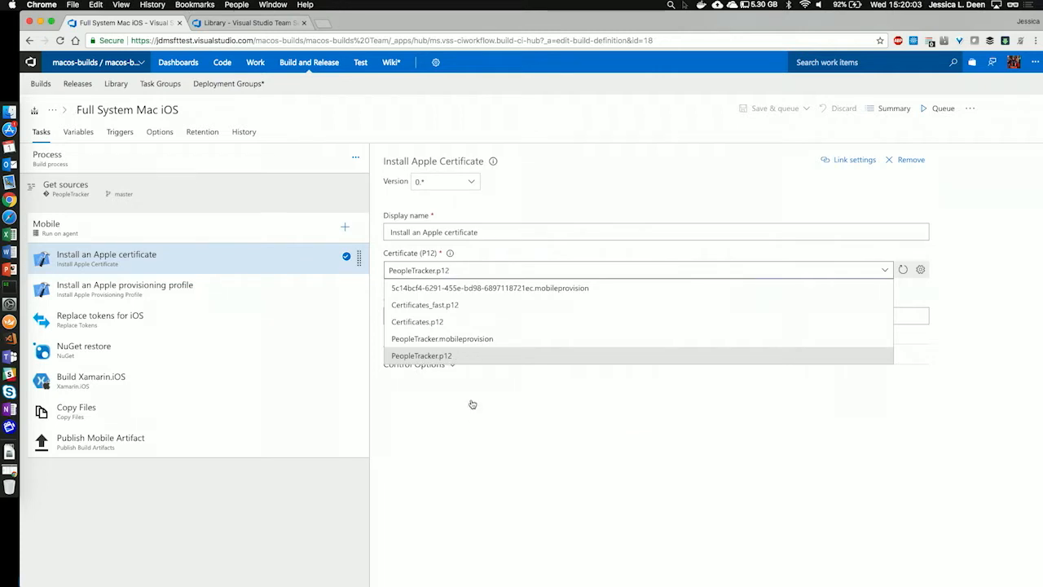
left_click(420, 355)
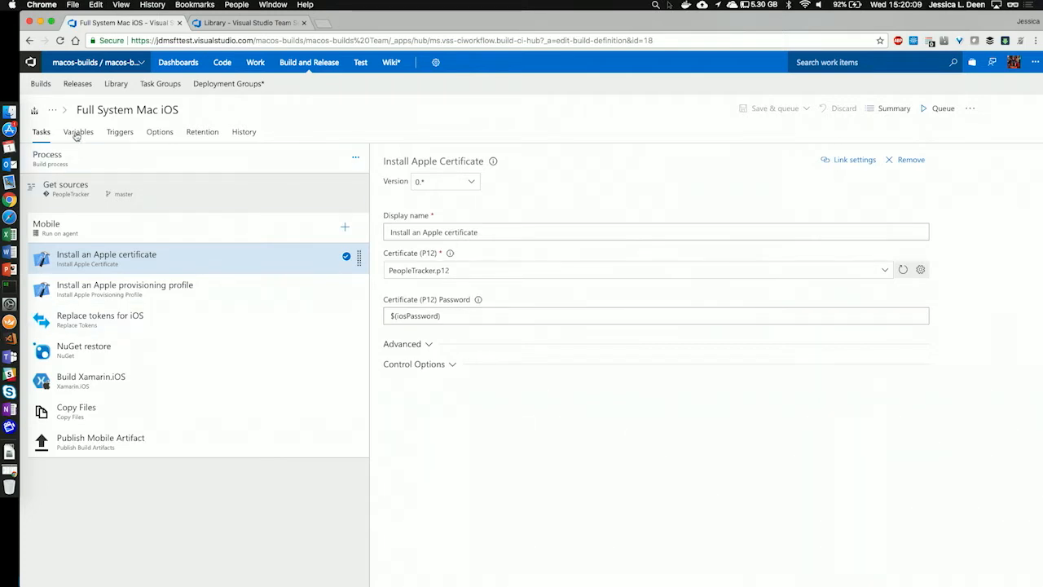
mouse_move(88, 134)
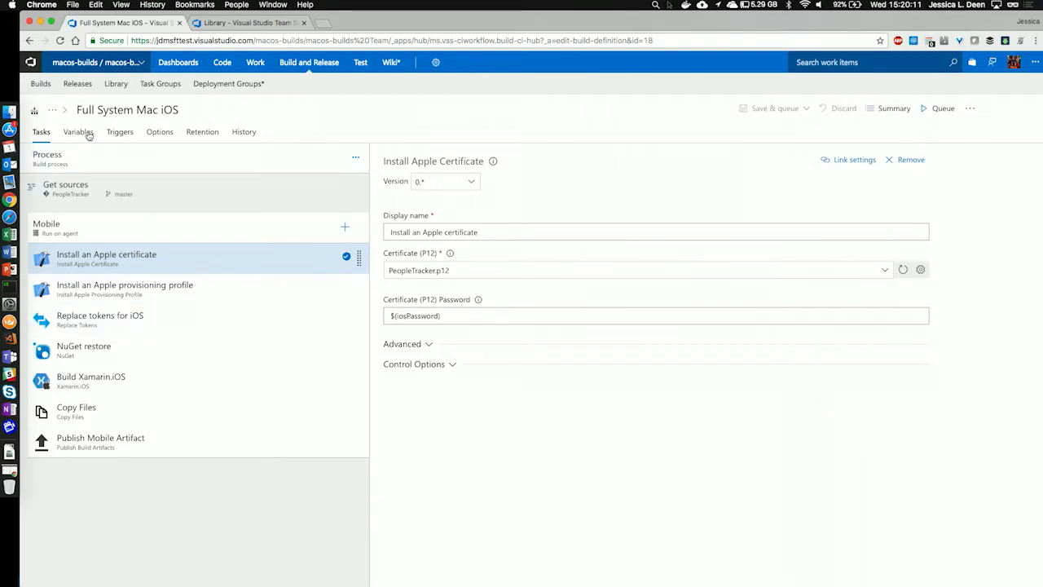
mouse_move(243, 310)
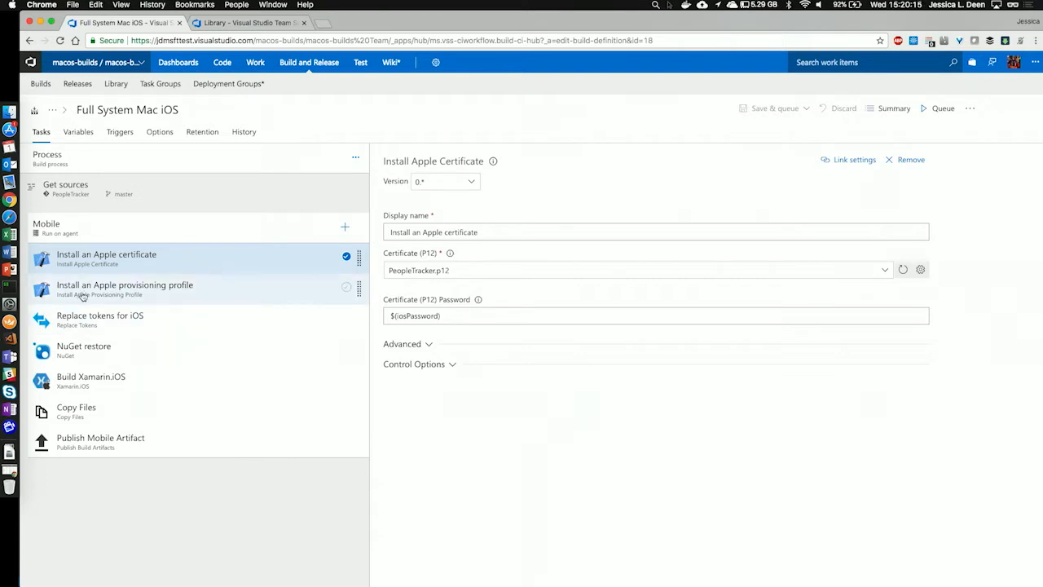
Step: View the provisioning profile task using PeopleTracker.mobileprovision, removed after build
left_click(125, 285)
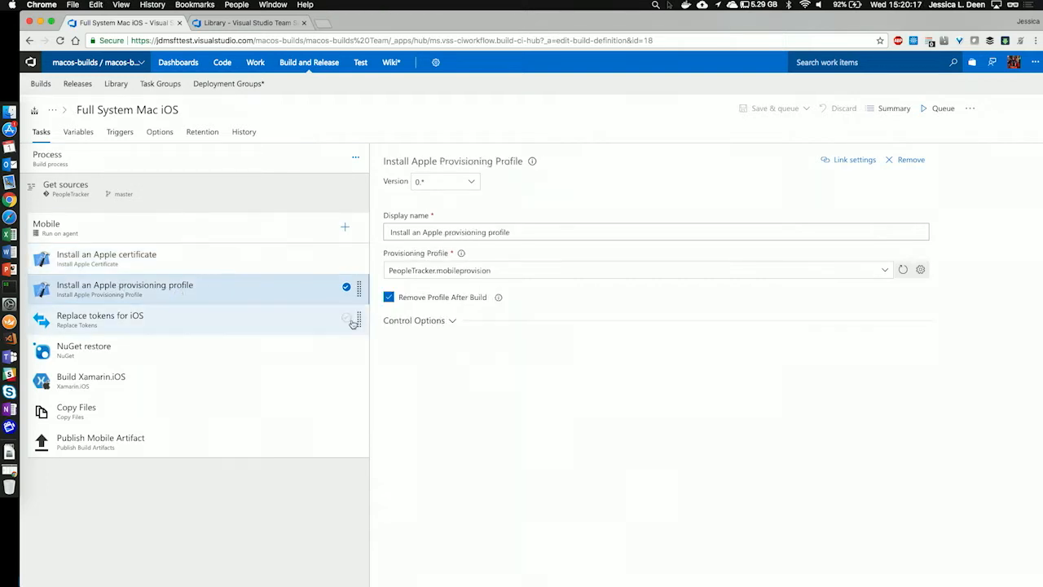
mouse_move(552, 318)
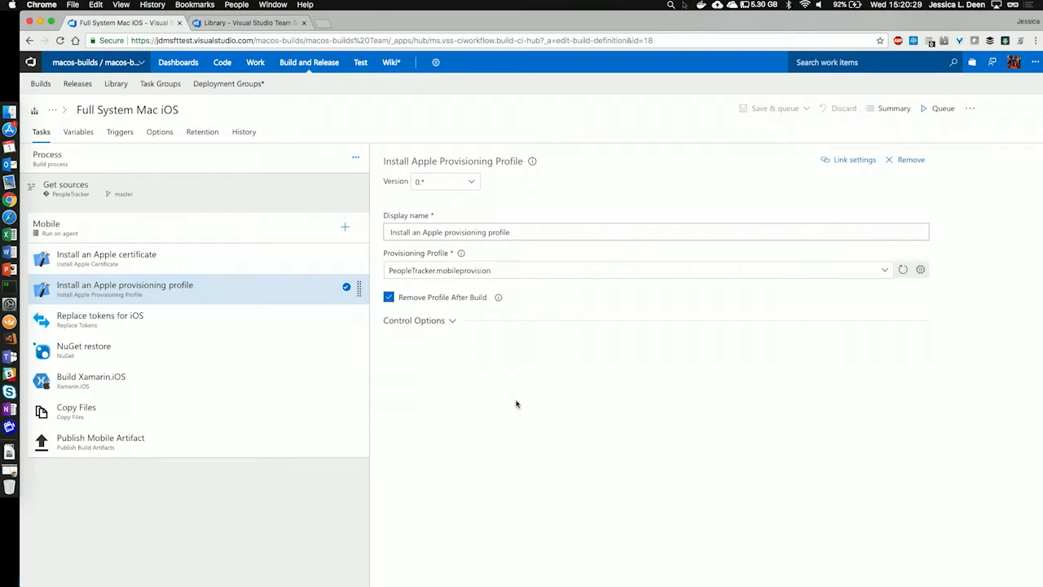
Step: Inspect Replace tokens for iOS Token Regex, then view NuGet restore for PeopleTracker.Mobile.sln
left_click(100, 319)
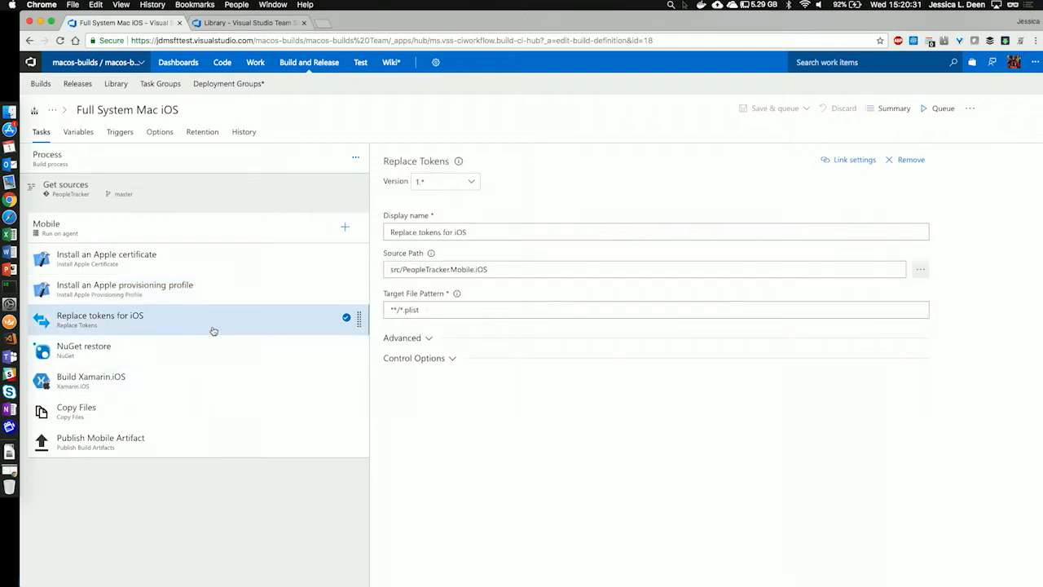
left_click(401, 337)
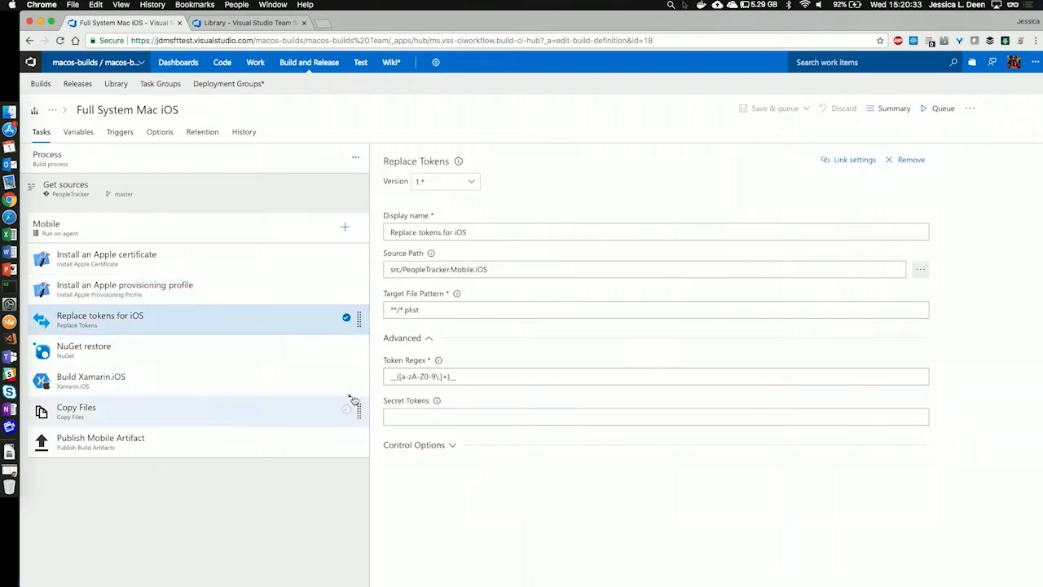
mouse_move(402, 283)
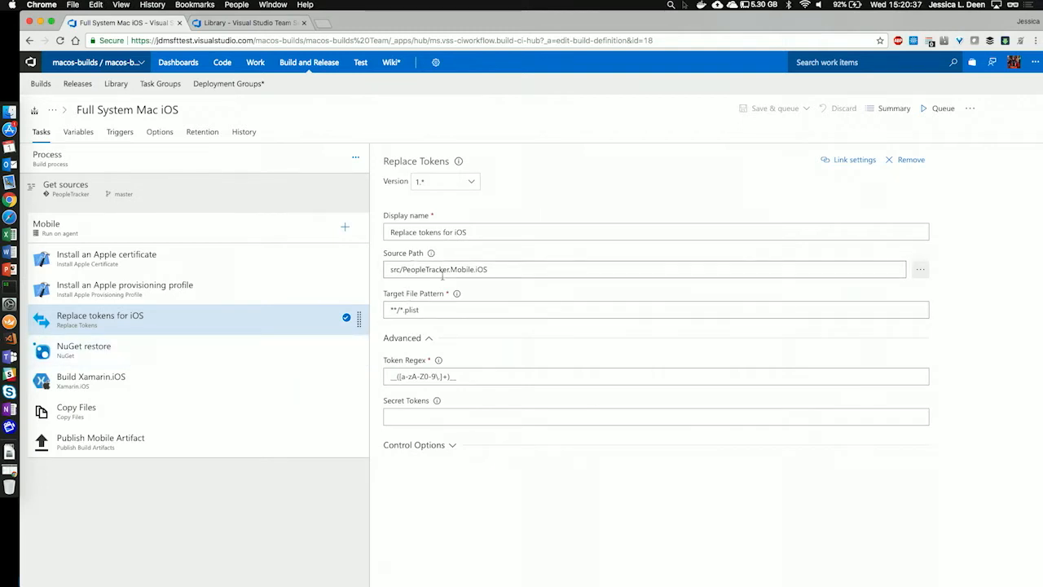
mouse_move(445, 322)
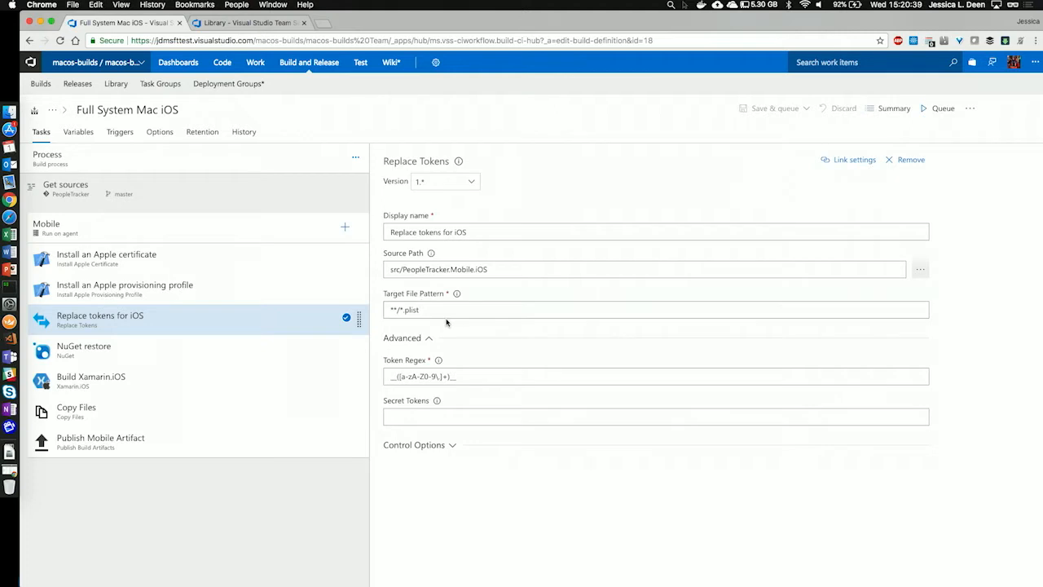
mouse_move(464, 371)
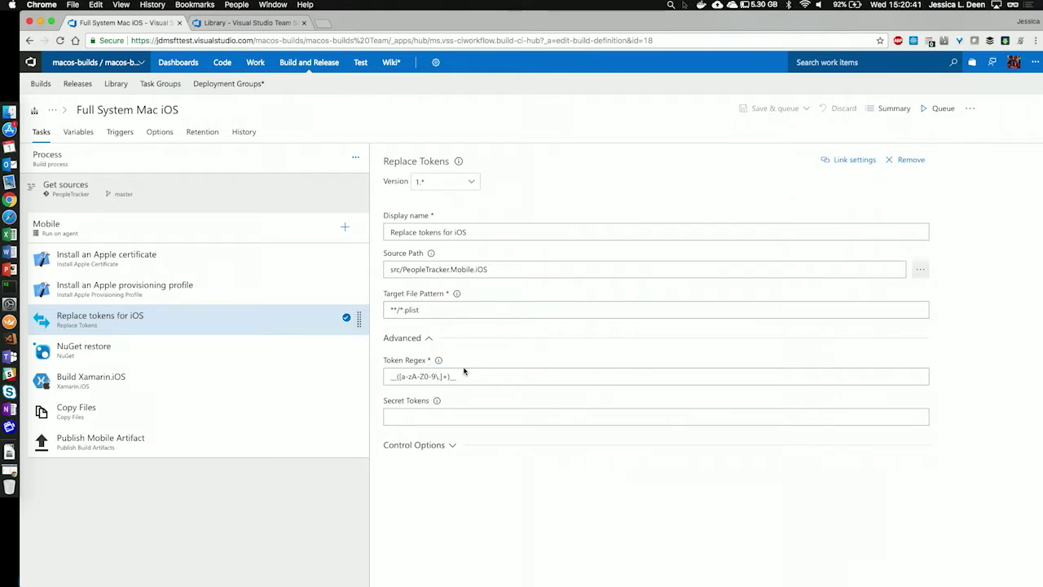
left_click(483, 376)
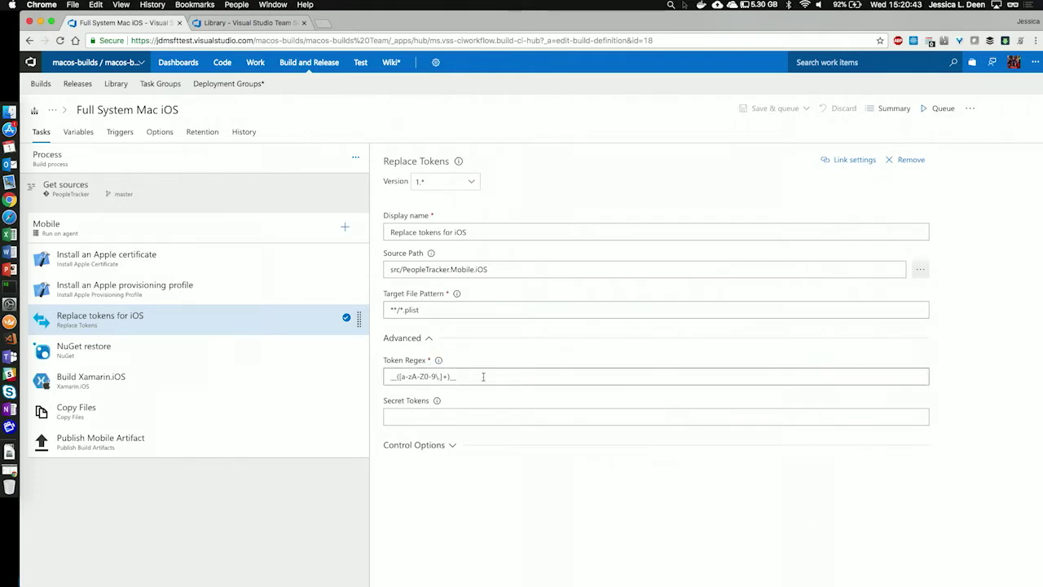
mouse_move(428, 342)
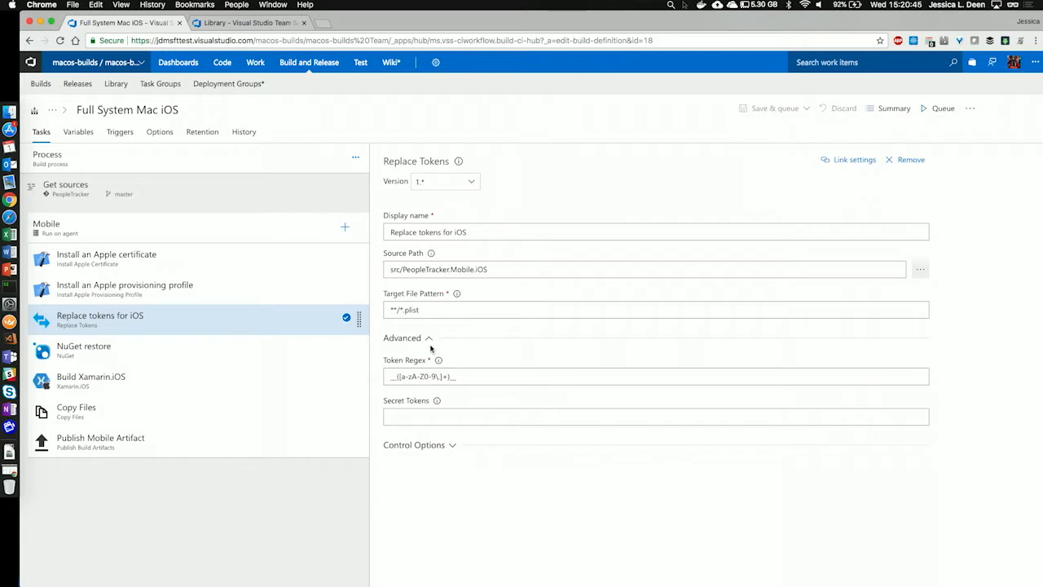
left_click(82, 350)
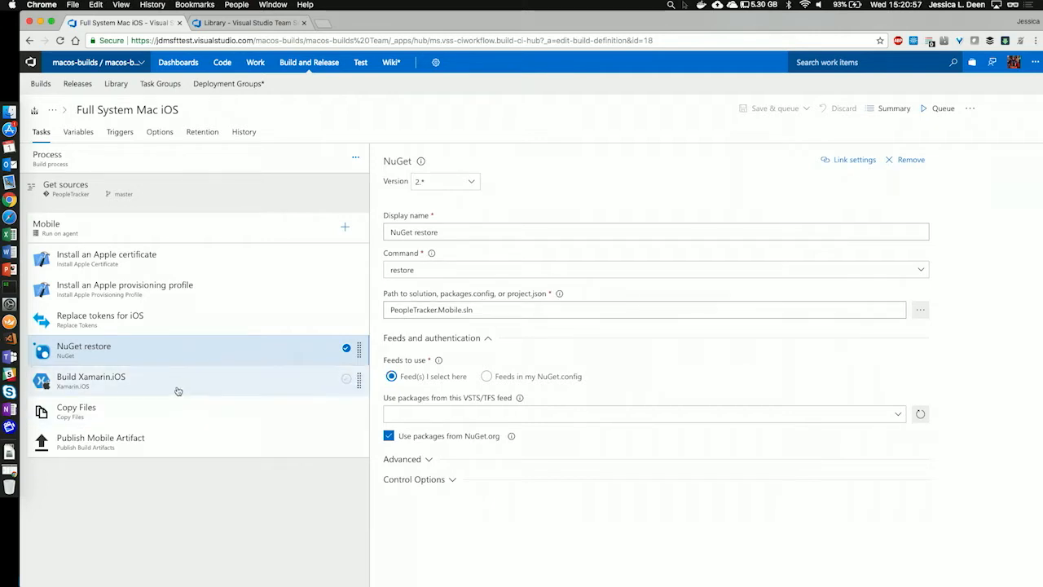
Step: Browse the Build Xamarin.iOS solution path and cancel, keeping PeopleTracker.Mobile.sln
left_click(92, 381)
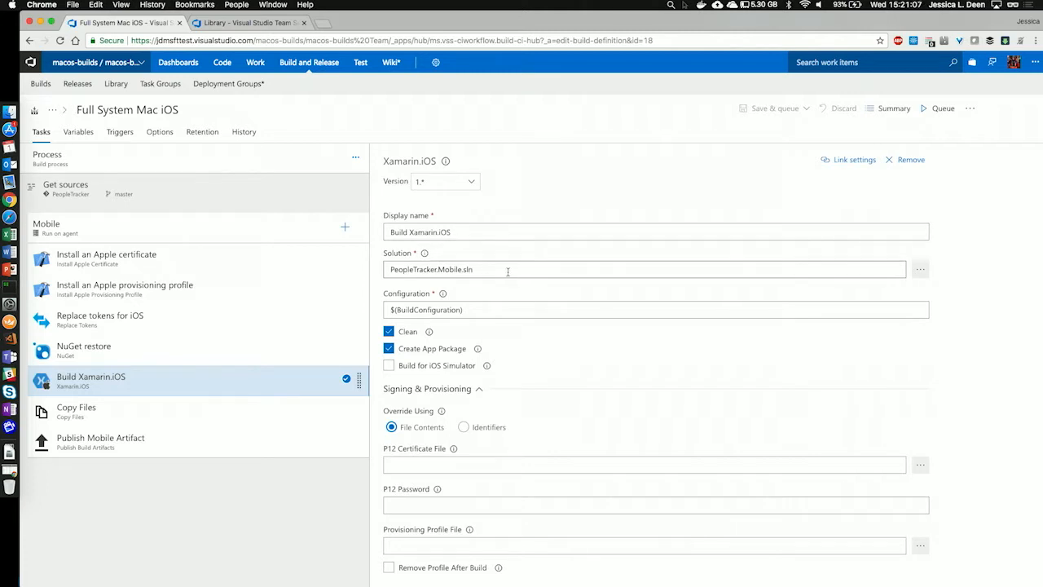
mouse_move(846, 259)
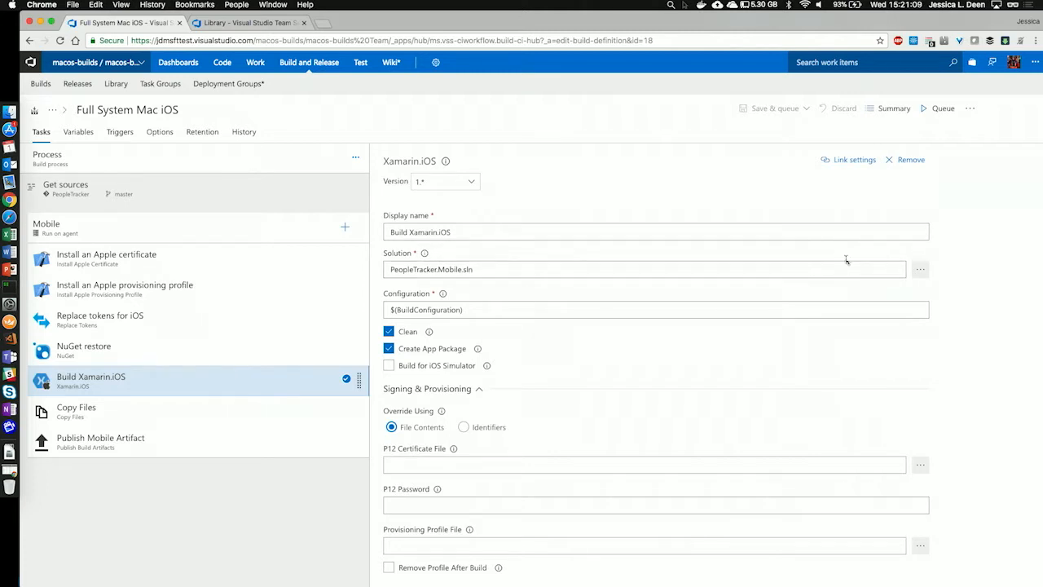
mouse_move(920, 269)
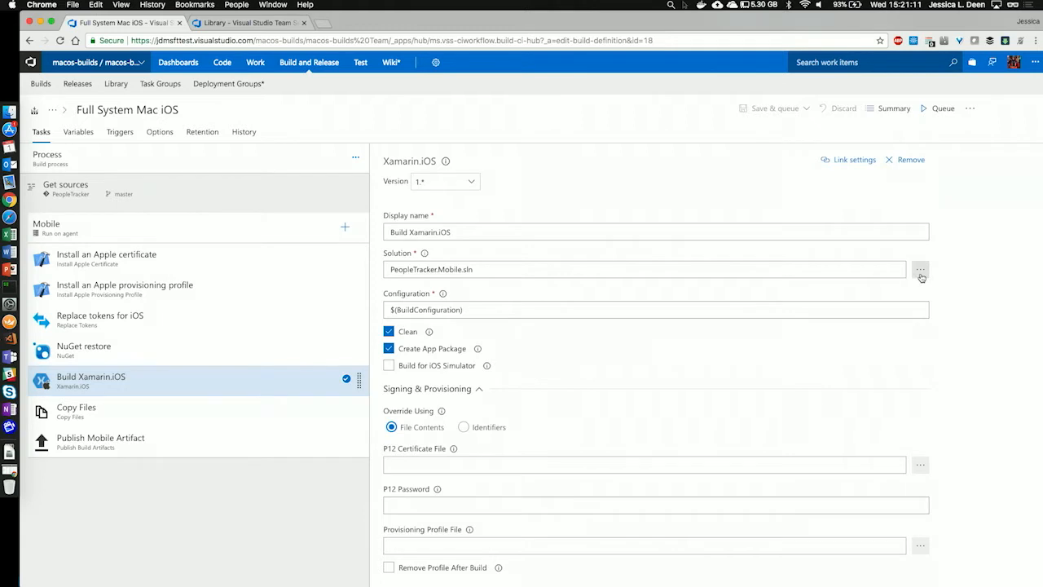
left_click(921, 269)
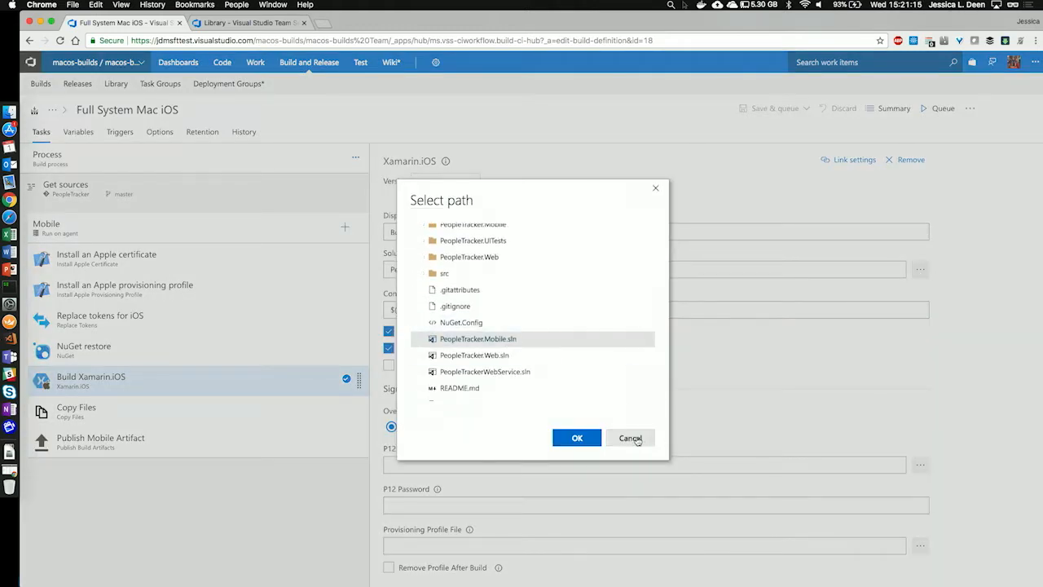
left_click(576, 437)
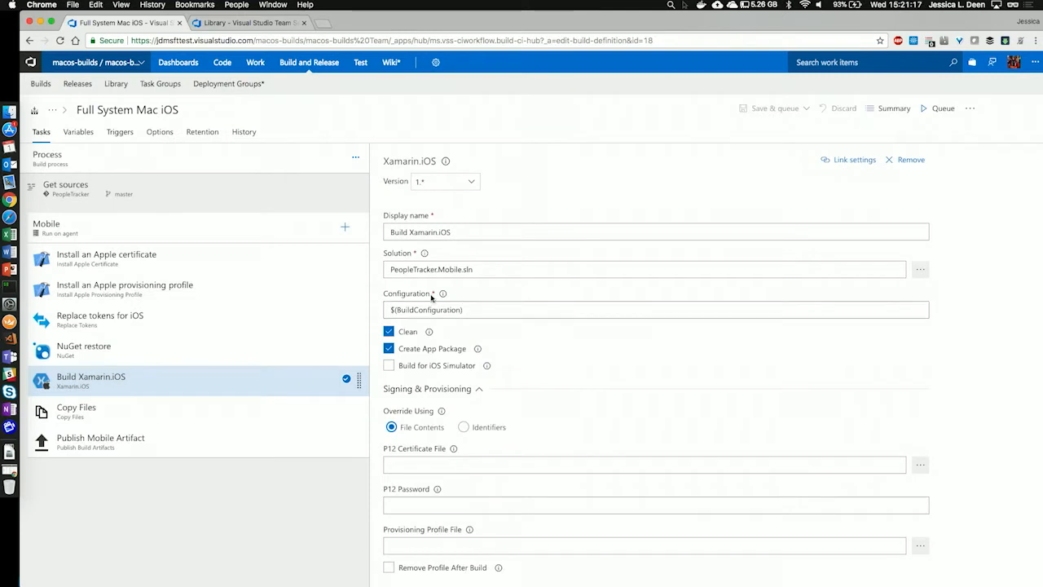
Step: Scroll Build Xamarin.iOS settings and toggle Signing & Provisioning to see certificate, password and profile
scroll("down", 3)
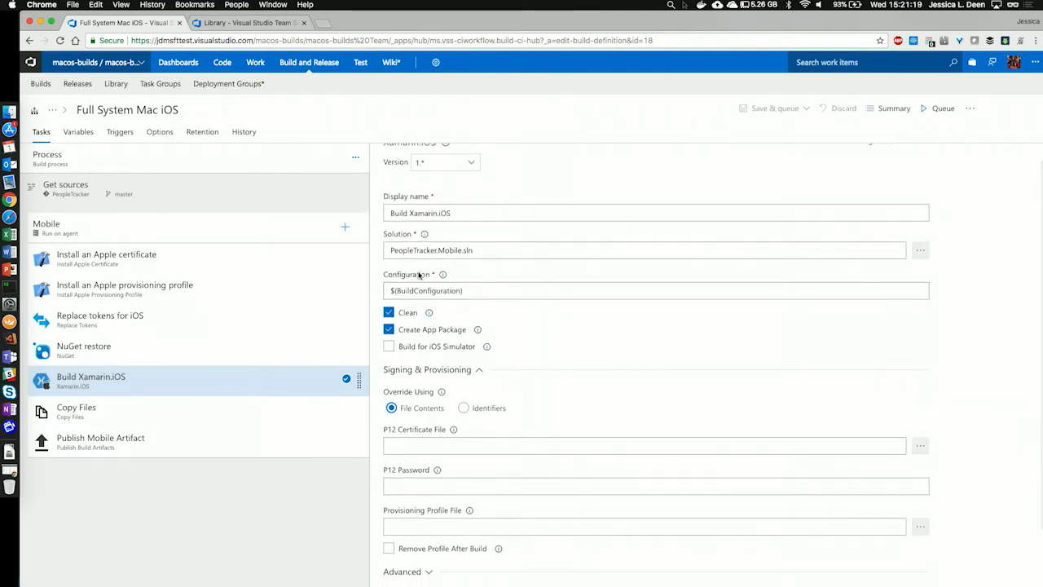
scroll("down", 3)
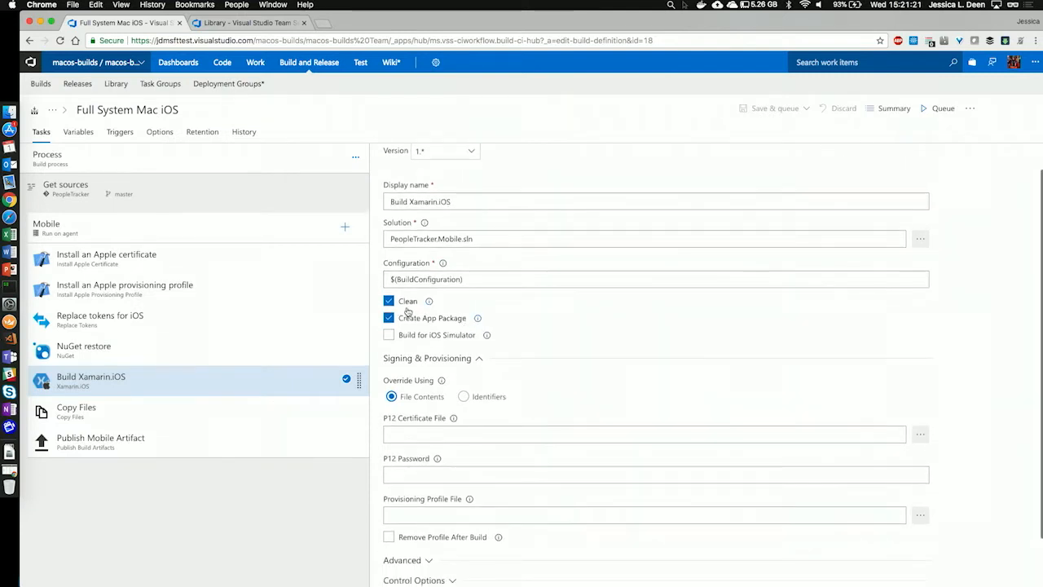
mouse_move(546, 334)
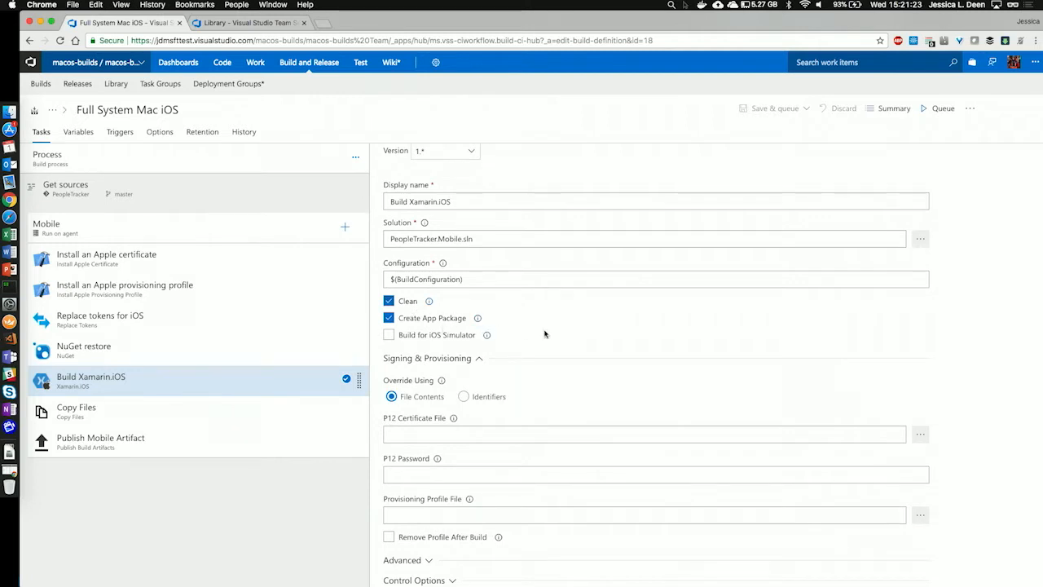
scroll("down", 3)
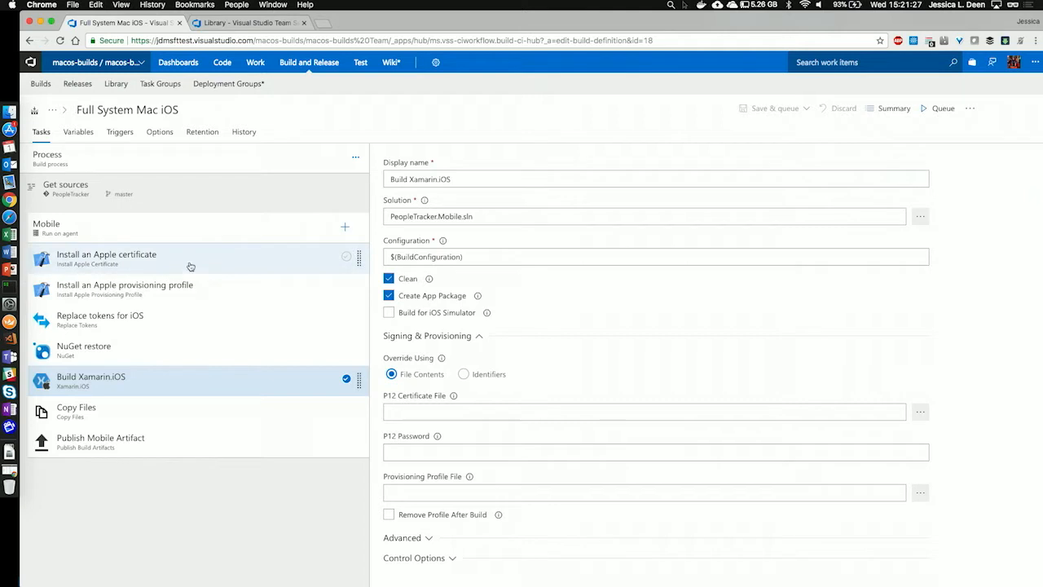
mouse_move(193, 268)
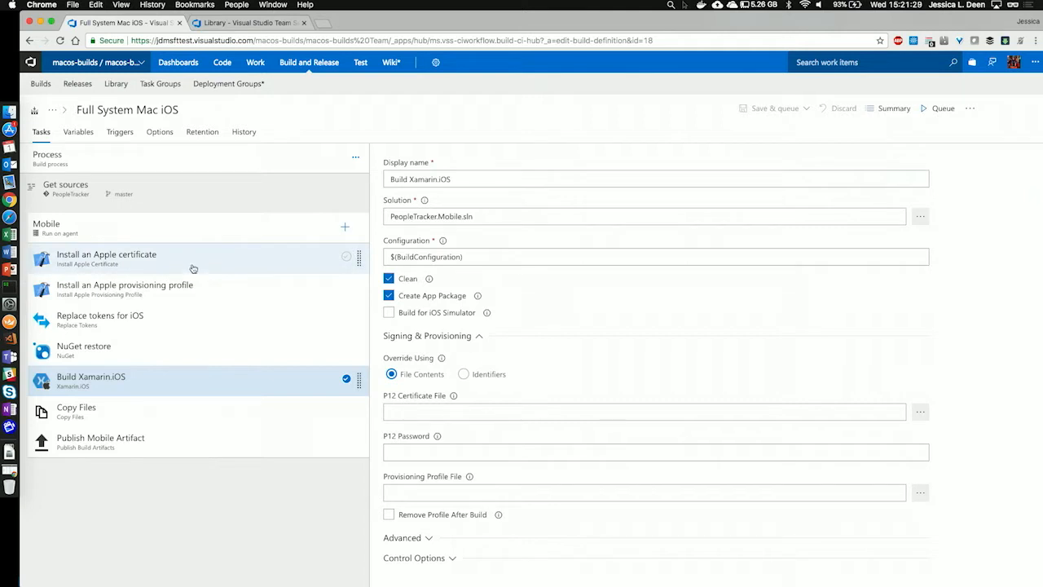
mouse_move(208, 288)
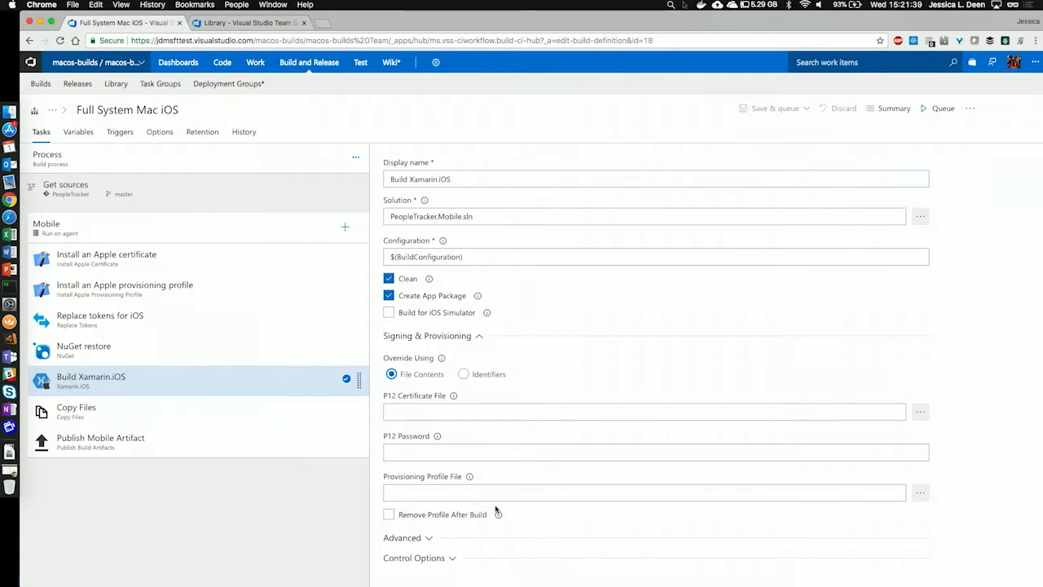
left_click(644, 412)
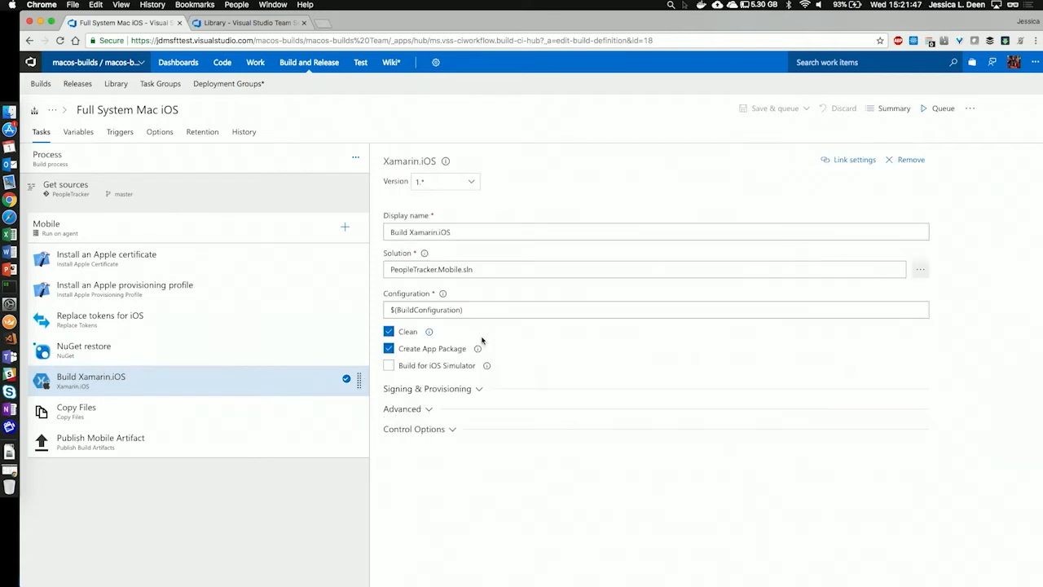
left_click(428, 389)
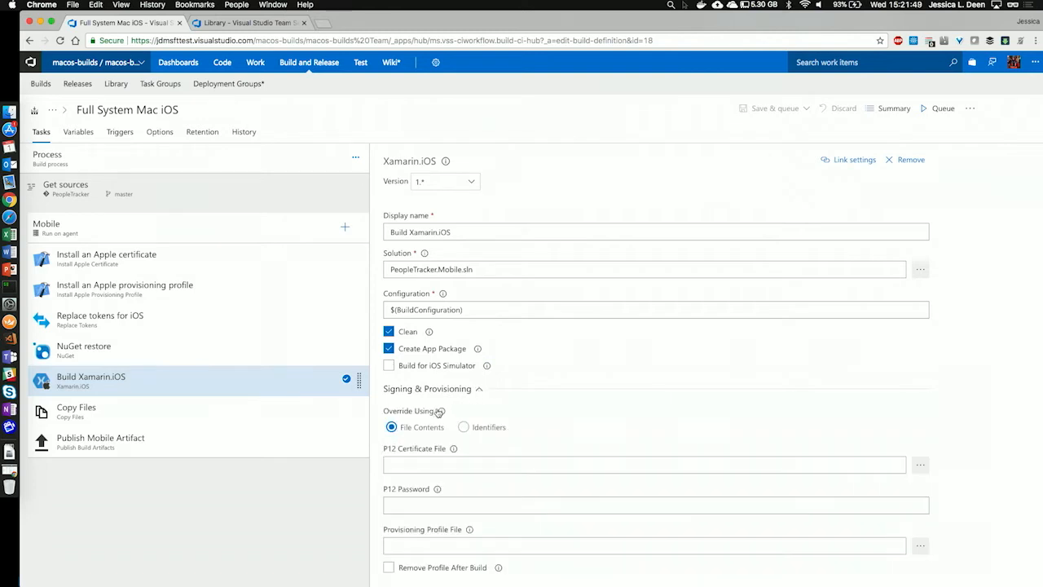
scroll("down", 3)
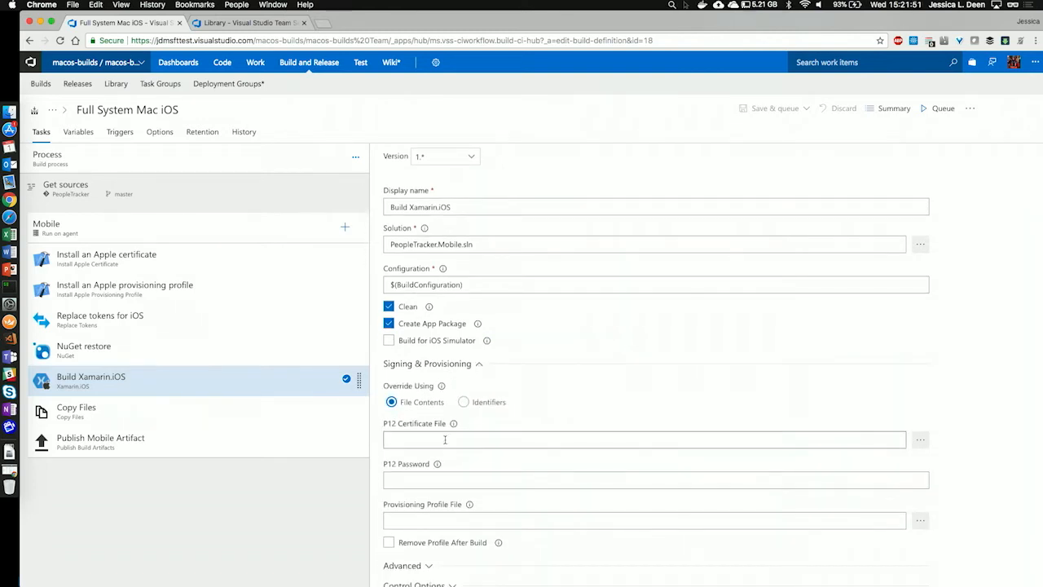
scroll("down", 3)
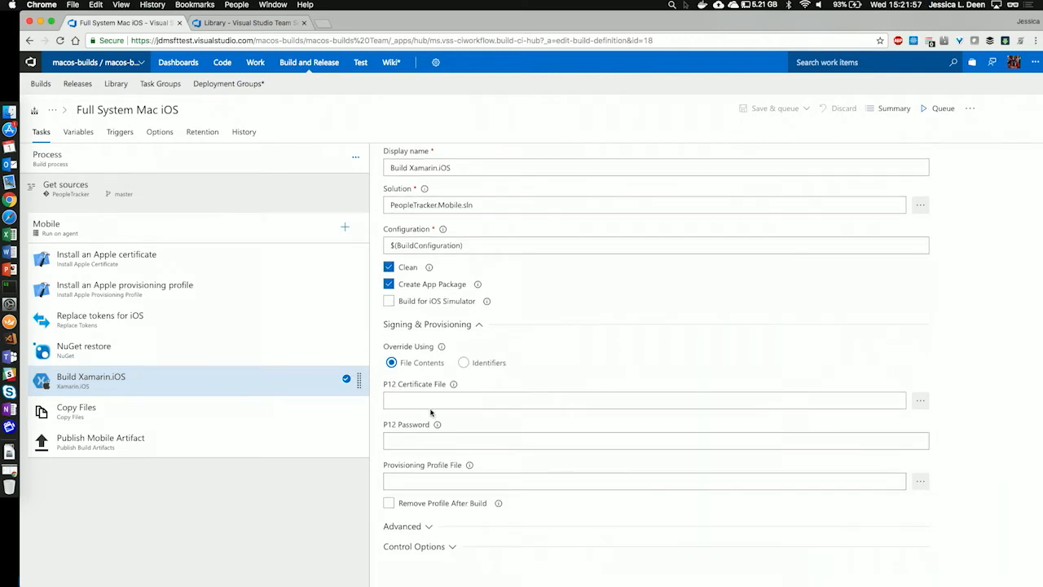
mouse_move(223, 291)
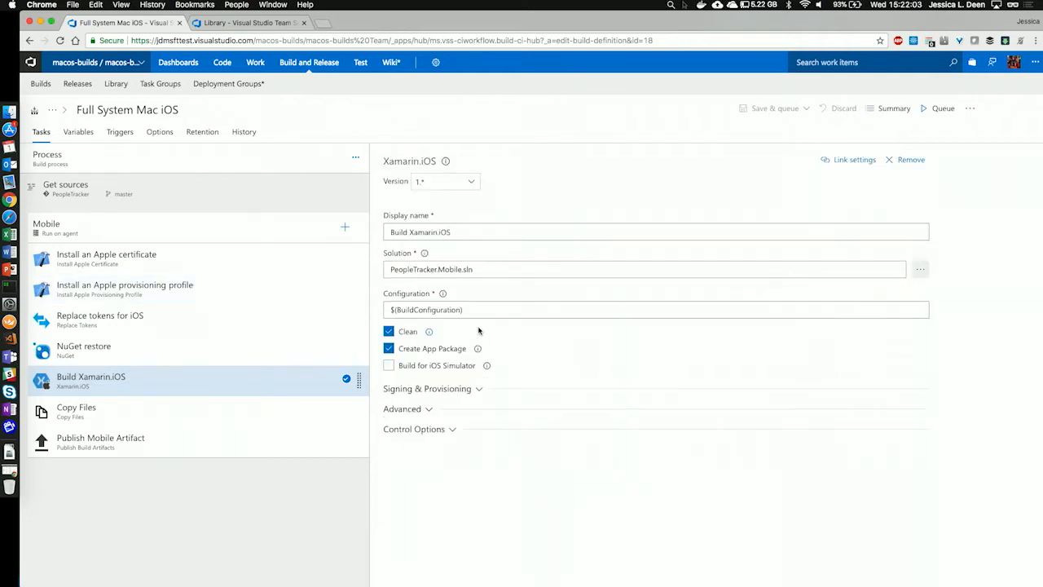
Step: Show the Copy Files task copying ipa, test DLLs and release notes to staging
left_click(75, 411)
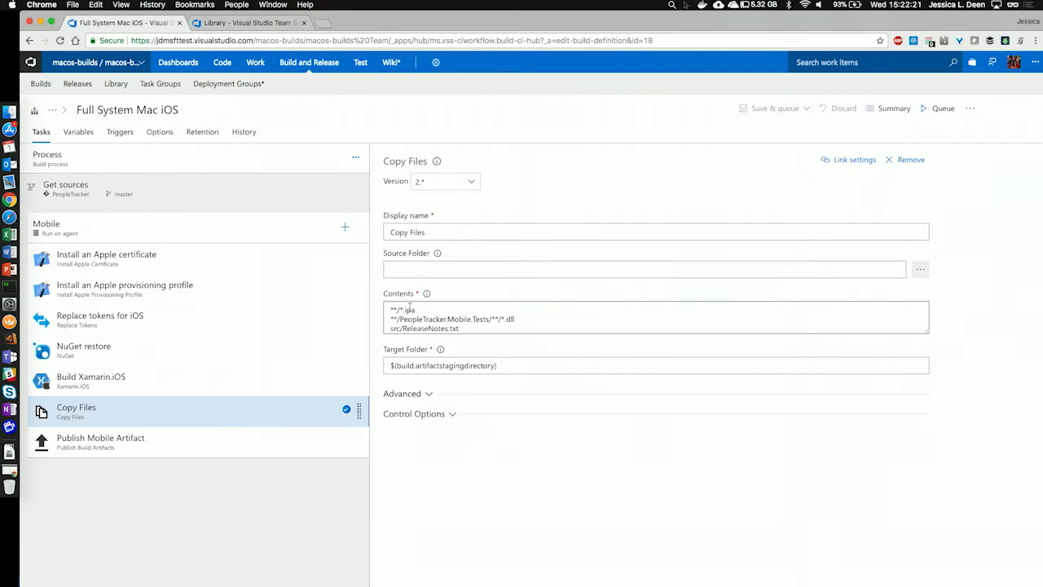
mouse_move(551, 308)
type("**/test-cloud.exe")
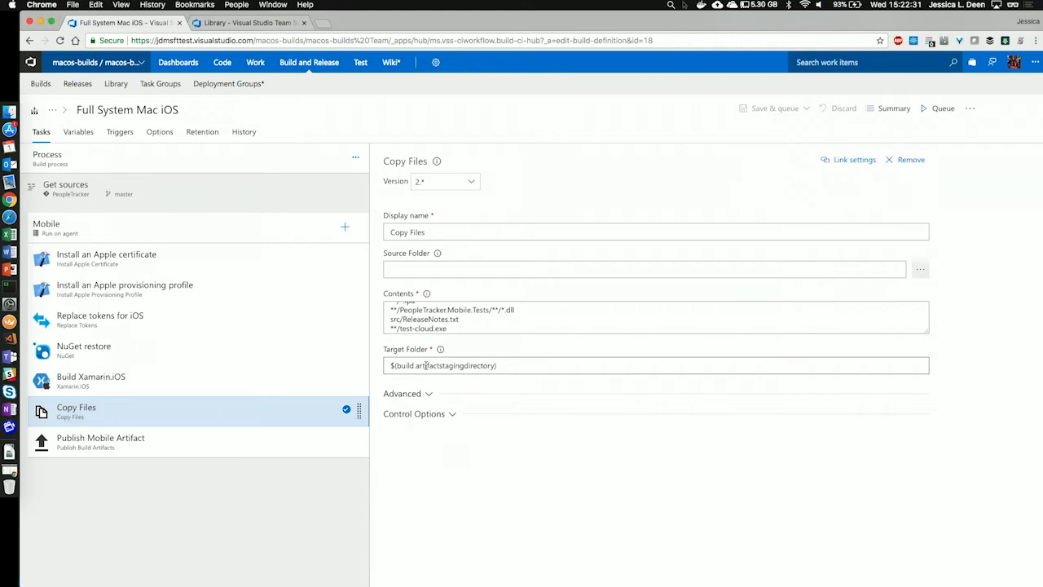
mouse_move(500, 347)
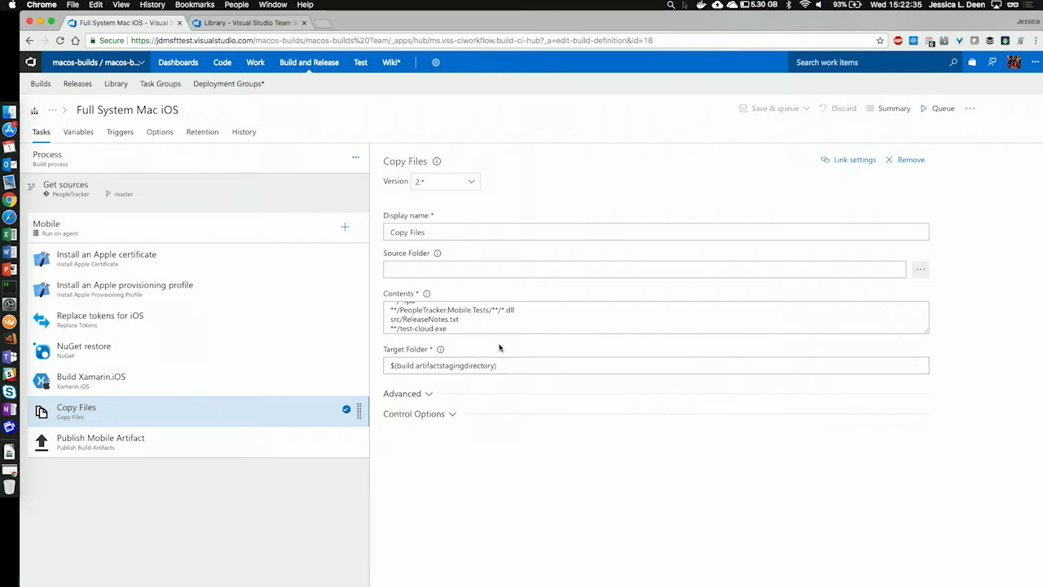
Step: Review Publish Mobile Artifact, then queue a Full System Mac iOS build from master
left_click(101, 442)
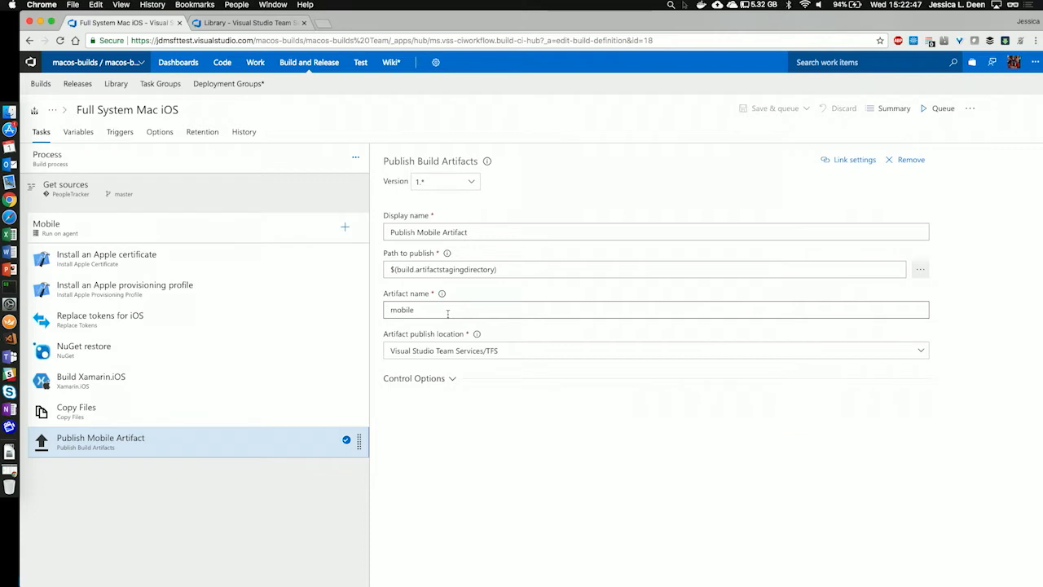
mouse_move(782, 198)
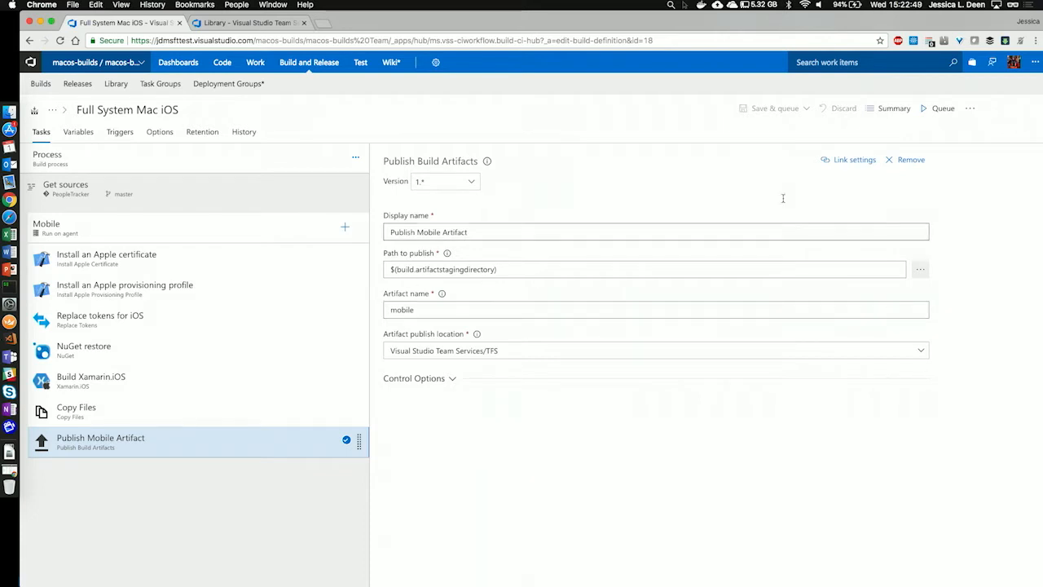
left_click(939, 108)
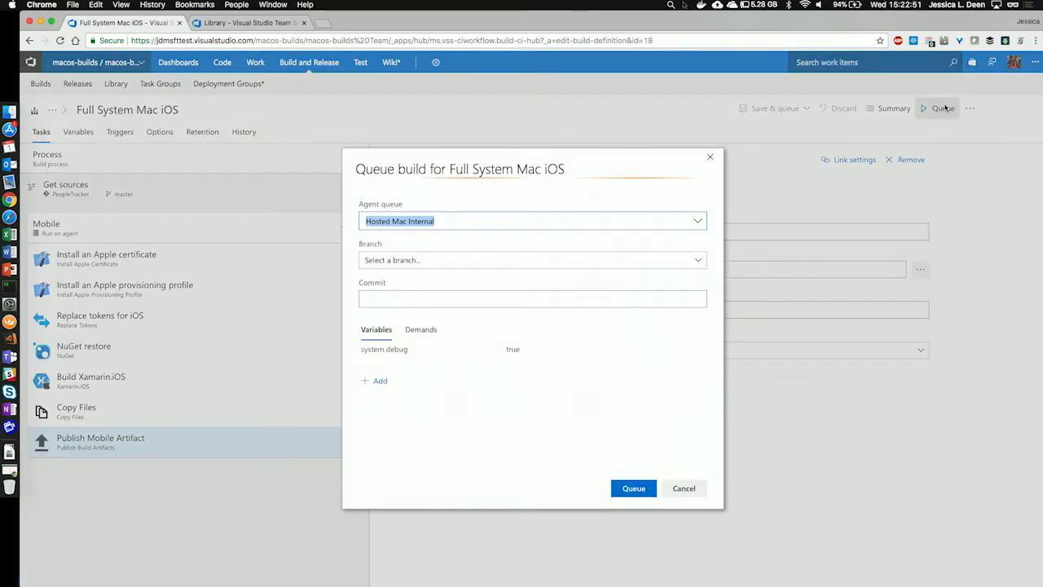
left_click(632, 488)
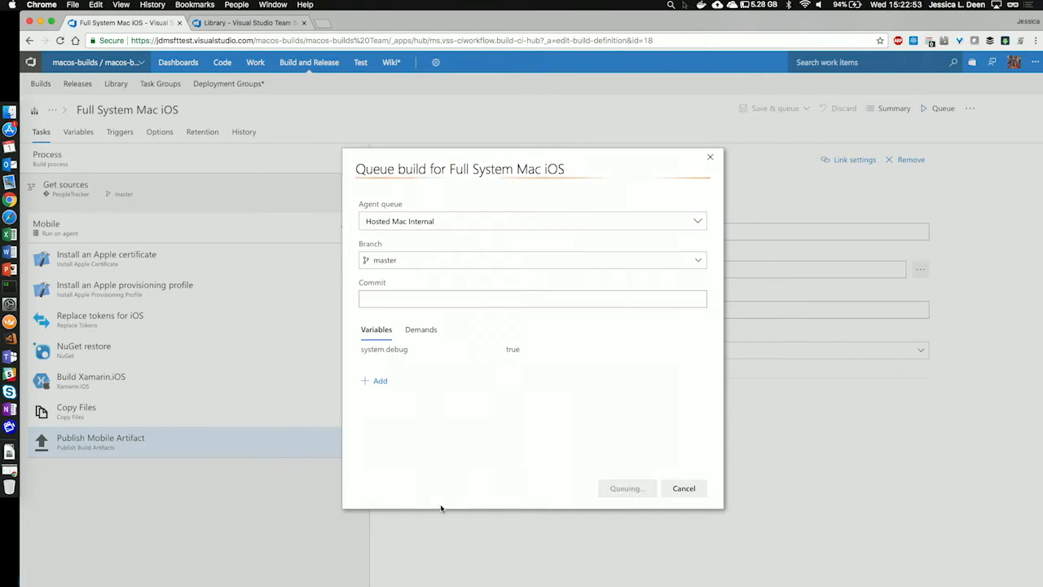
left_click(626, 488)
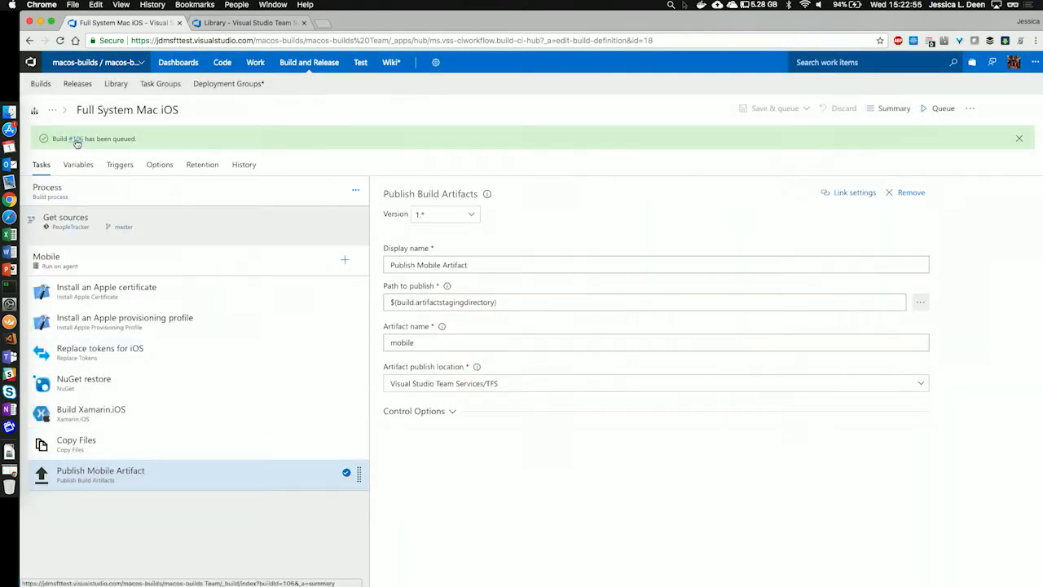
Step: Open build #106's results page to follow its console output
left_click(73, 137)
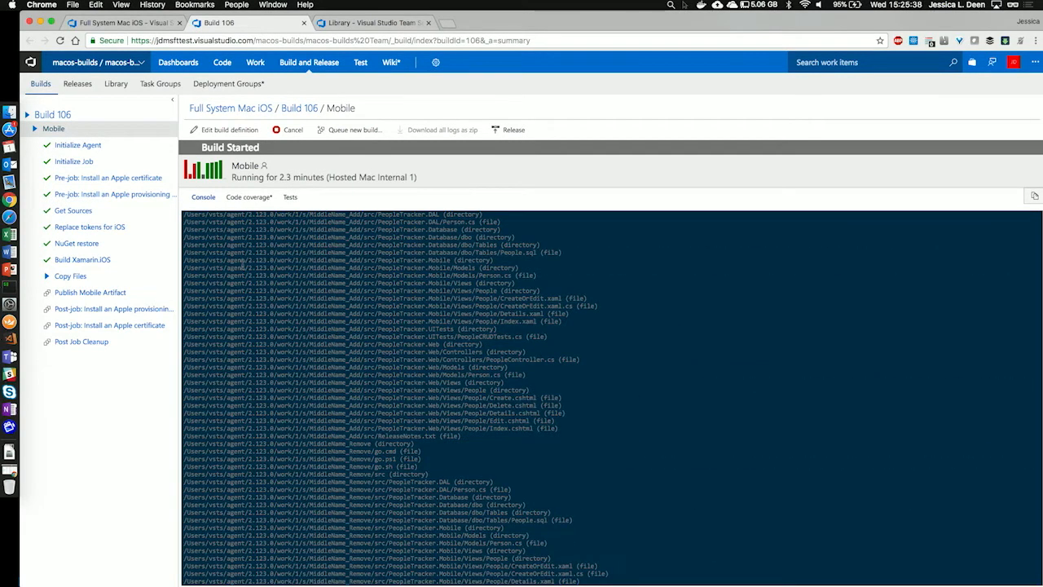
Step: Scroll the build #106 log to confirm every step passed
scroll("down", 3)
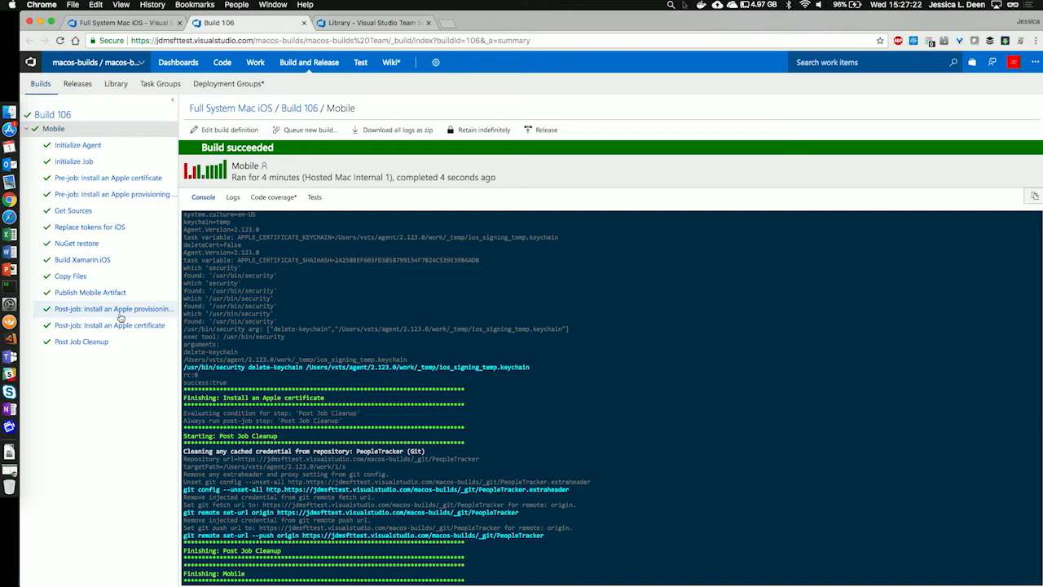
mouse_move(118, 313)
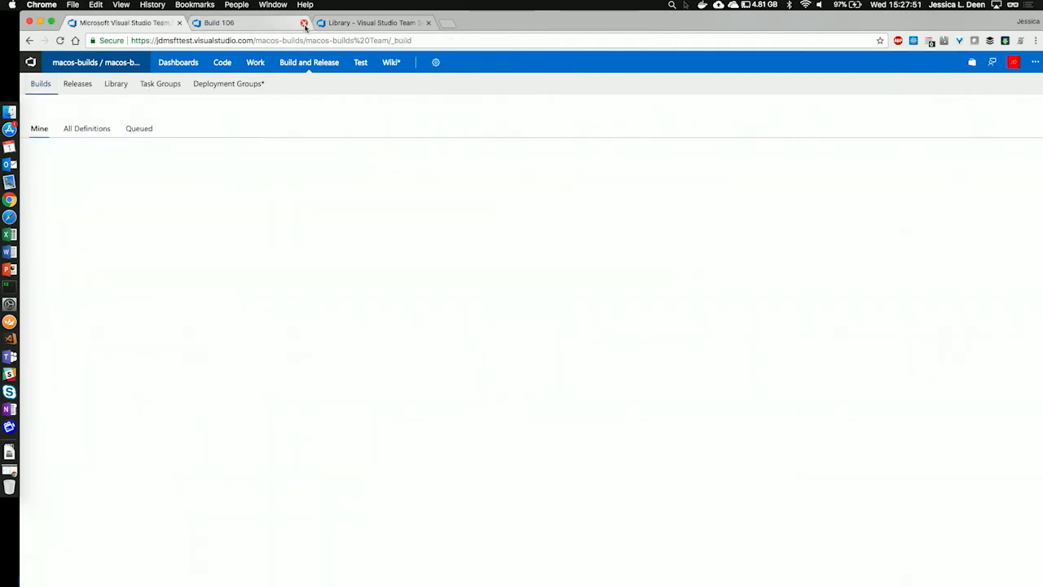
Step: Close the Build 106 and Library tabs and show the Full System Linux Docker actions
left_click(297, 23)
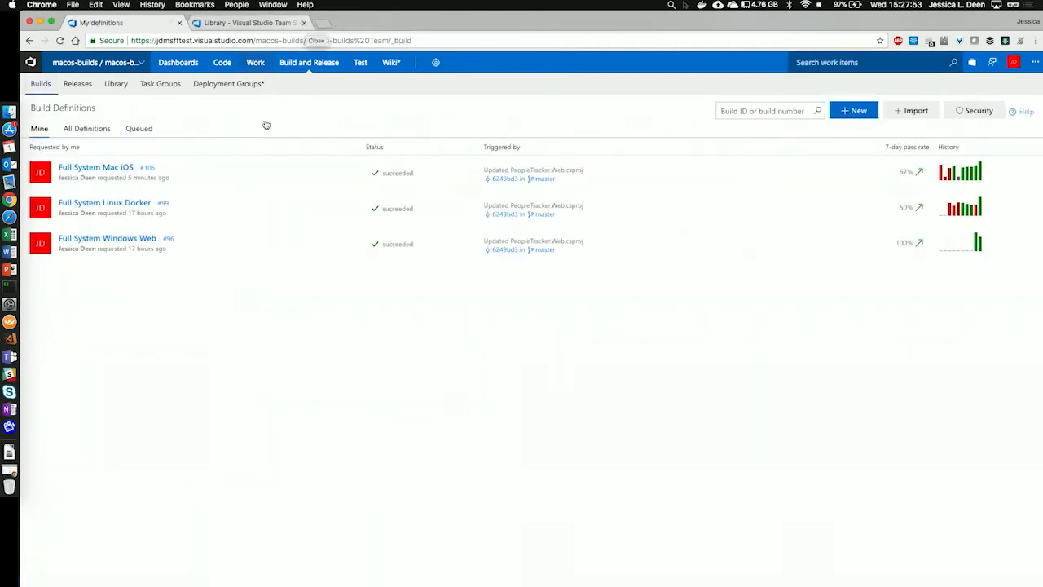
left_click(320, 24)
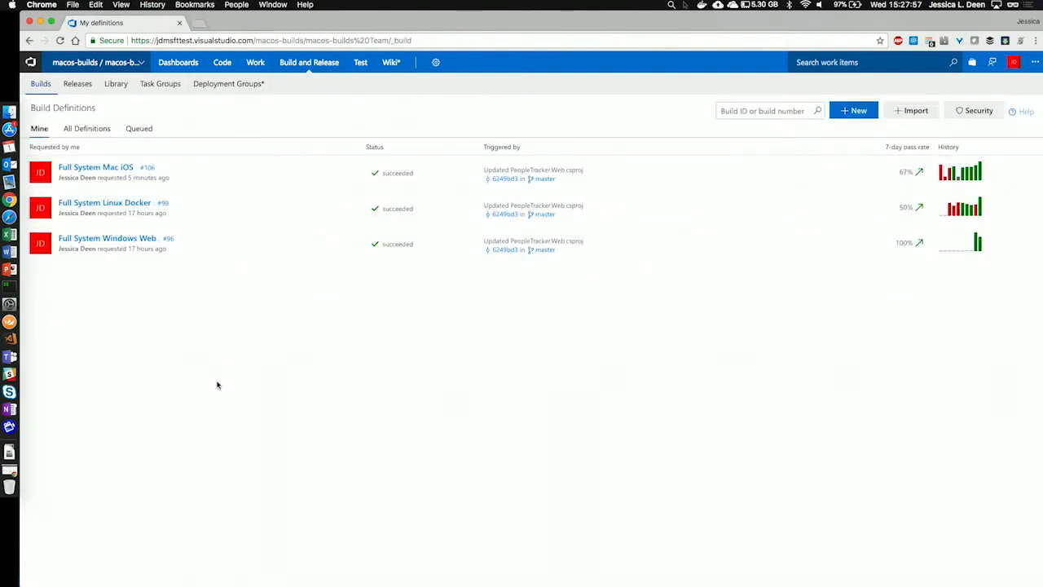
mouse_move(252, 263)
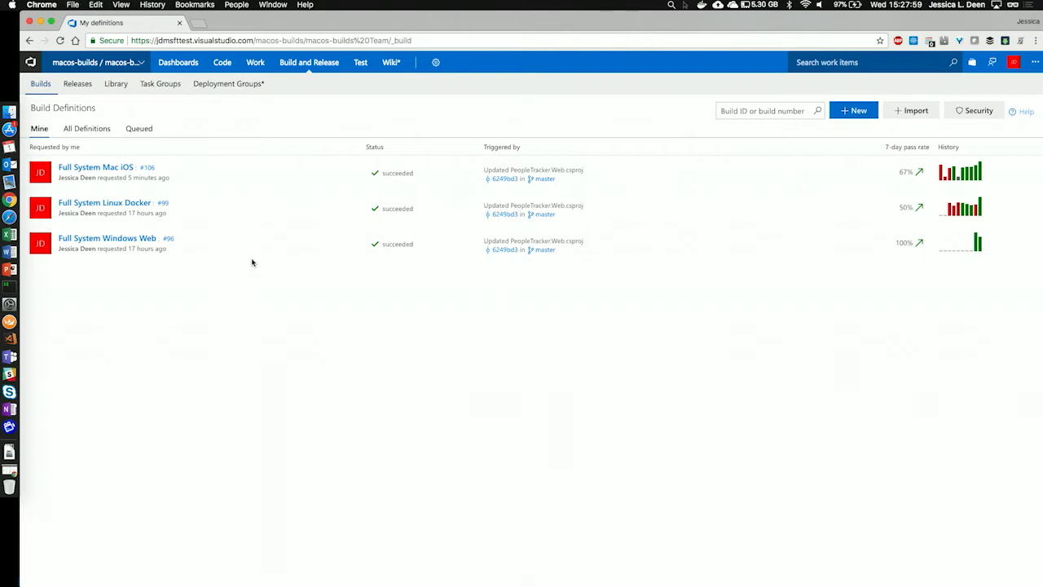
mouse_move(346, 210)
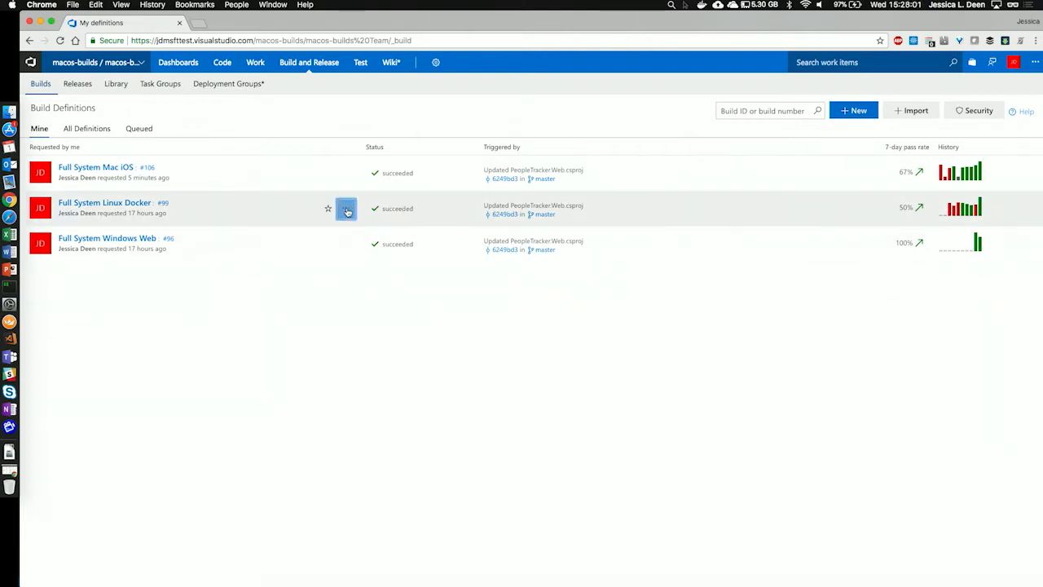
left_click(346, 208)
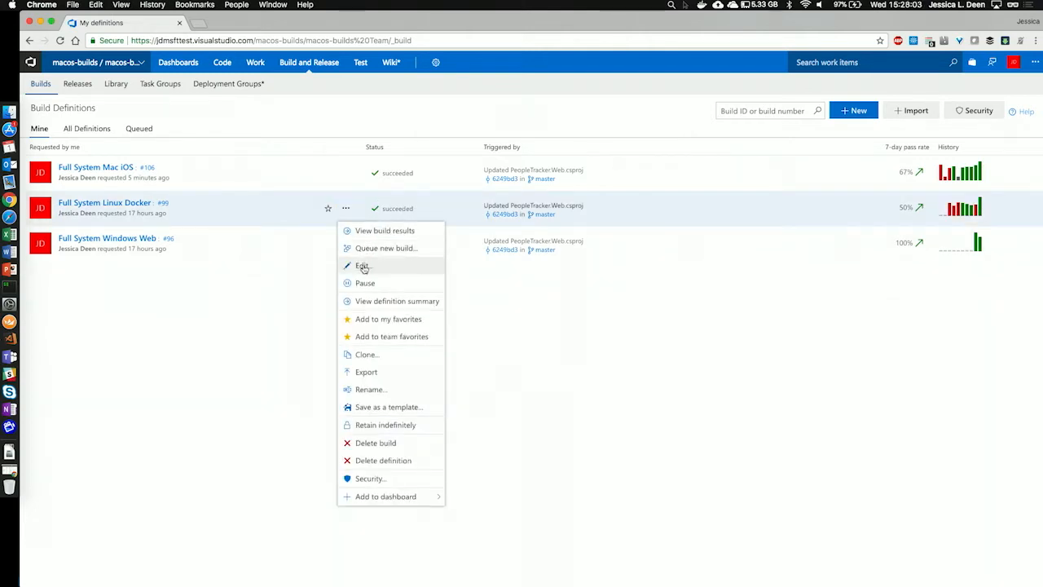
Step: Edit the Full System Linux Docker definition on the Hosted Linux Preview queue
left_click(362, 266)
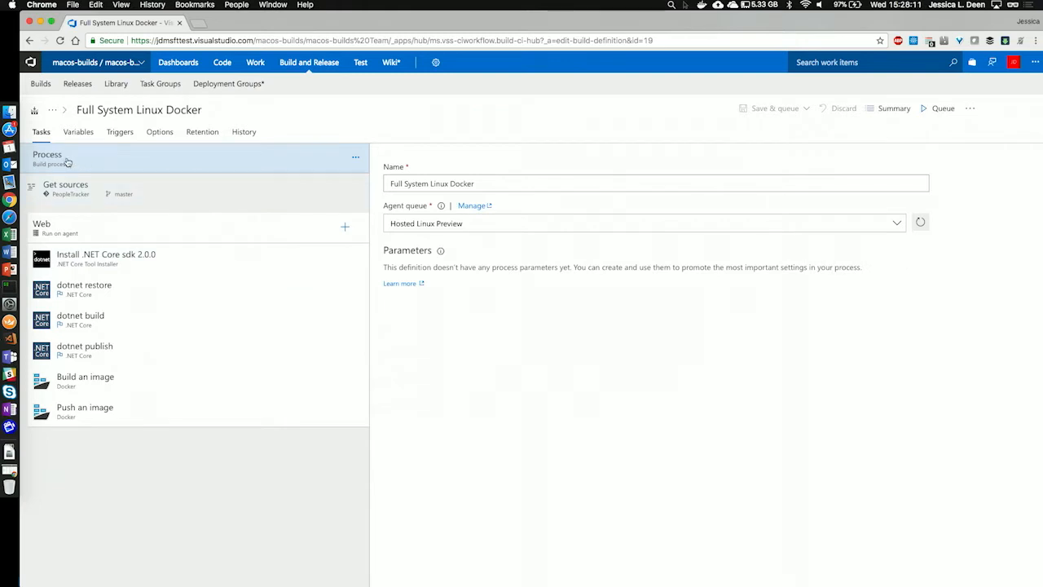
Step: View Get sources, then the Install .NET Core sdk task installing SDK version 2.0.0
left_click(66, 185)
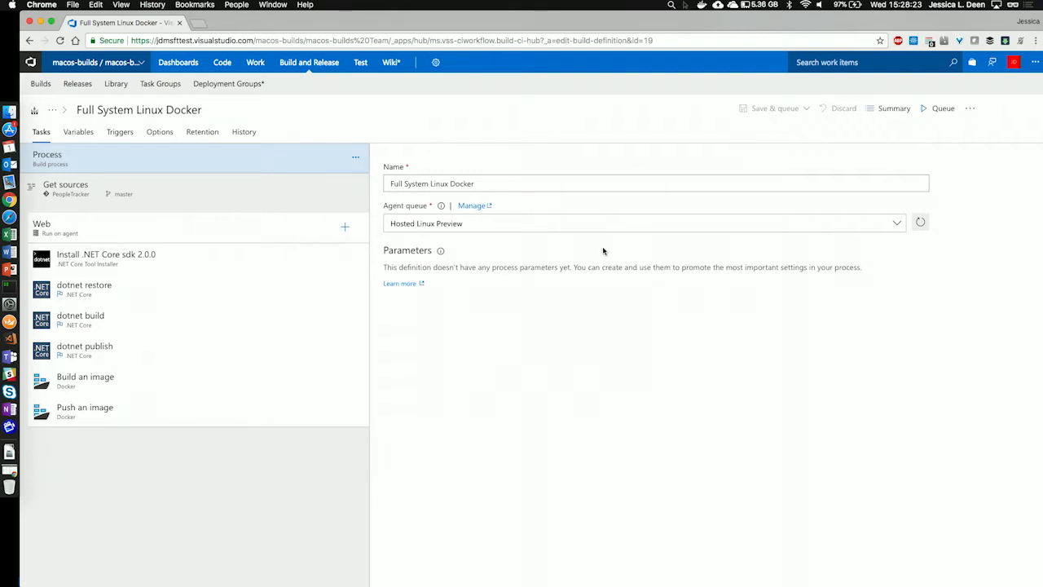
mouse_move(431, 205)
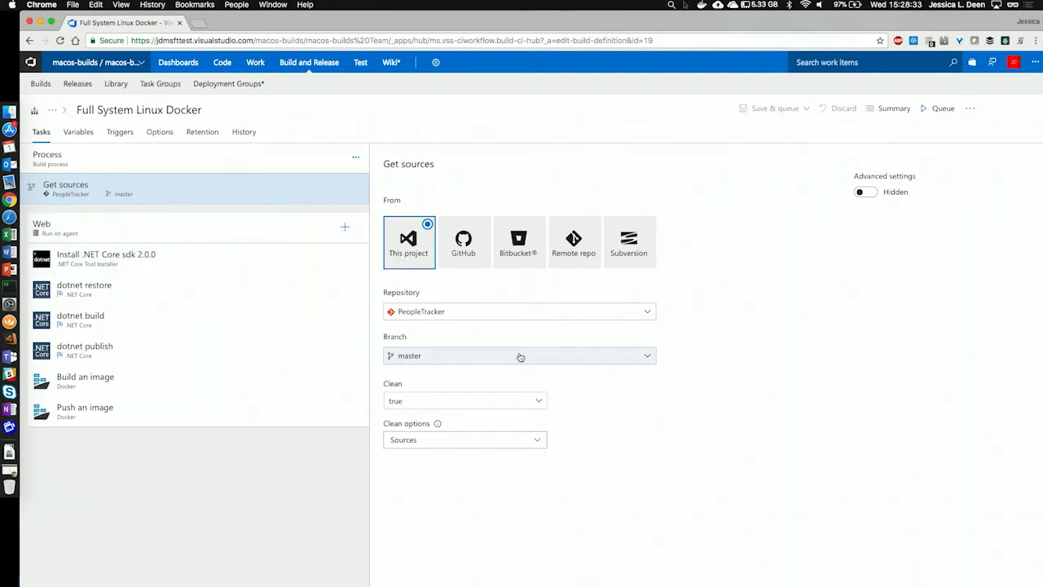
mouse_move(150, 231)
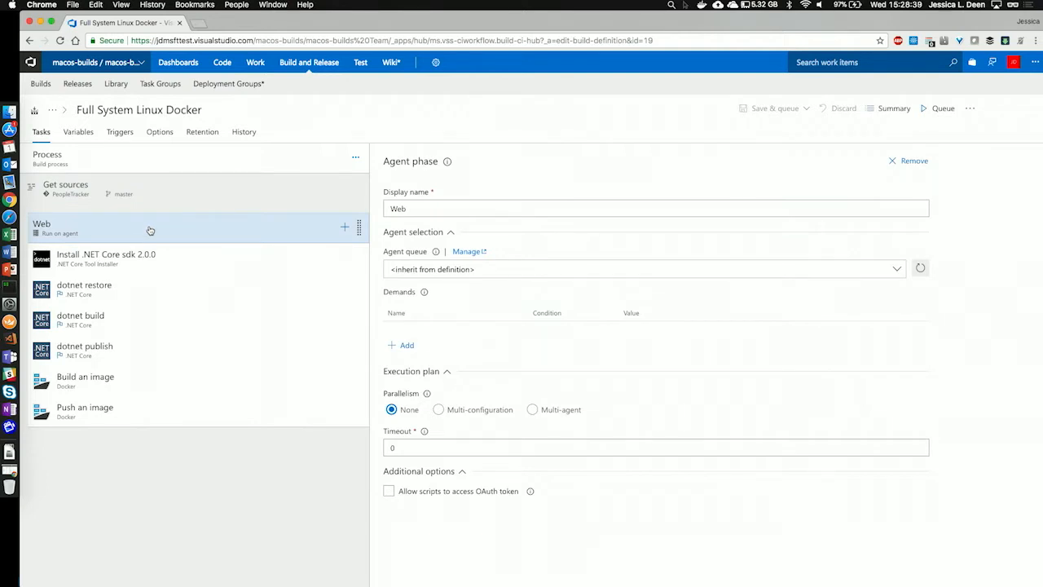
left_click(105, 257)
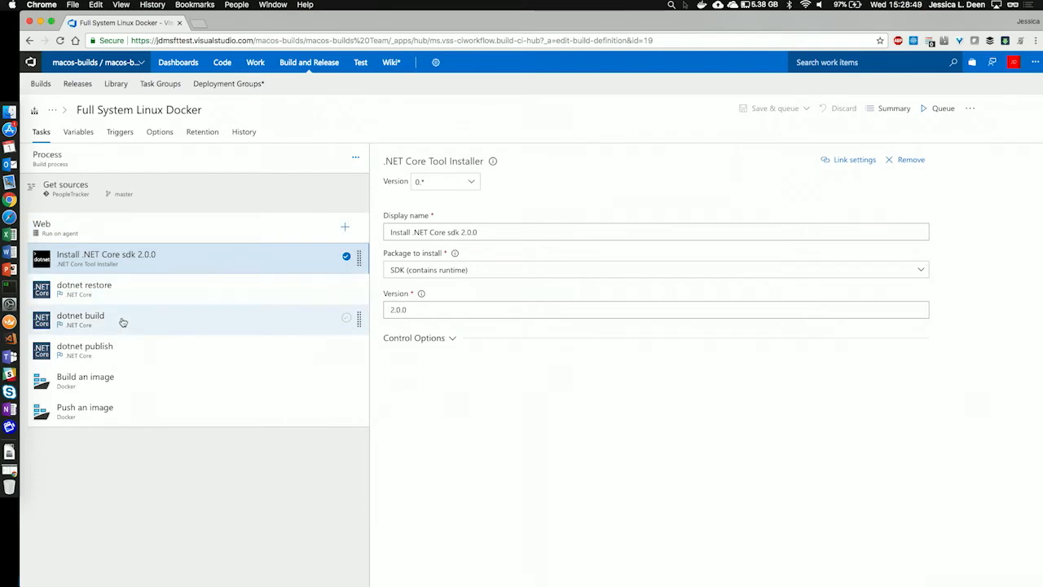
Step: Read the dotnet restore, build and publish tasks, publishing PeopleTracker.Web to staging
left_click(84, 289)
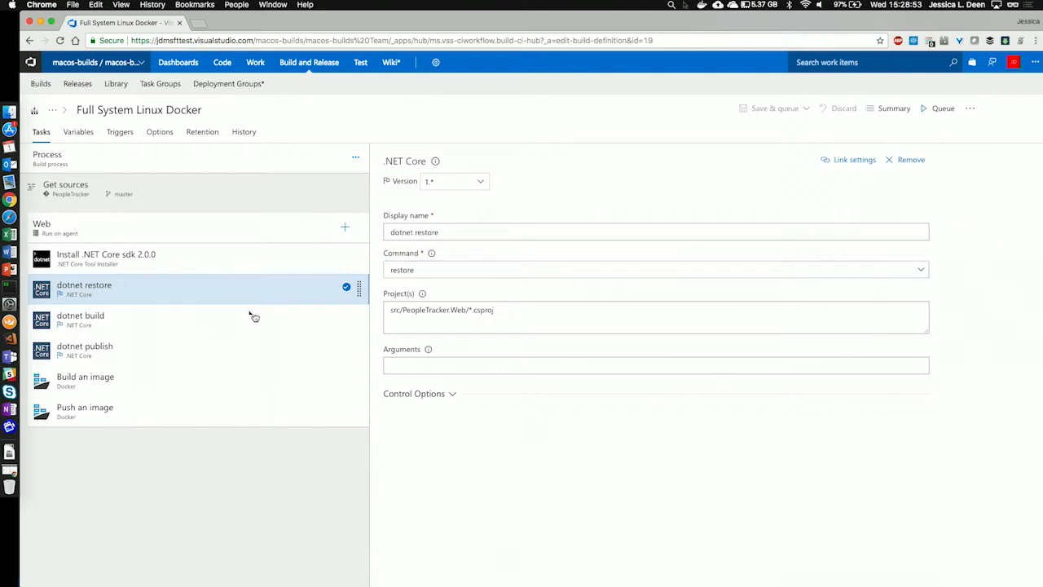
mouse_move(421, 288)
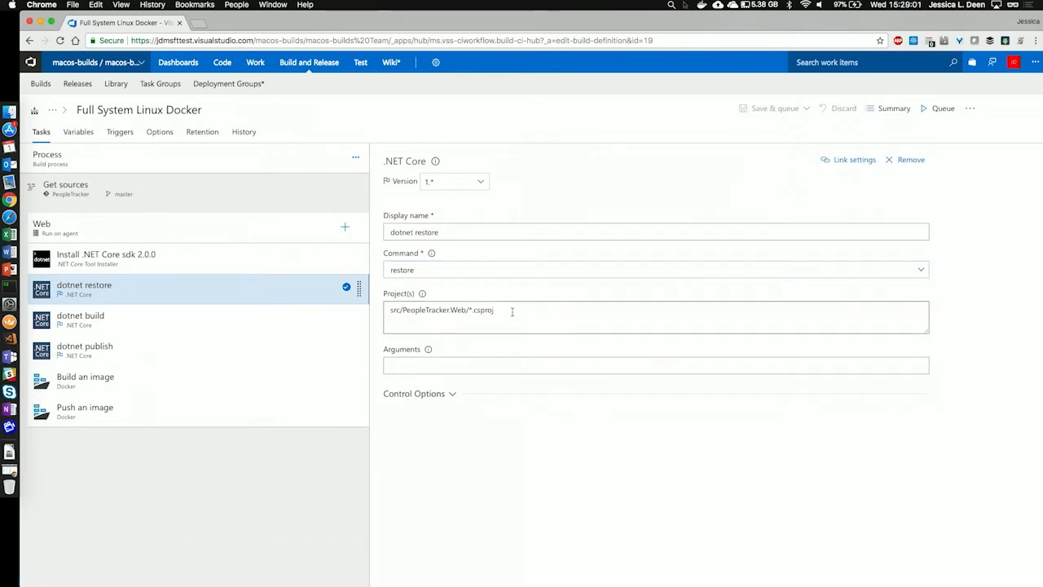
mouse_move(163, 319)
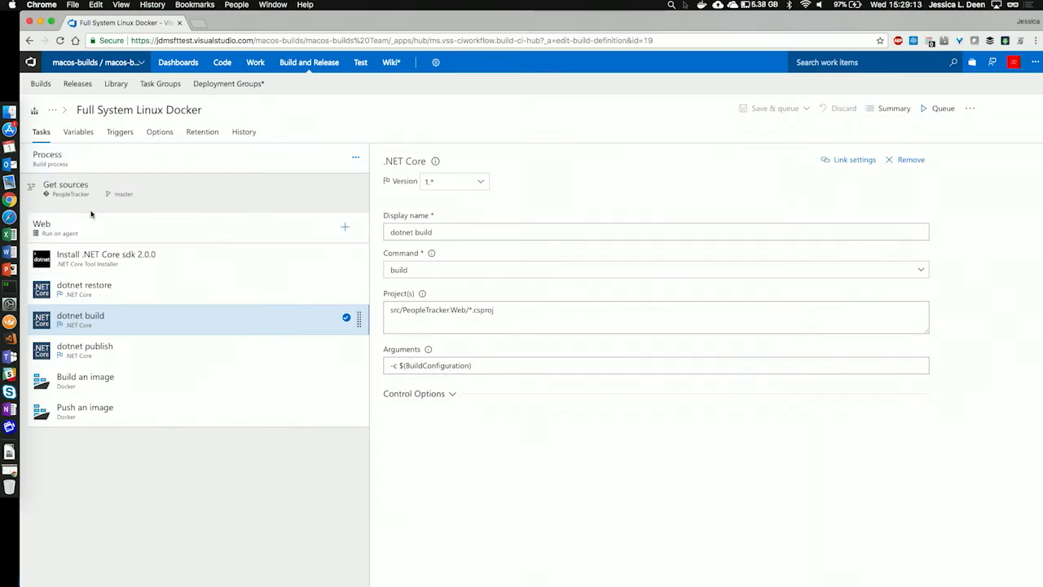
left_click(84, 346)
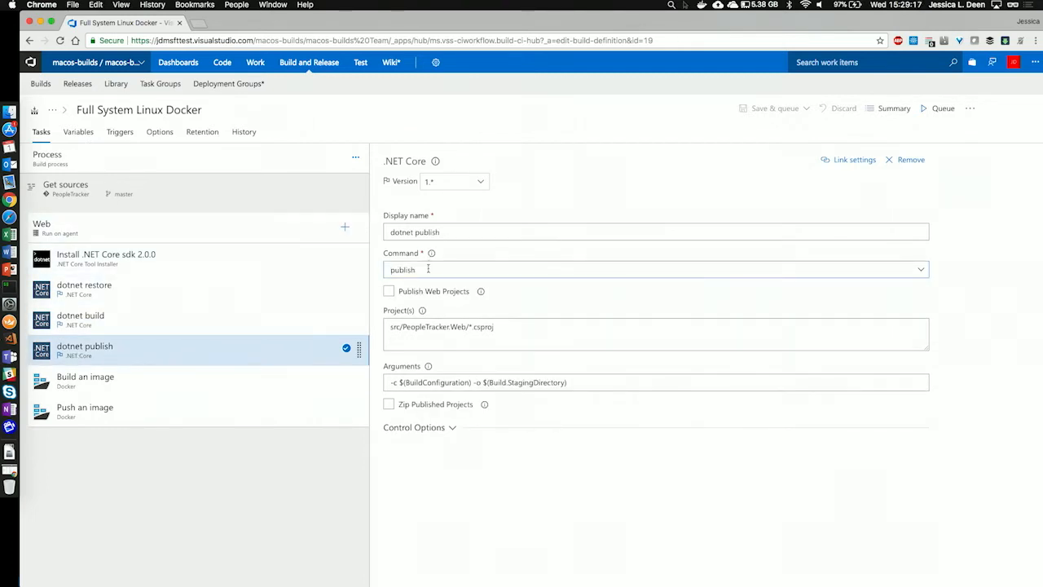
left_click(504, 340)
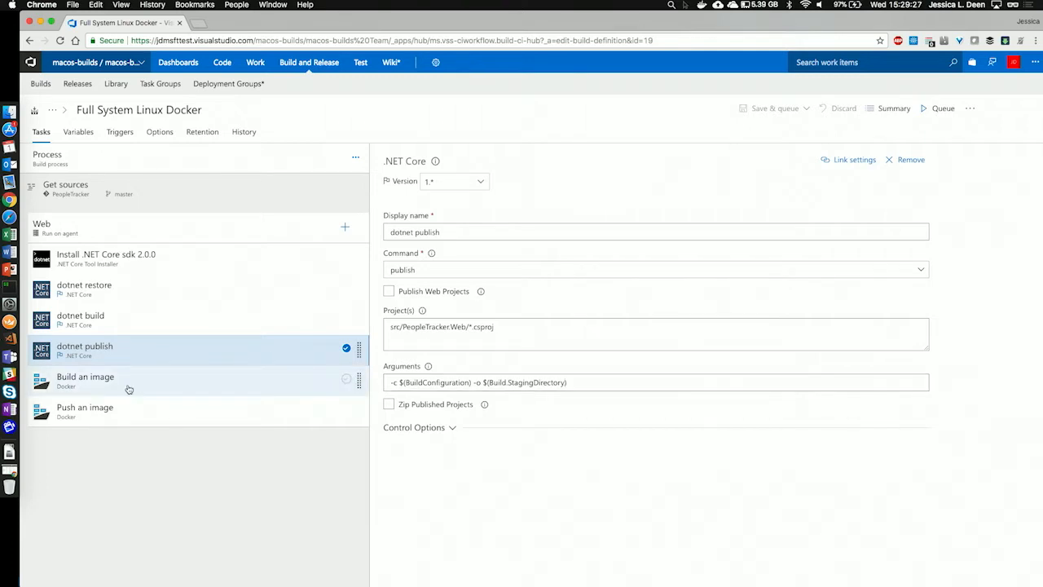
left_click(85, 381)
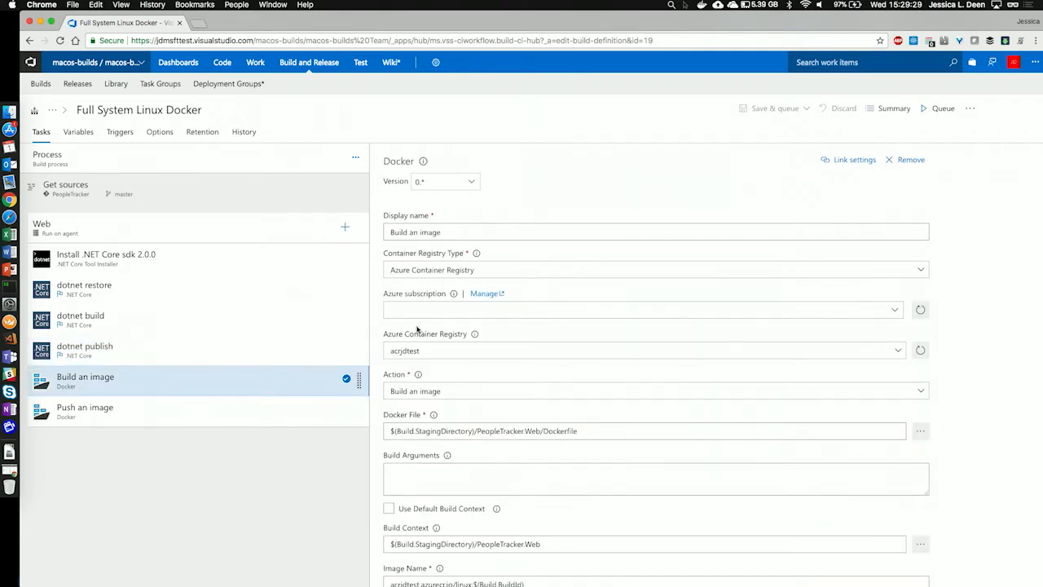
mouse_move(477, 252)
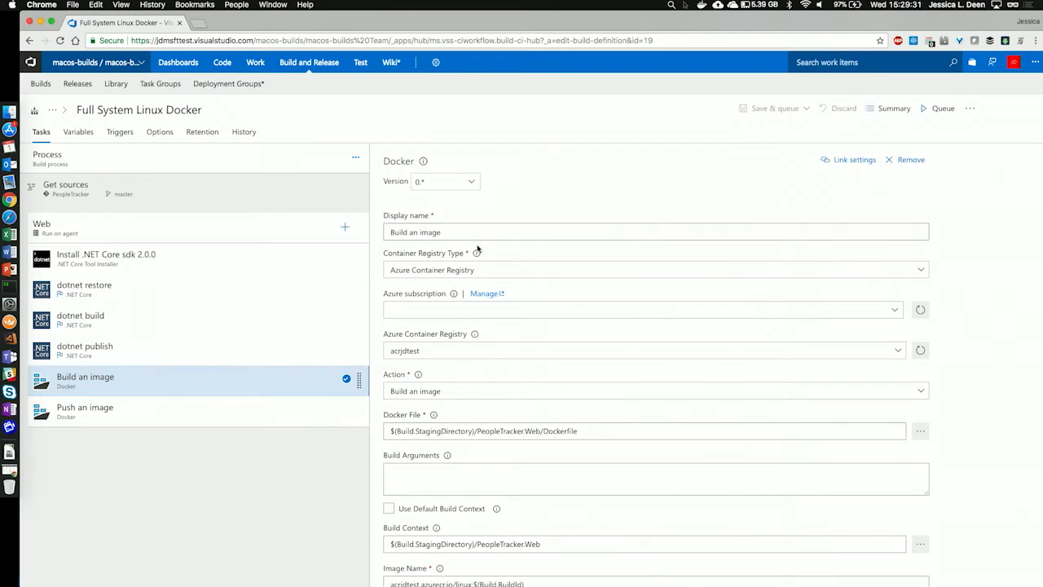
mouse_move(469, 334)
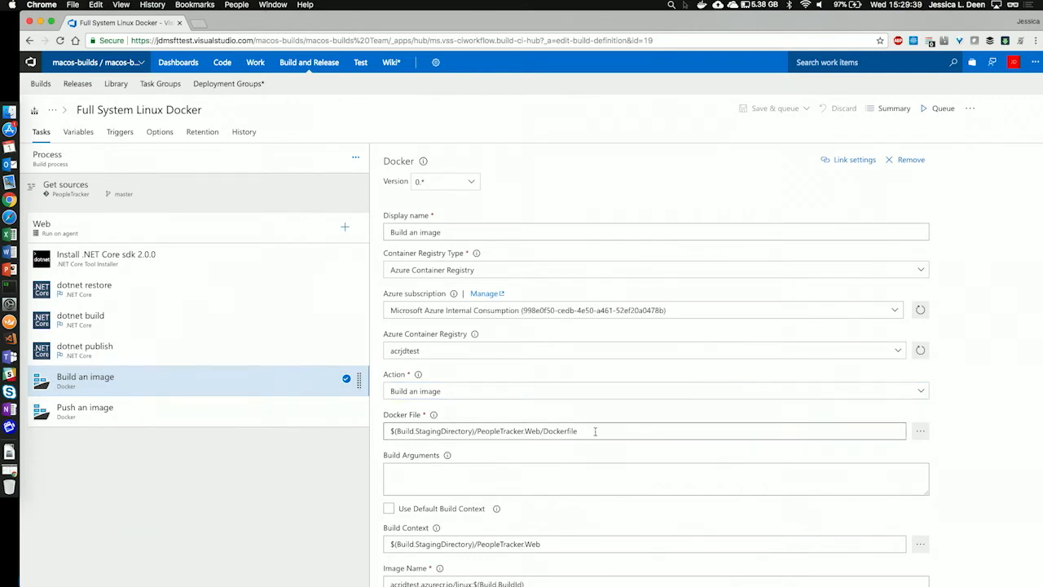
scroll("down", 3)
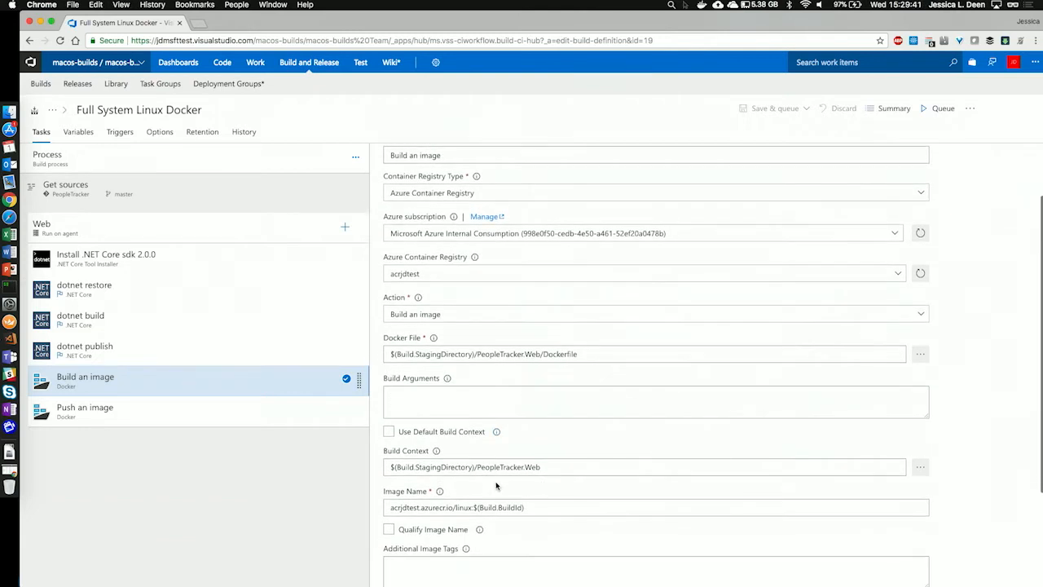
left_click(560, 508)
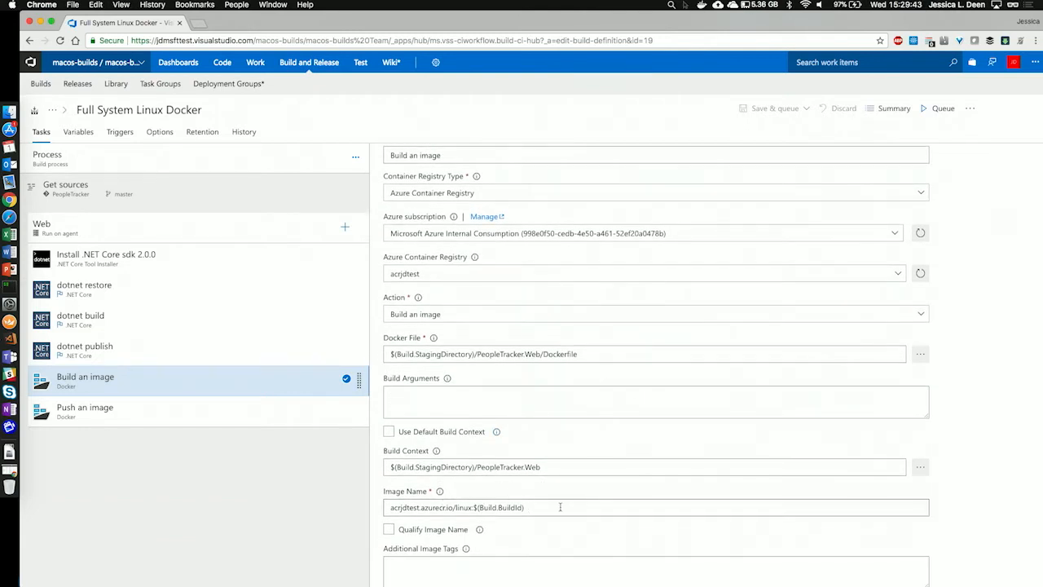
scroll("down", 3)
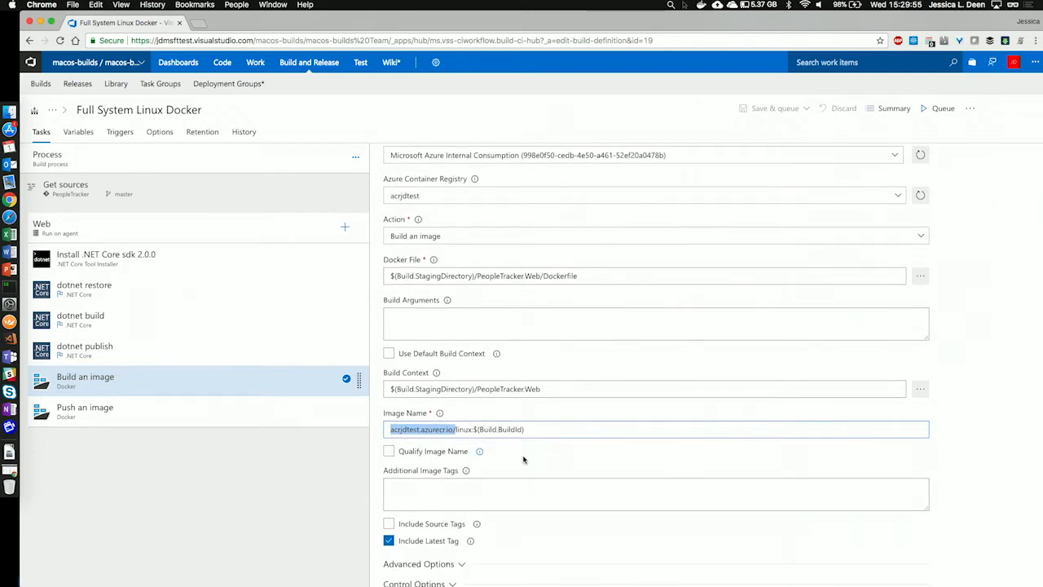
mouse_move(429, 515)
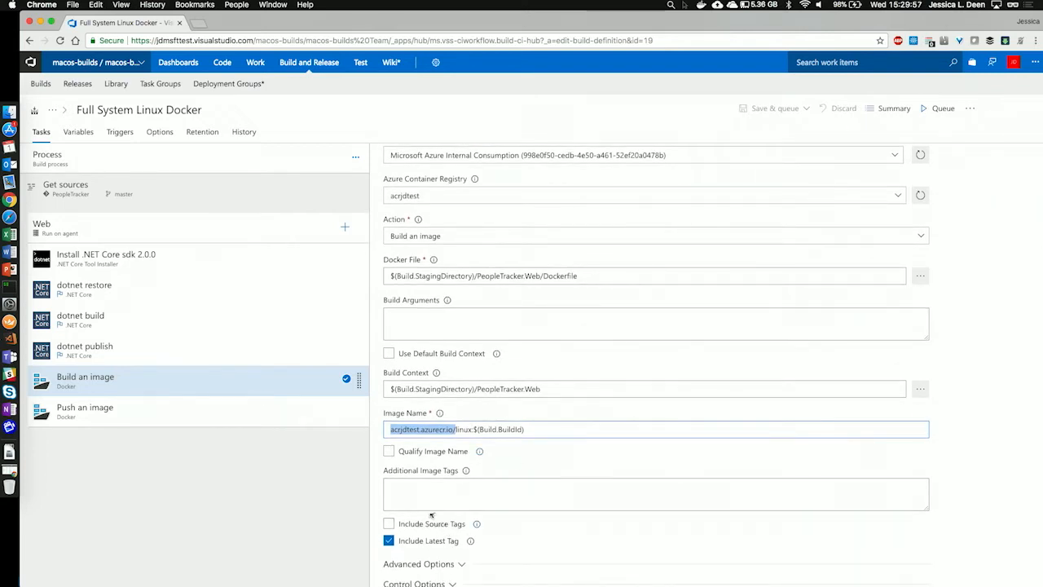
left_click(651, 501)
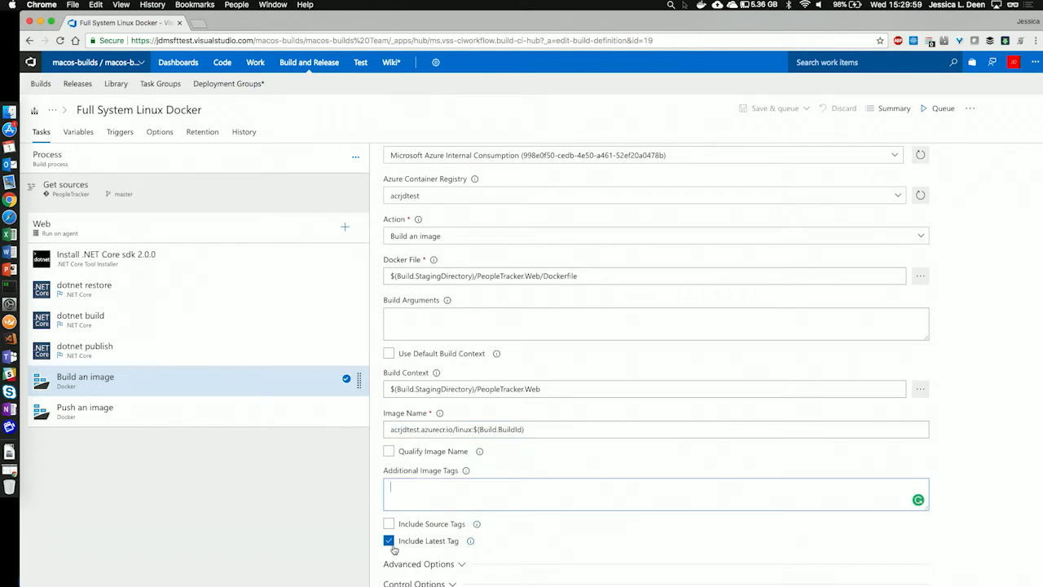
scroll("down", 3)
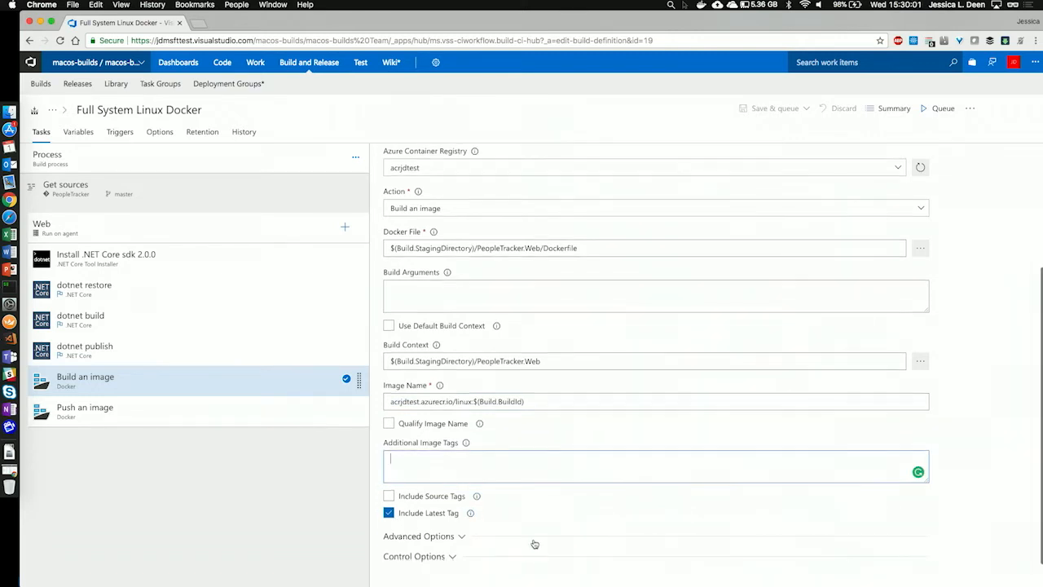
mouse_move(546, 335)
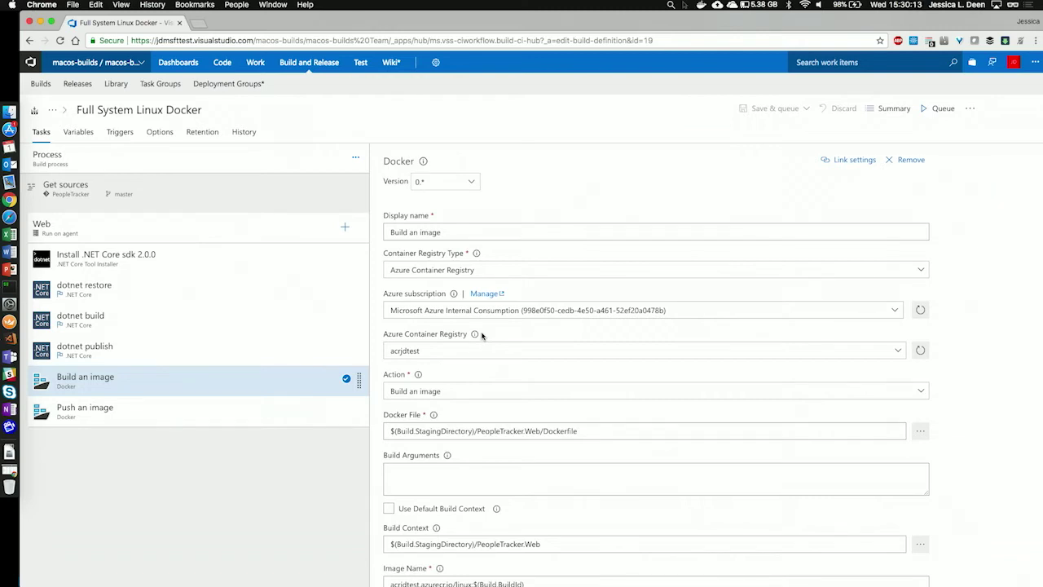
mouse_move(485, 298)
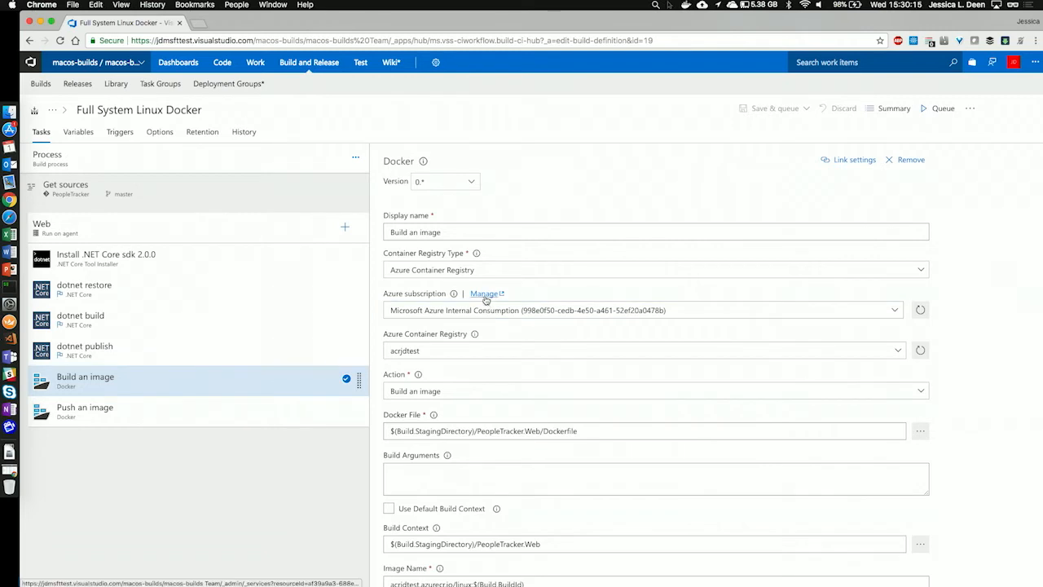
right_click(484, 293)
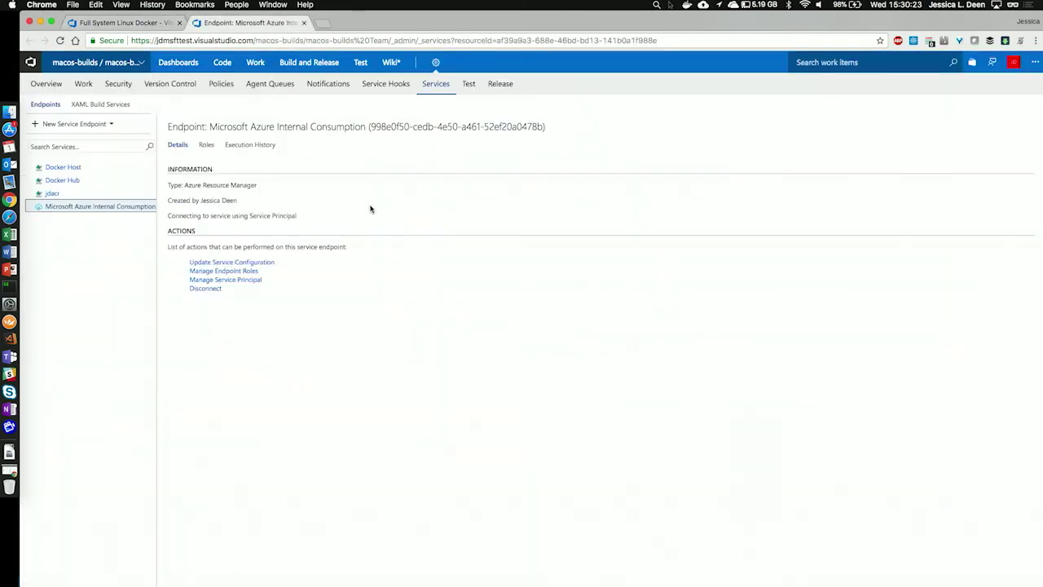
mouse_move(126, 206)
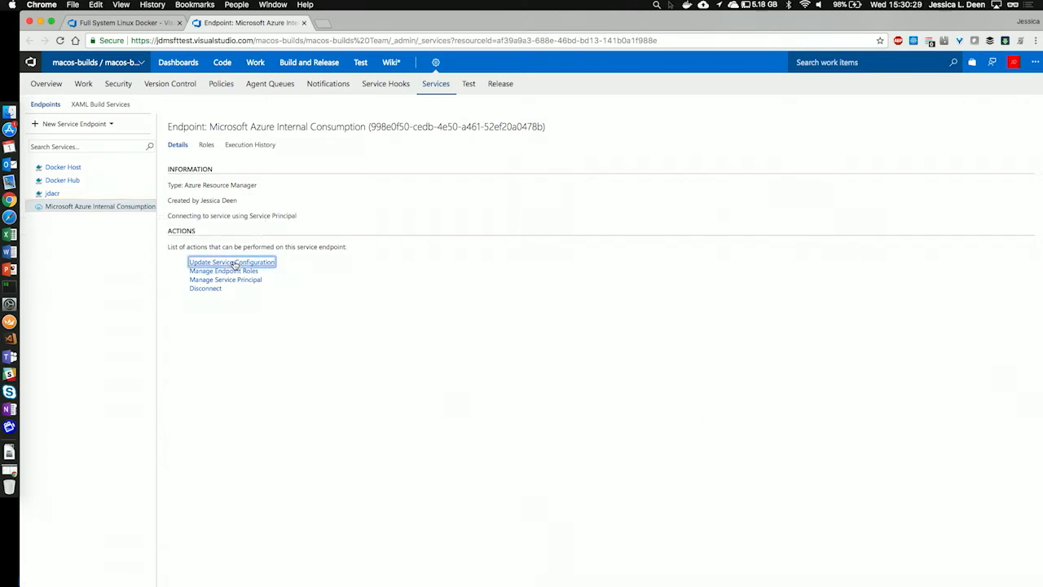
left_click(231, 262)
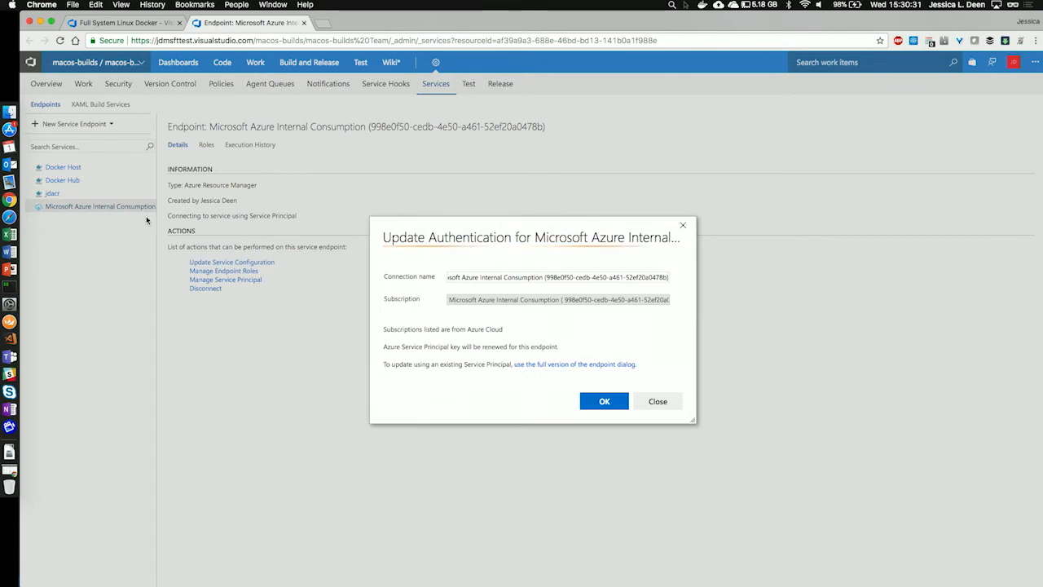
mouse_move(453, 289)
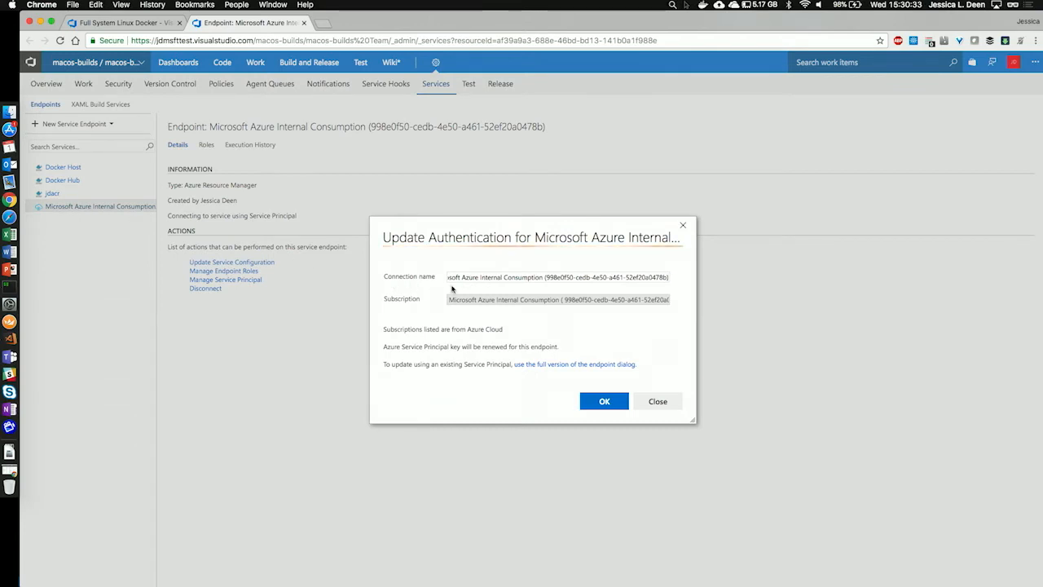
mouse_move(657, 401)
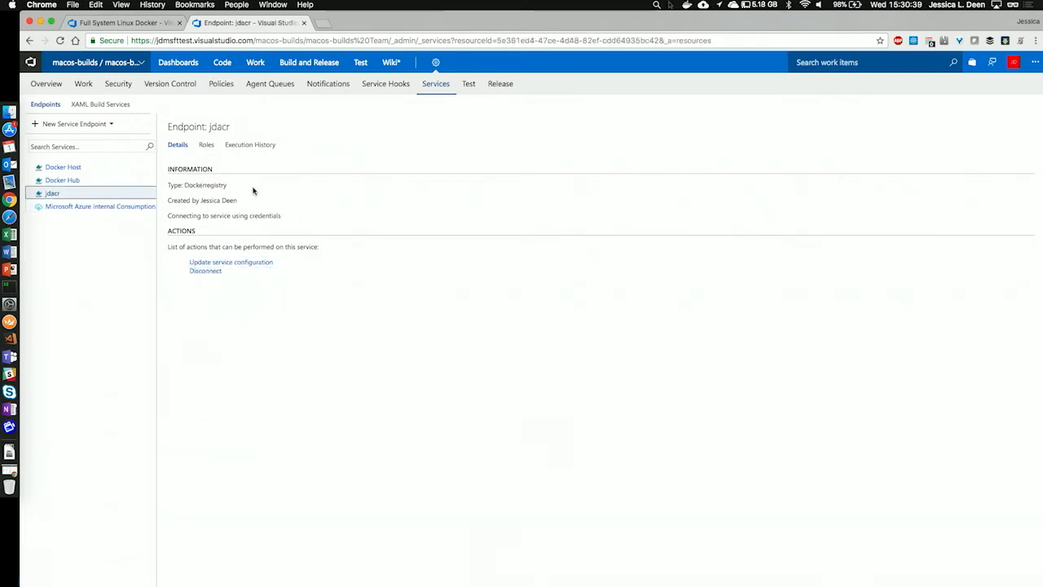
left_click(231, 262)
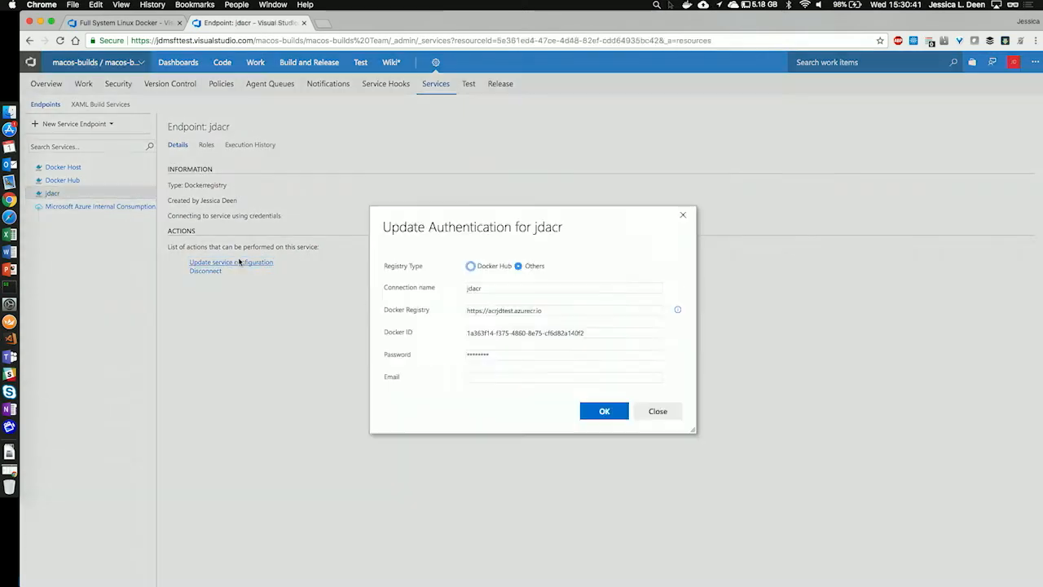
mouse_move(559, 321)
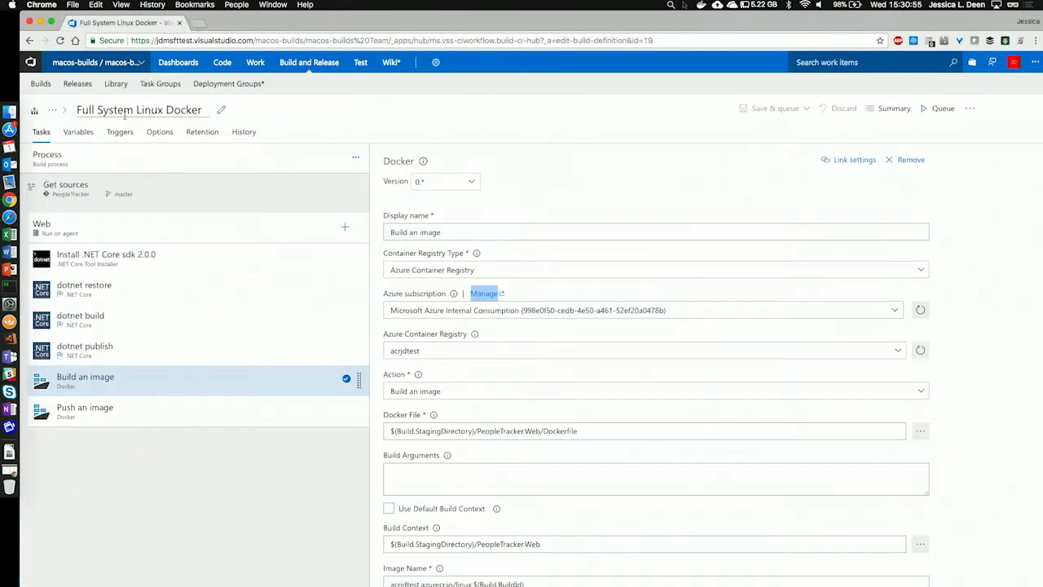
left_click(78, 131)
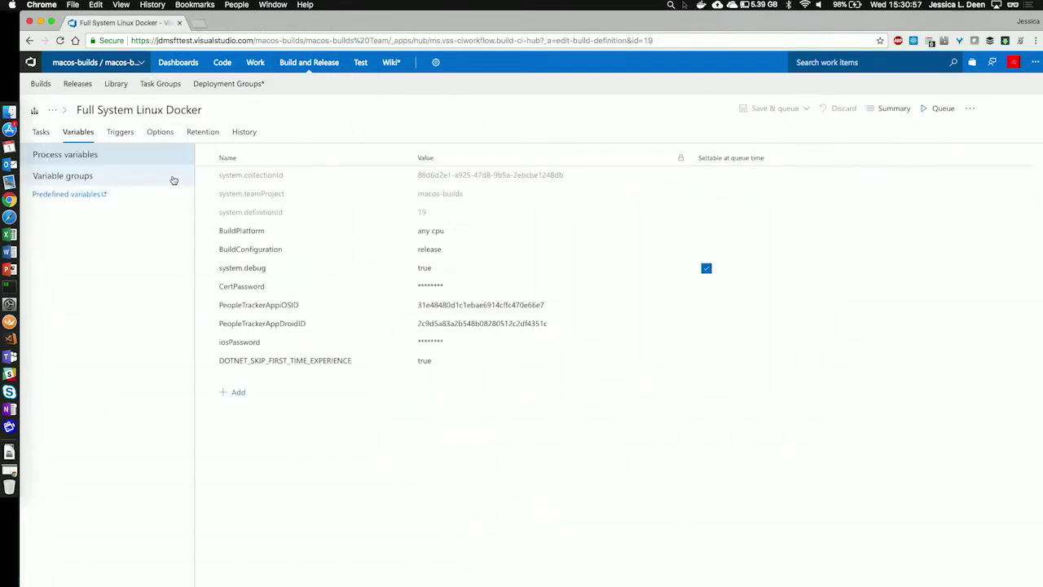
mouse_move(237, 238)
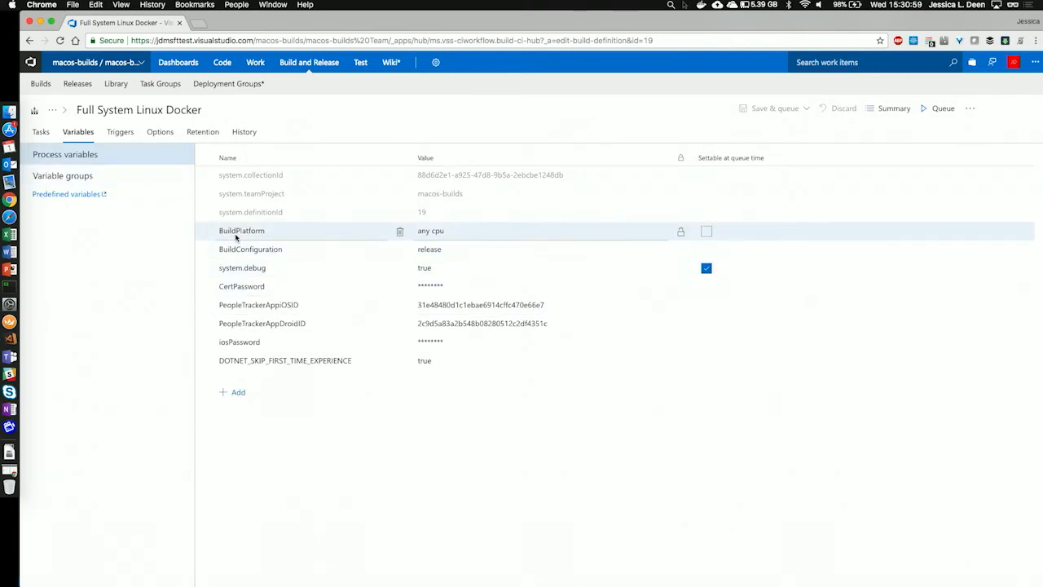
mouse_move(341, 255)
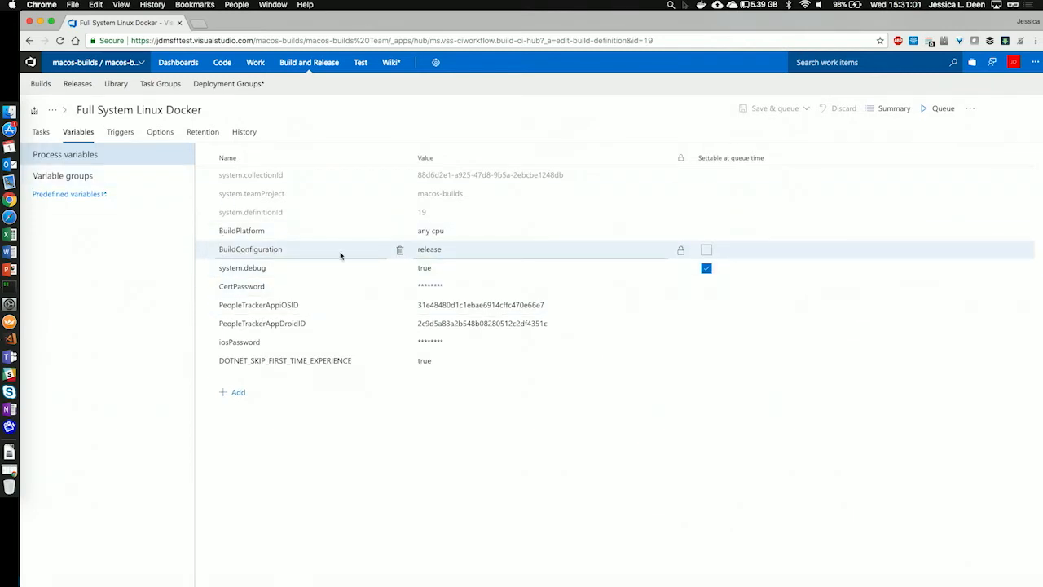
mouse_move(467, 261)
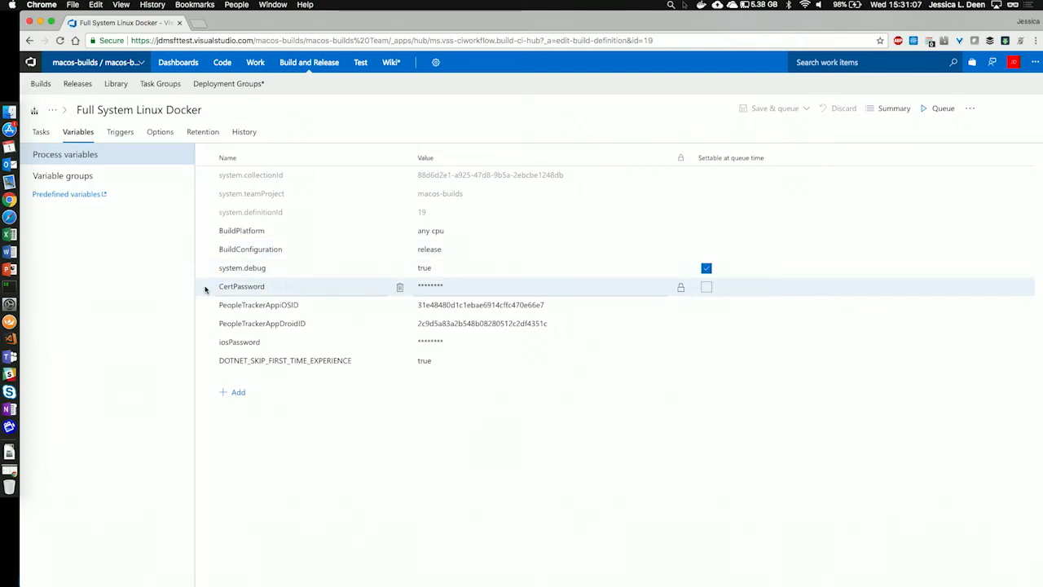
mouse_move(340, 284)
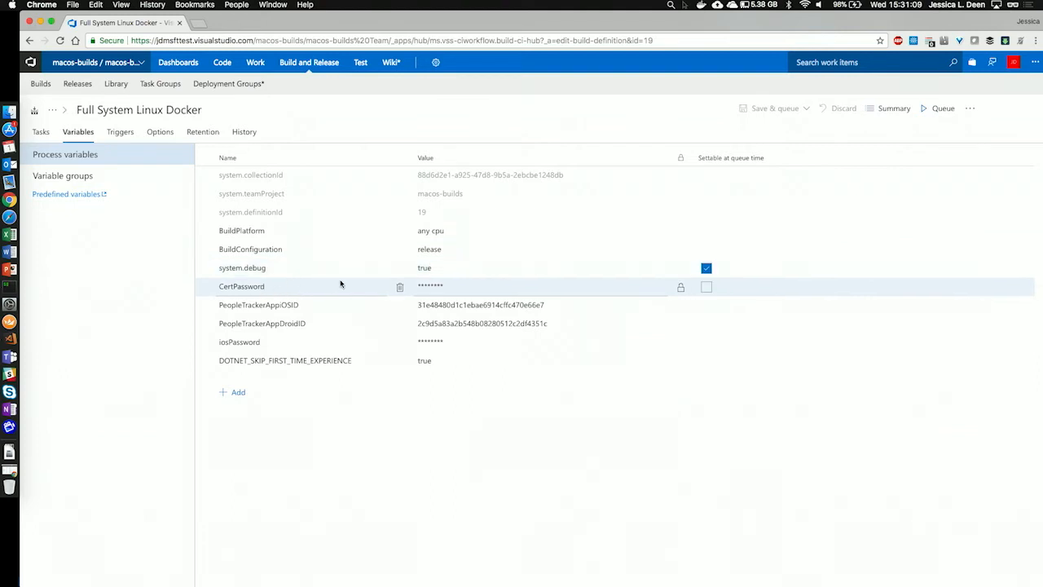
mouse_move(338, 308)
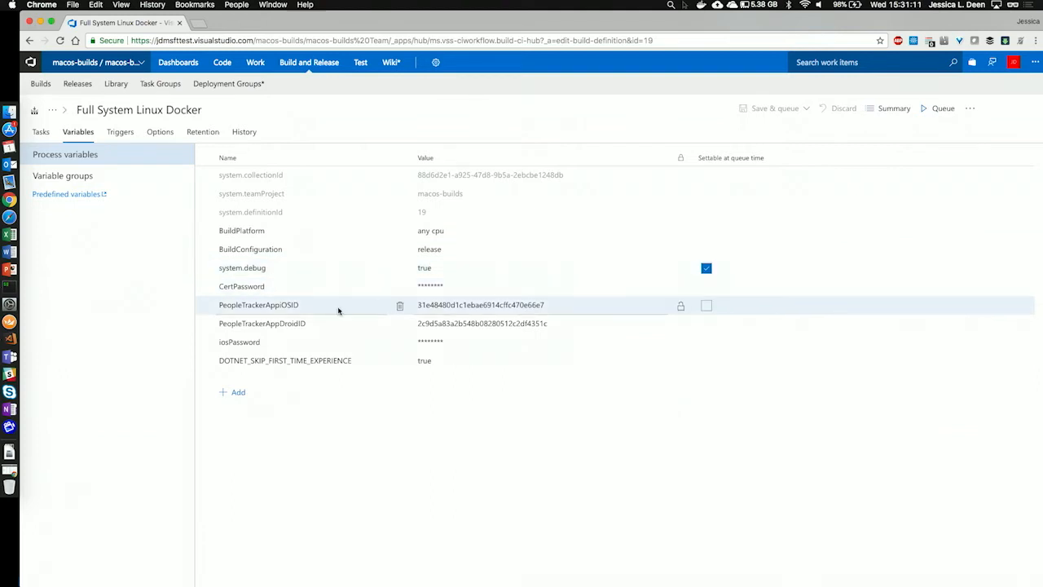
mouse_move(321, 317)
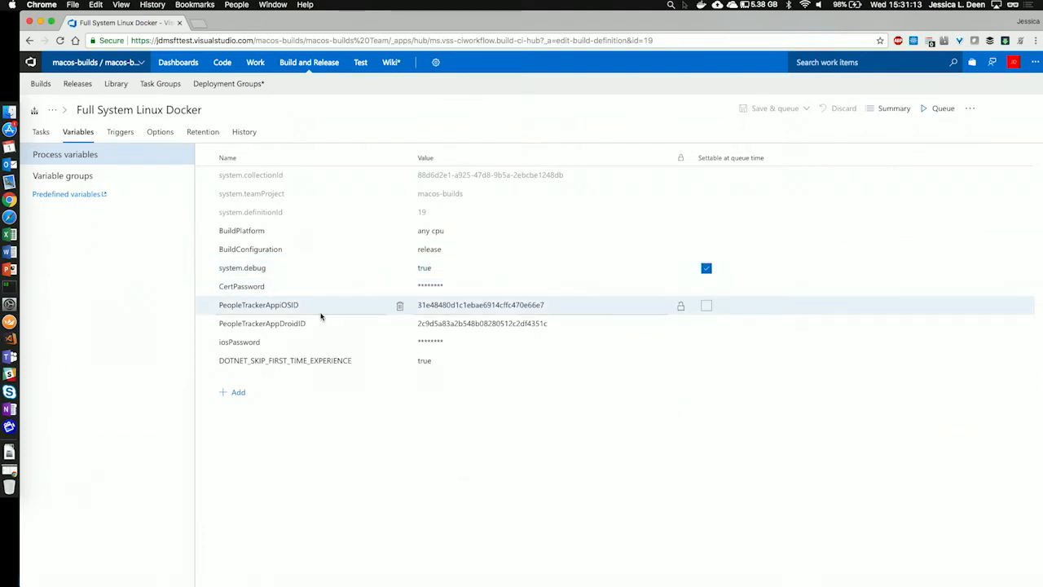
mouse_move(460, 307)
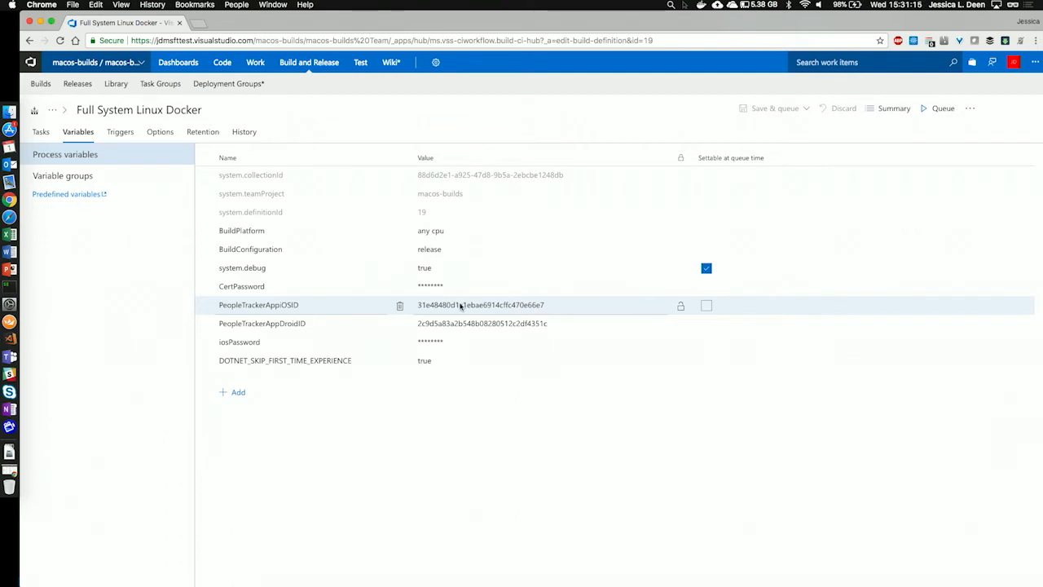
mouse_move(315, 305)
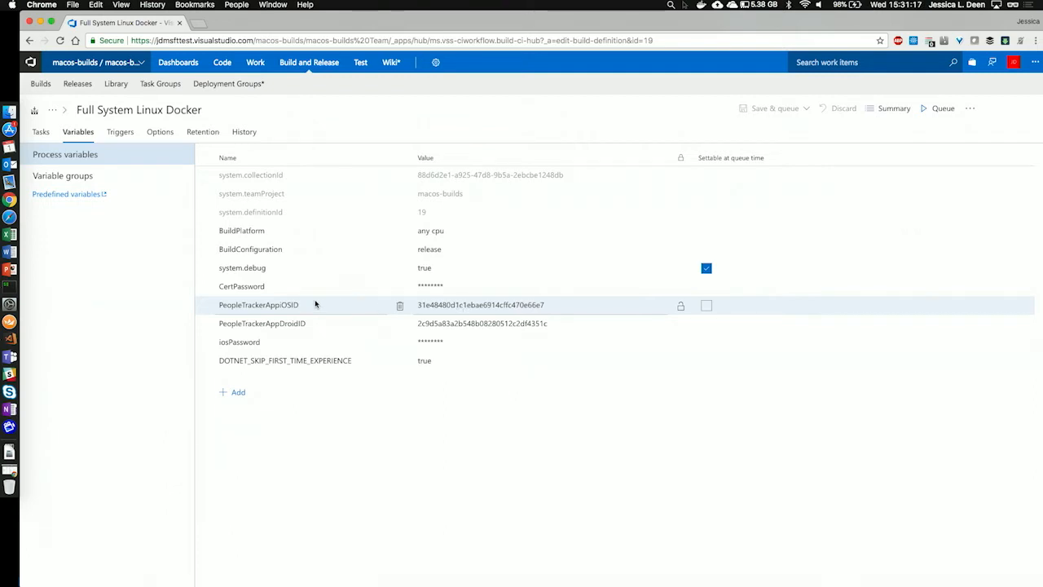
mouse_move(342, 346)
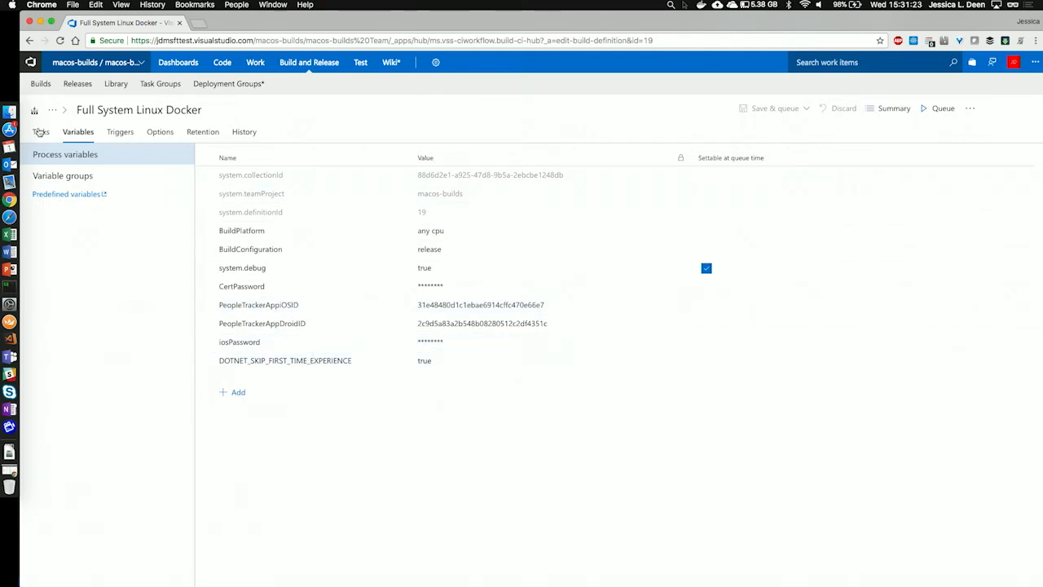
left_click(40, 131)
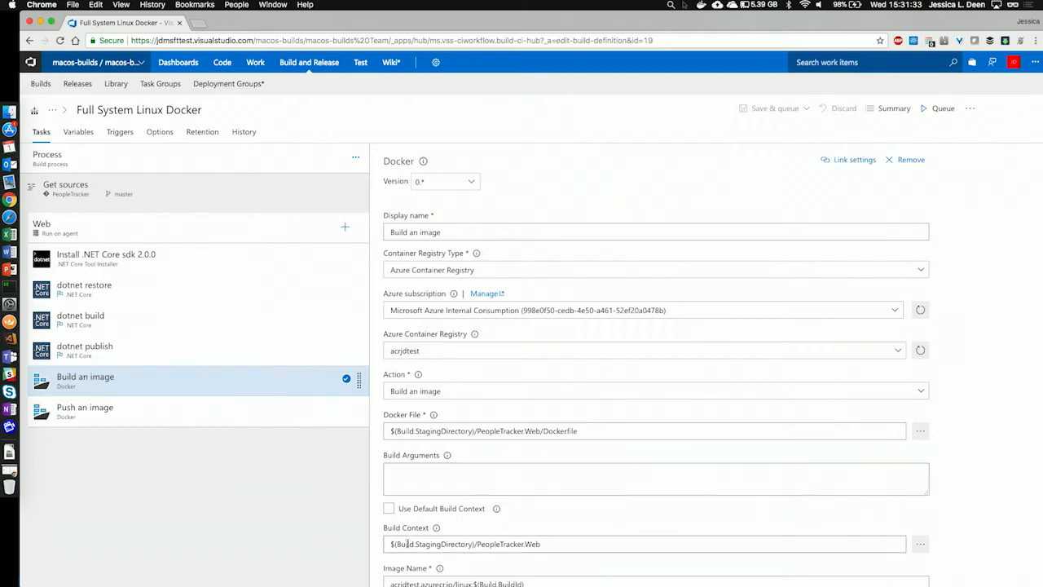
Step: Review the Push an image task: acrjdtest registry, build-ID image name, latest tag included
scroll("down", 3)
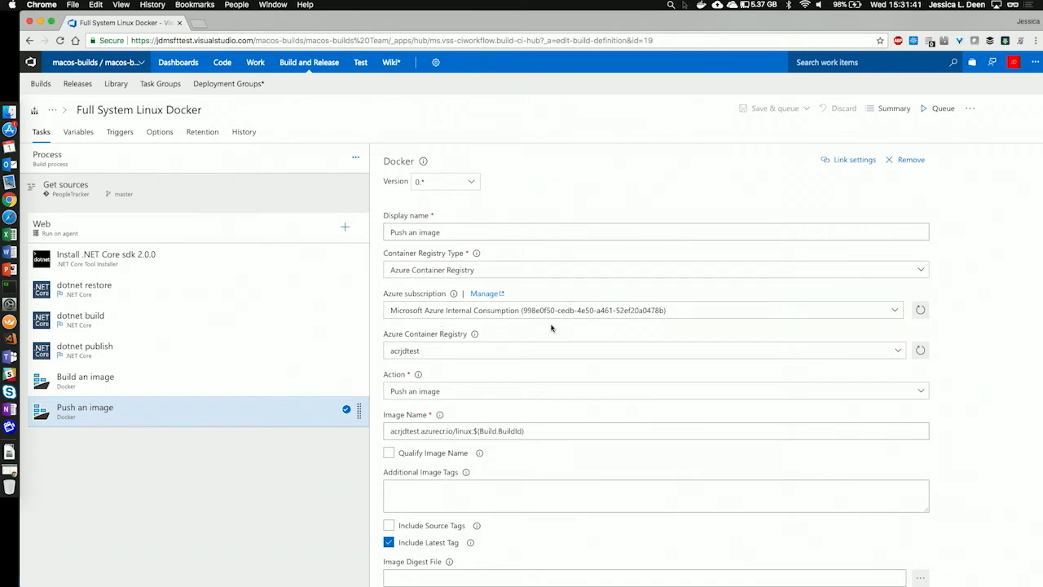
scroll("down", 3)
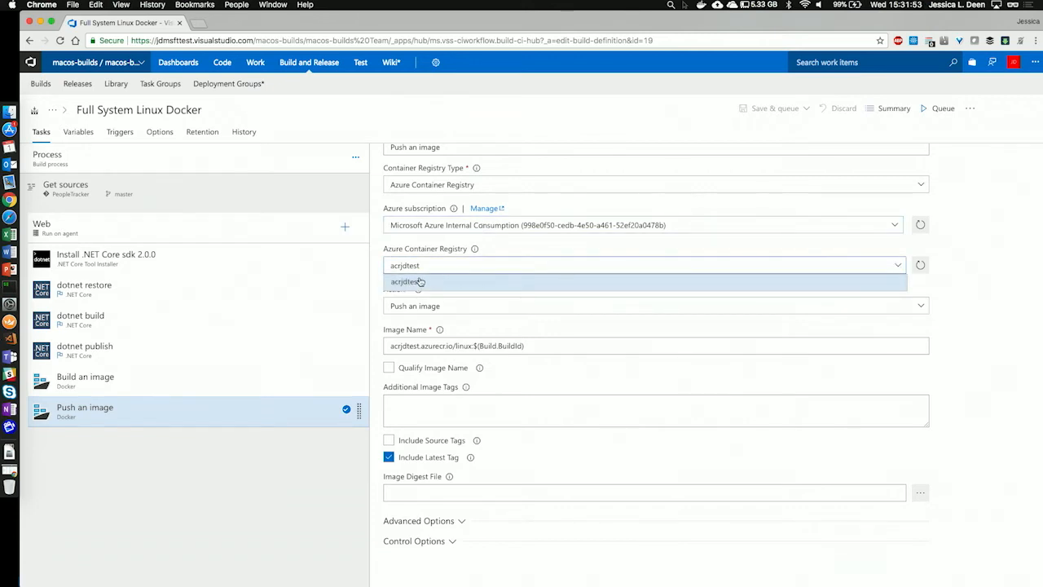
left_click(404, 281)
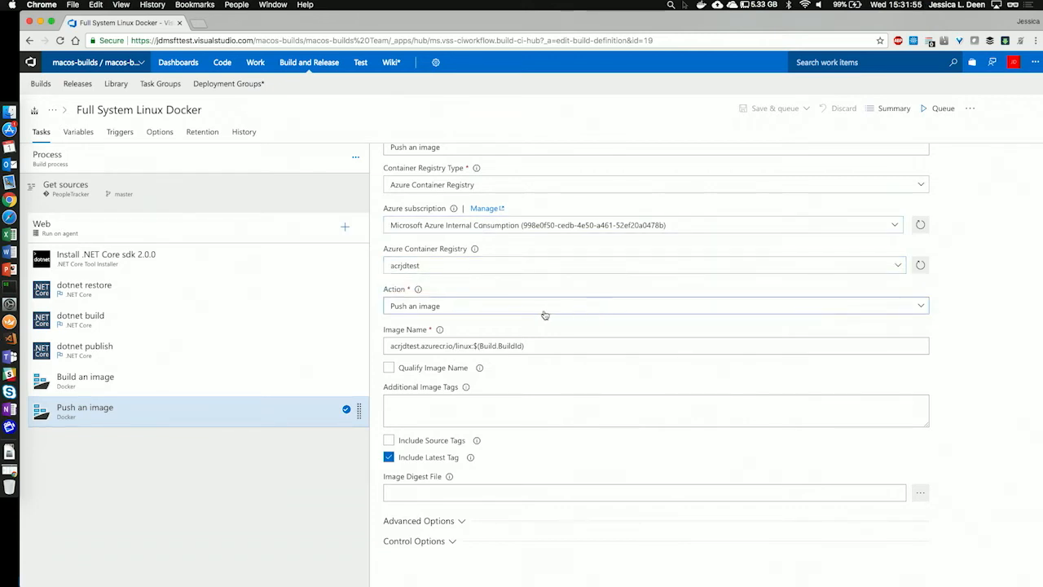
left_click(651, 306)
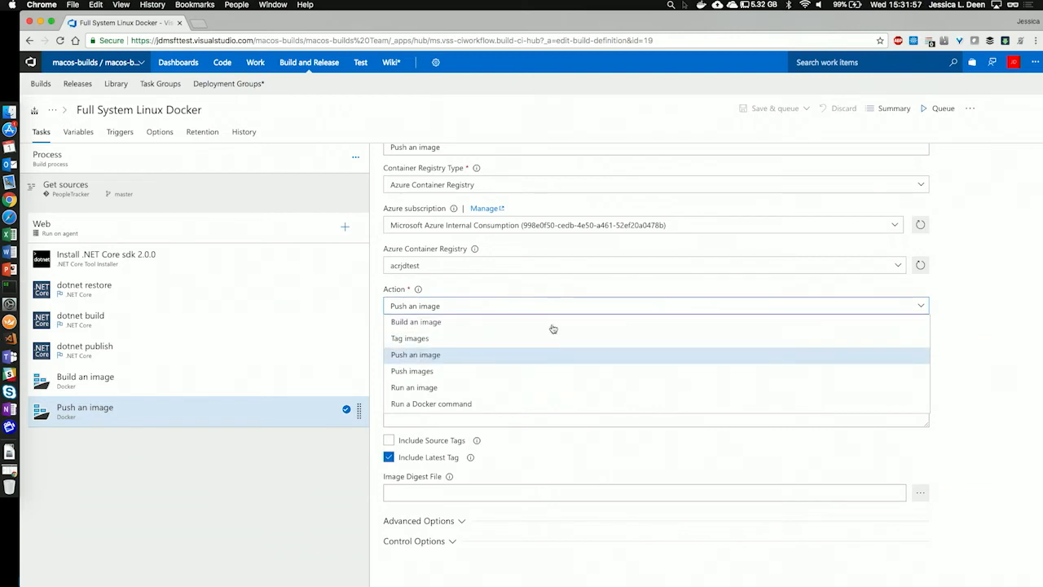
left_click(415, 354)
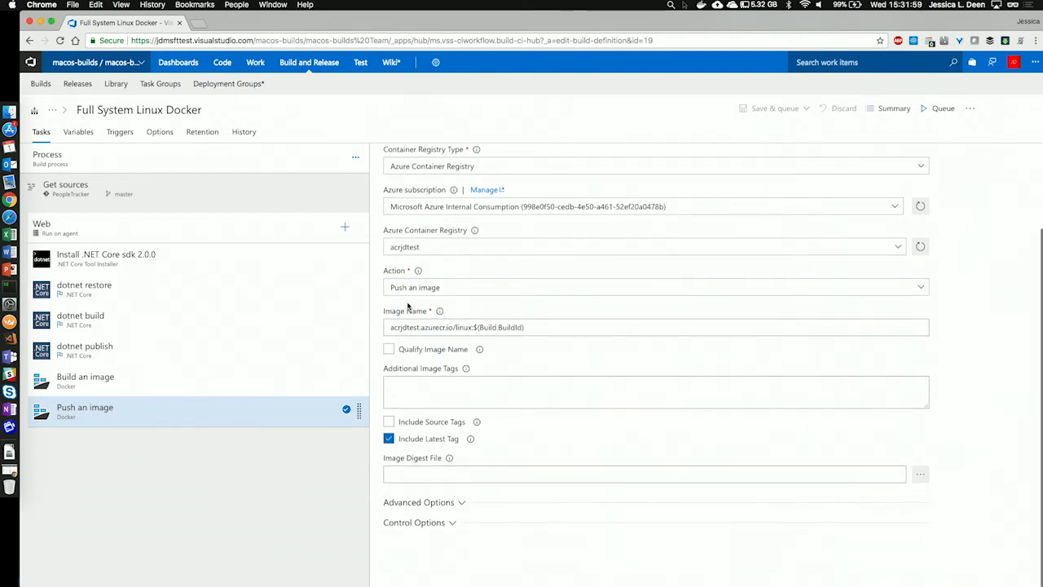
left_click(552, 327)
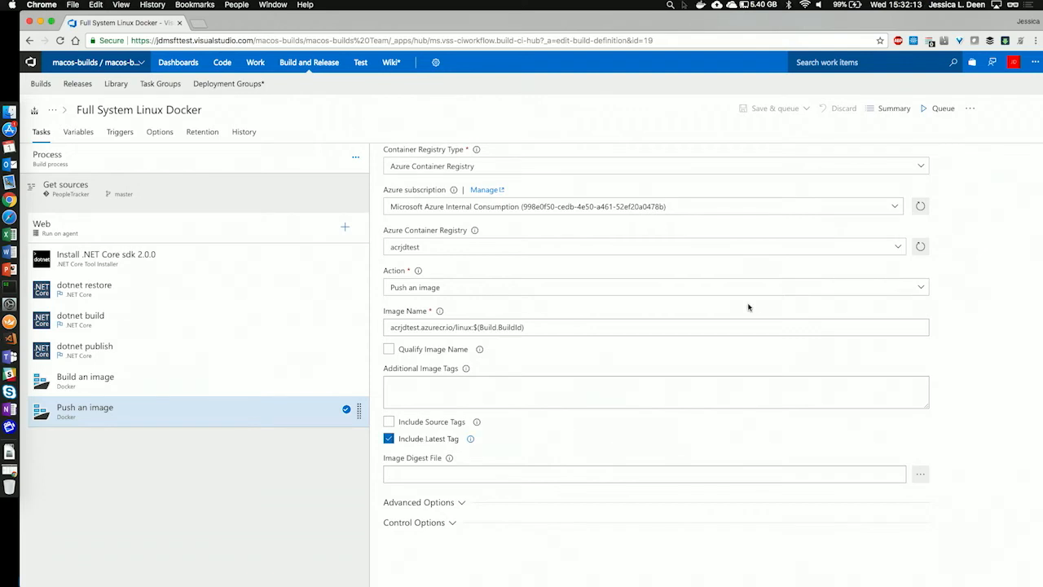
Step: Queue build 107 of Full System Linux Docker from master on Hosted Linux Preview
left_click(939, 108)
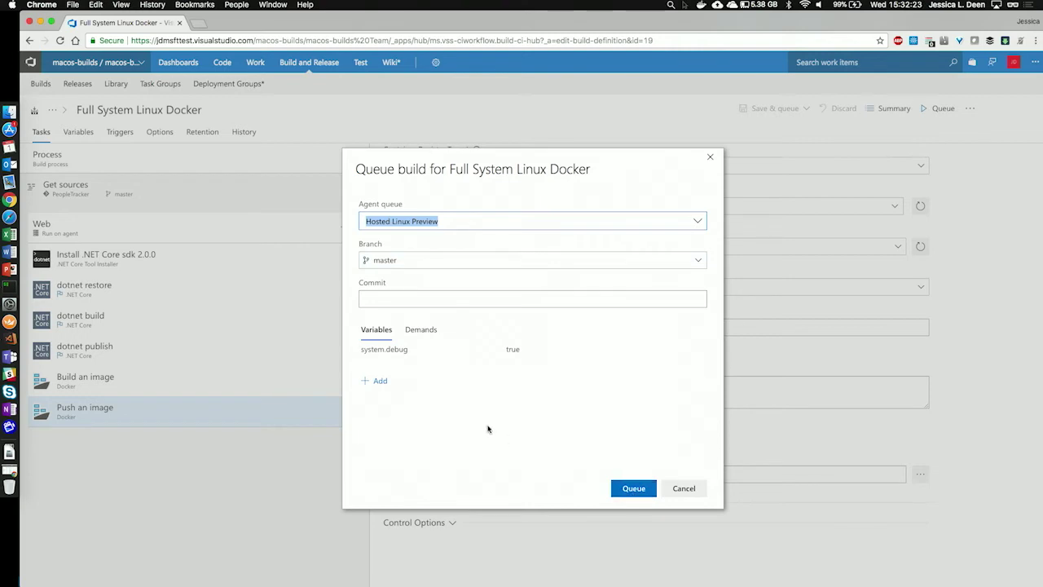
mouse_move(503, 406)
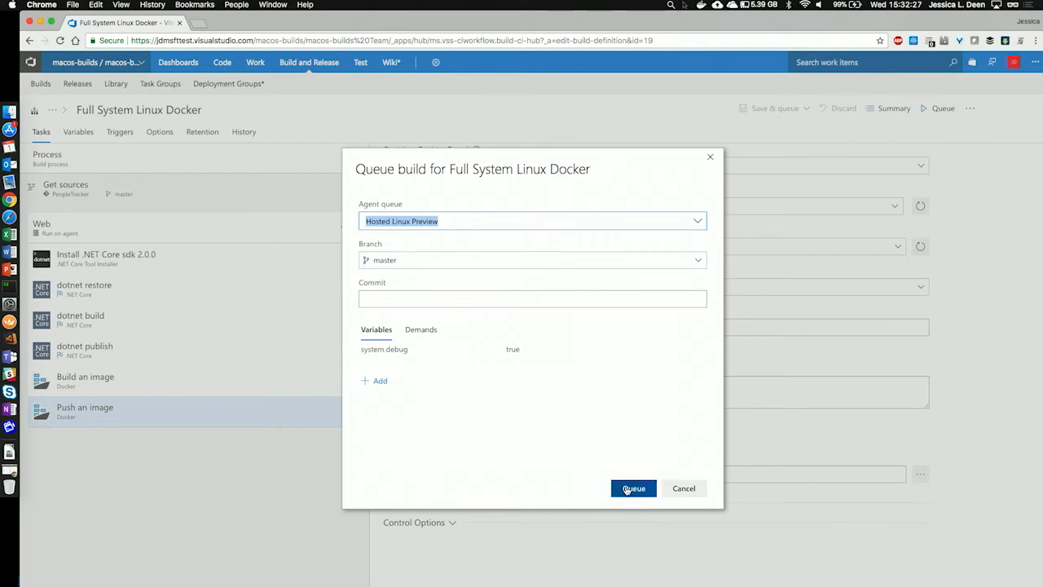
left_click(633, 488)
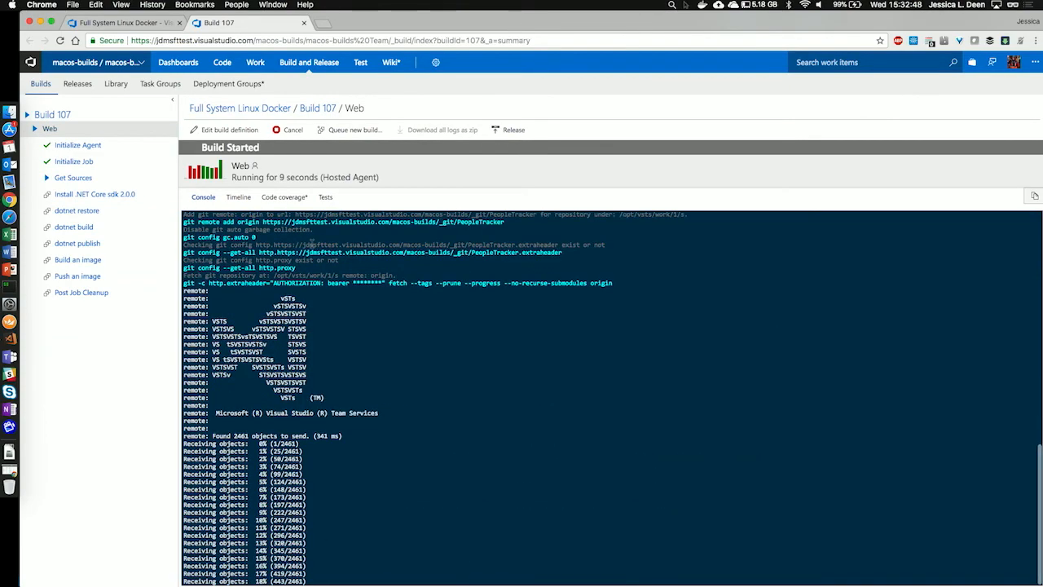
scroll("down", 3)
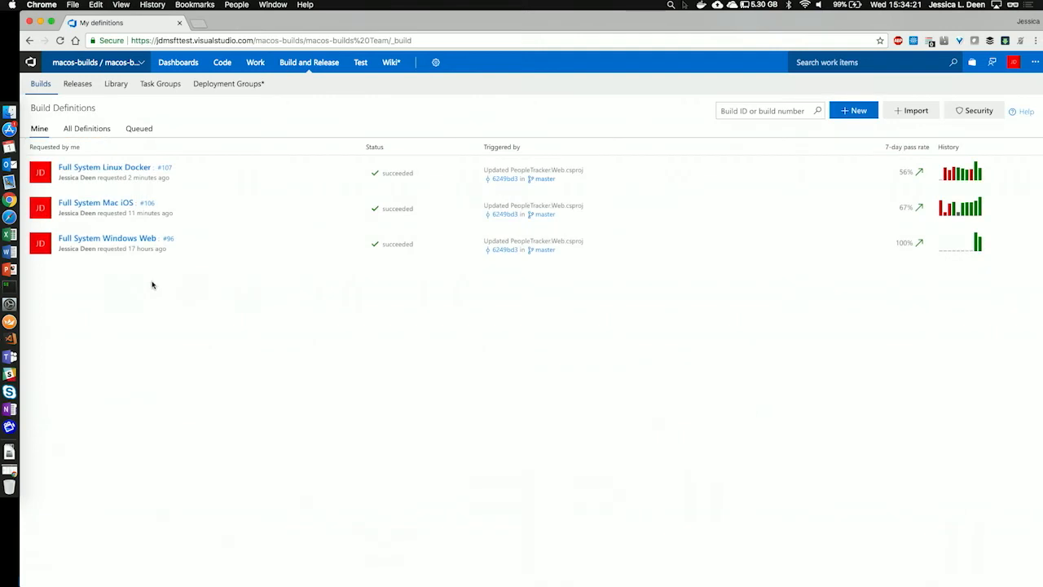
mouse_move(181, 239)
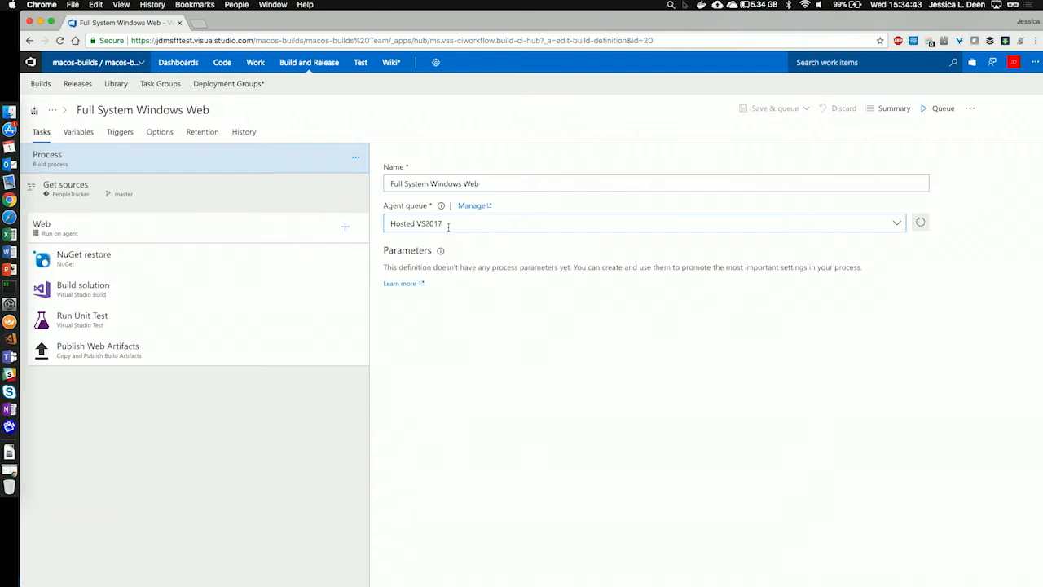
Step: Inspect Get sources, Web phase, NuGet restore and Build solution for PeopleTrackerWebService.sln
left_click(65, 188)
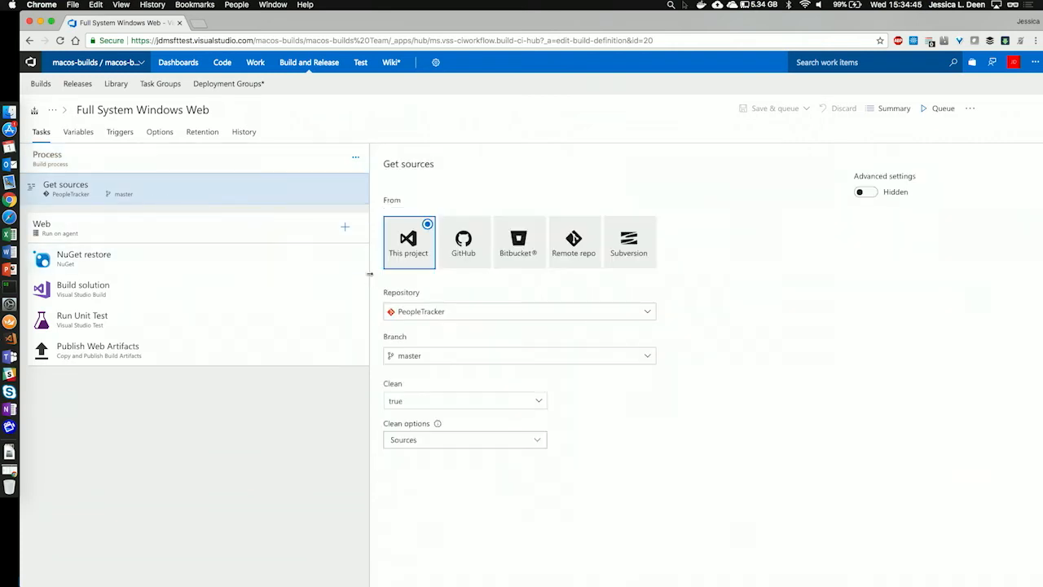
mouse_move(472, 311)
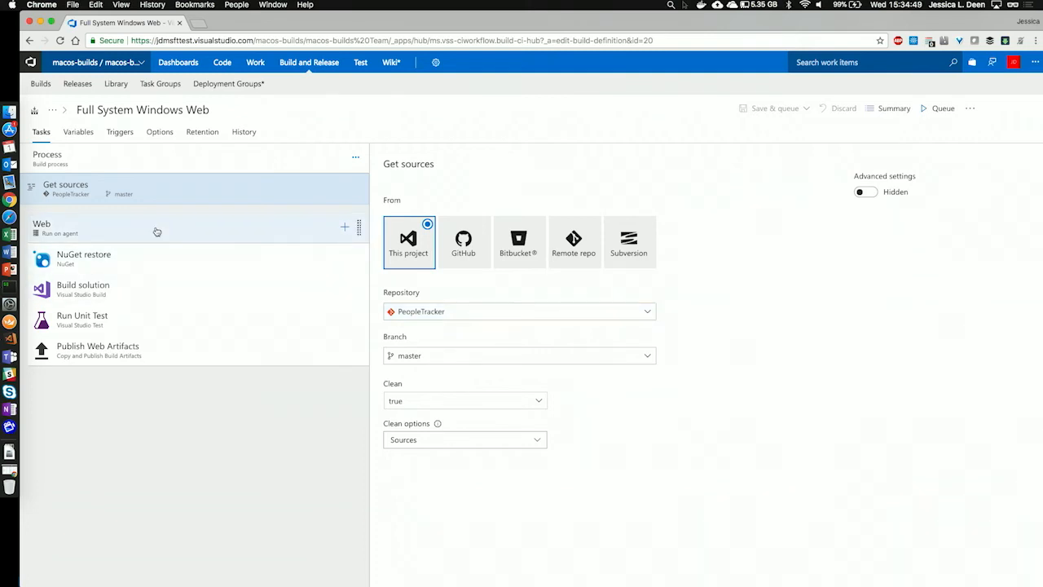
left_click(41, 228)
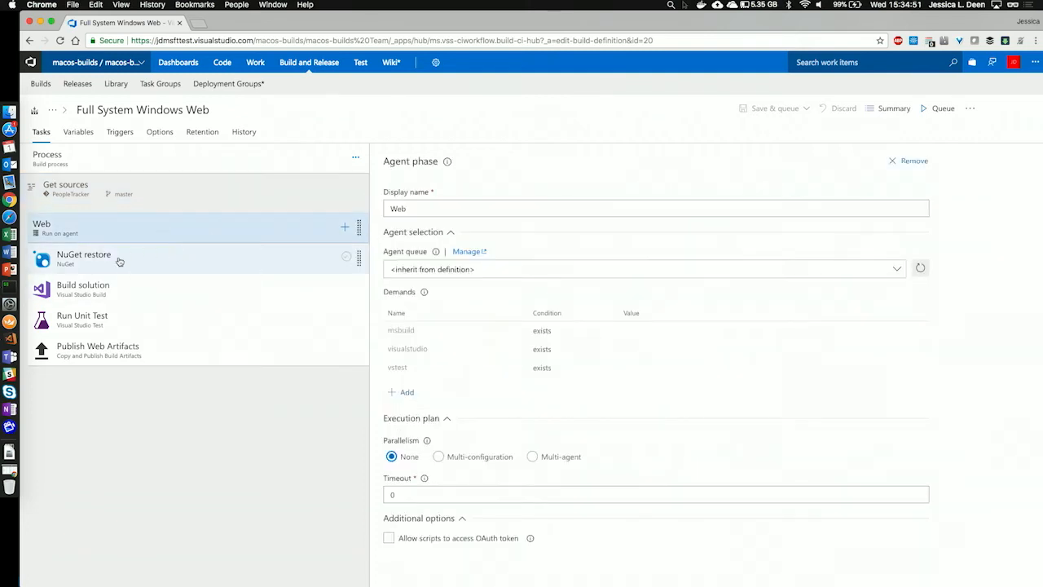
left_click(83, 258)
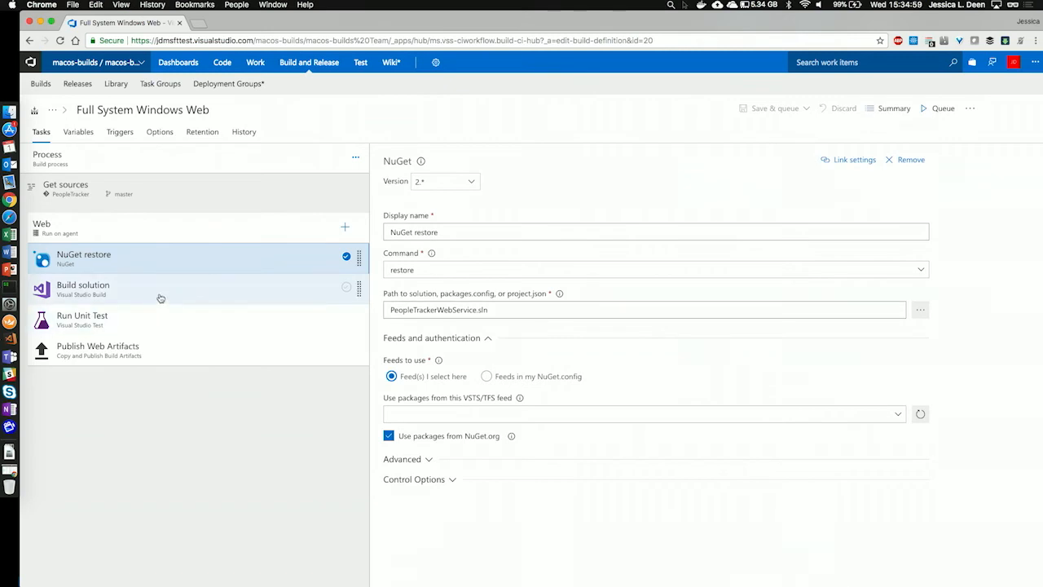
left_click(82, 288)
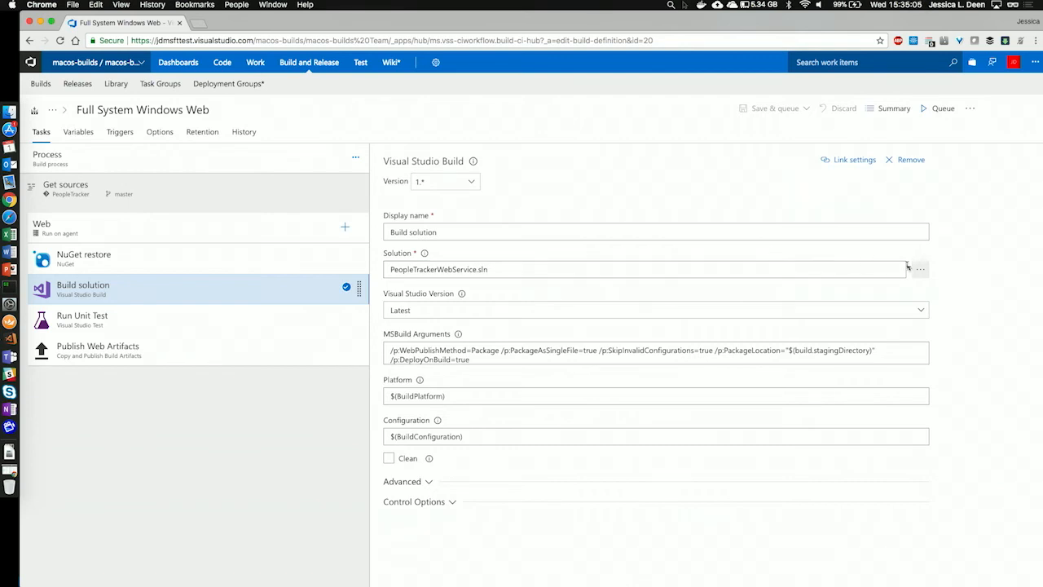
left_click(919, 268)
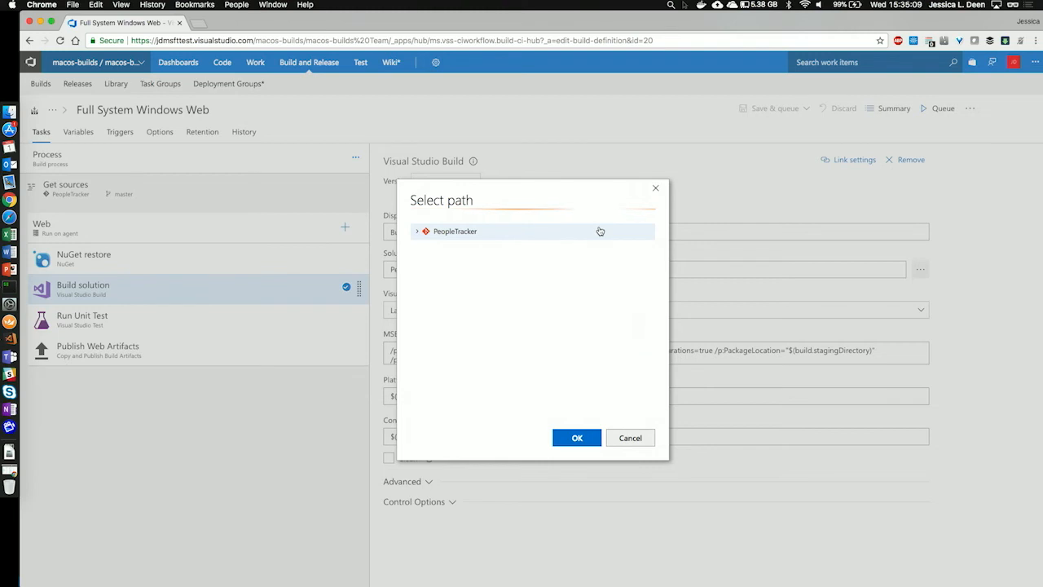
left_click(417, 231)
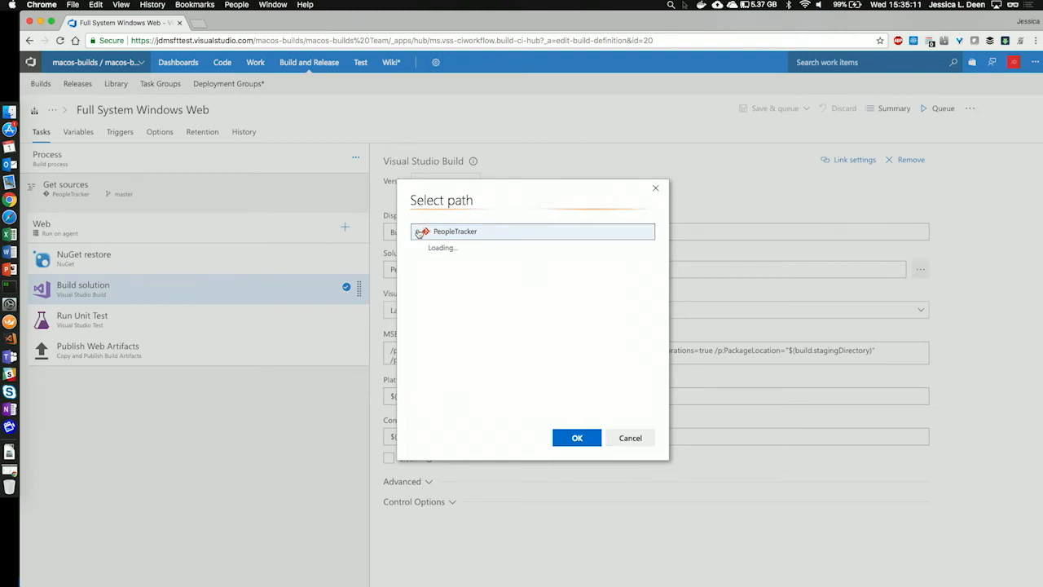
left_click(418, 231)
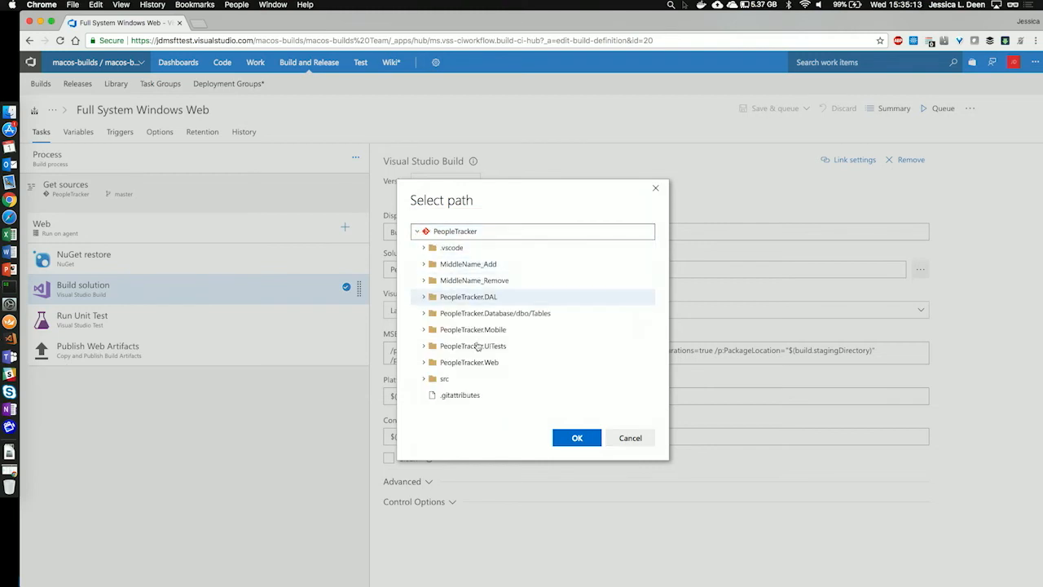
scroll("down", 3)
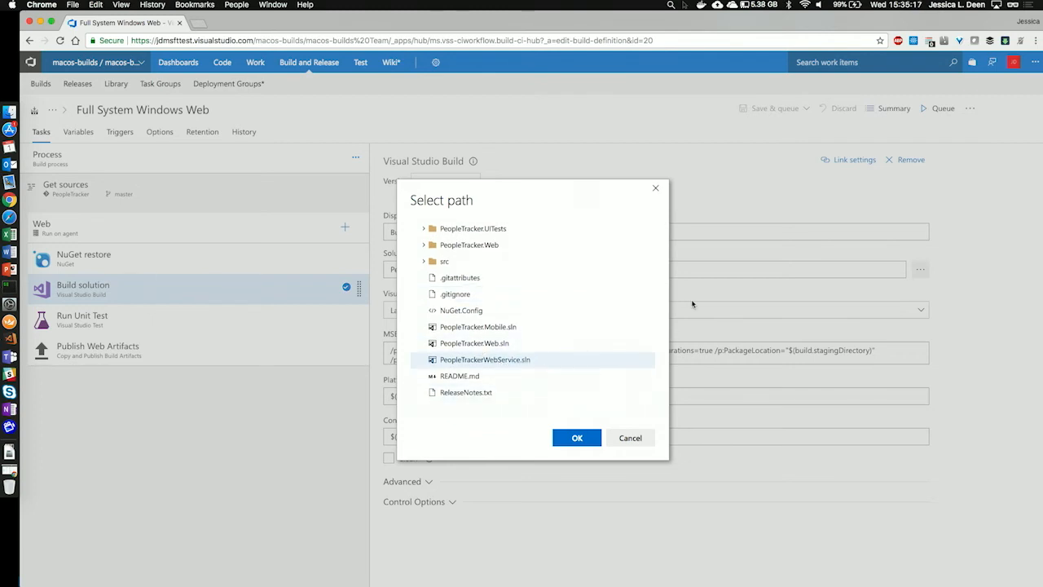
left_click(576, 438)
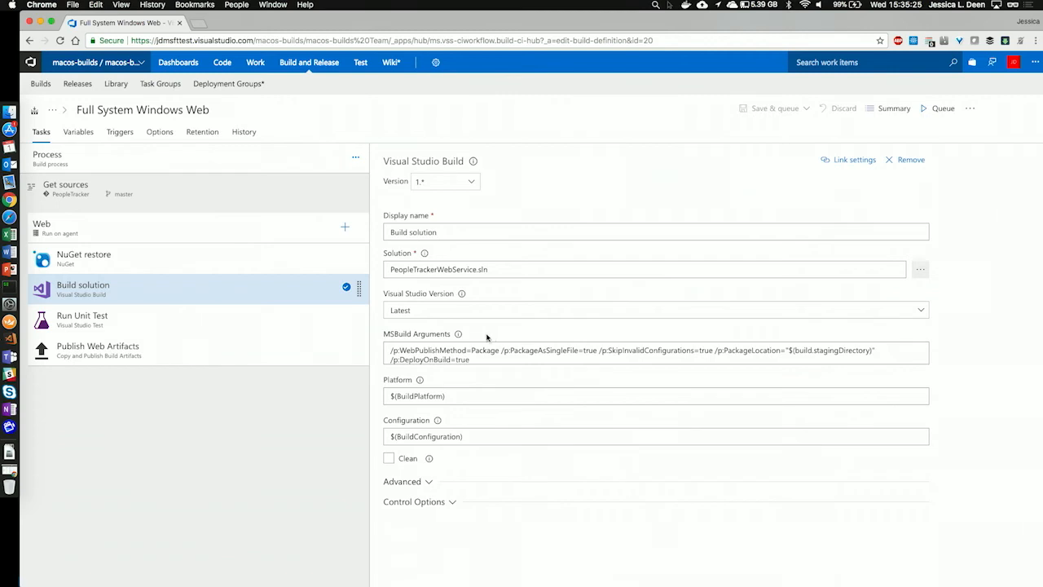
left_click(479, 359)
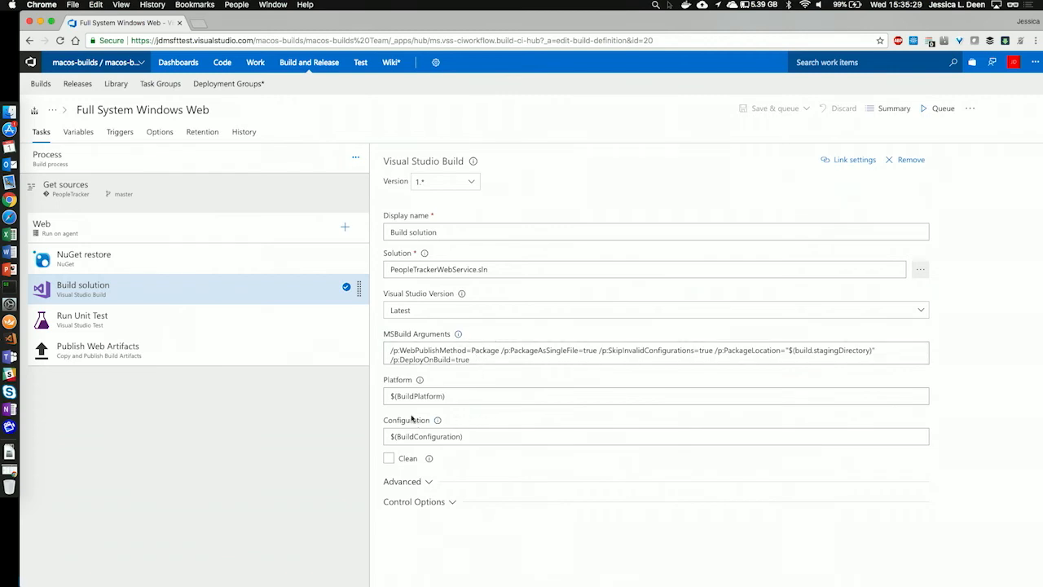
mouse_move(414, 425)
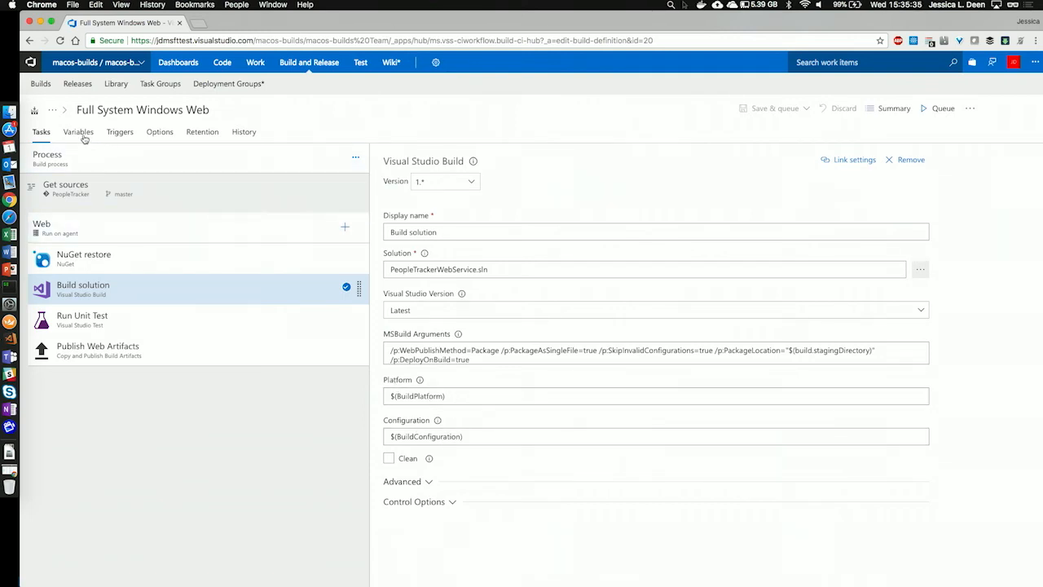
left_click(77, 131)
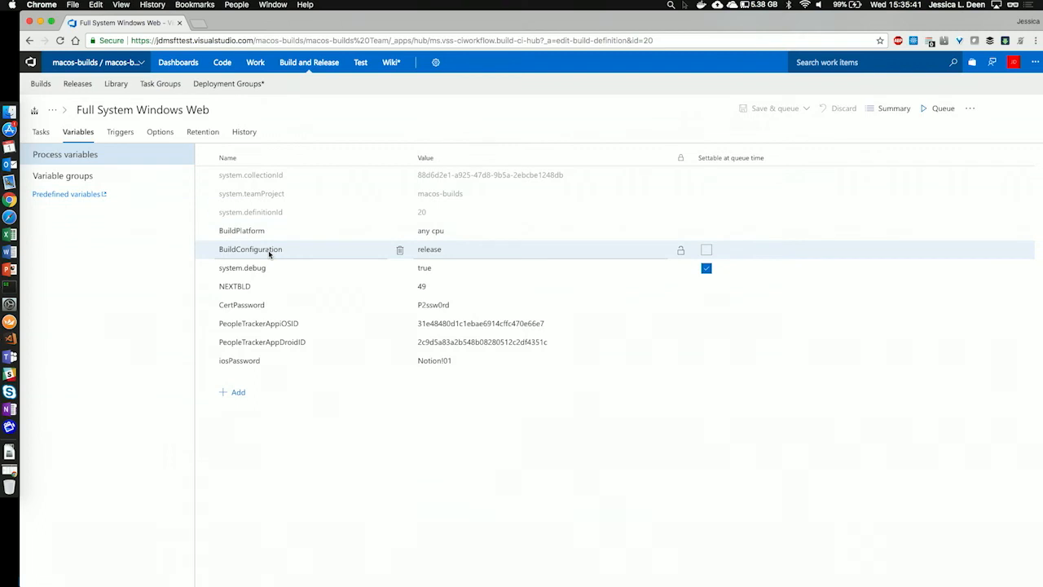
Step: Return to Tasks and show the Run Unit Test step with its TestCategory=Unit filter
left_click(41, 131)
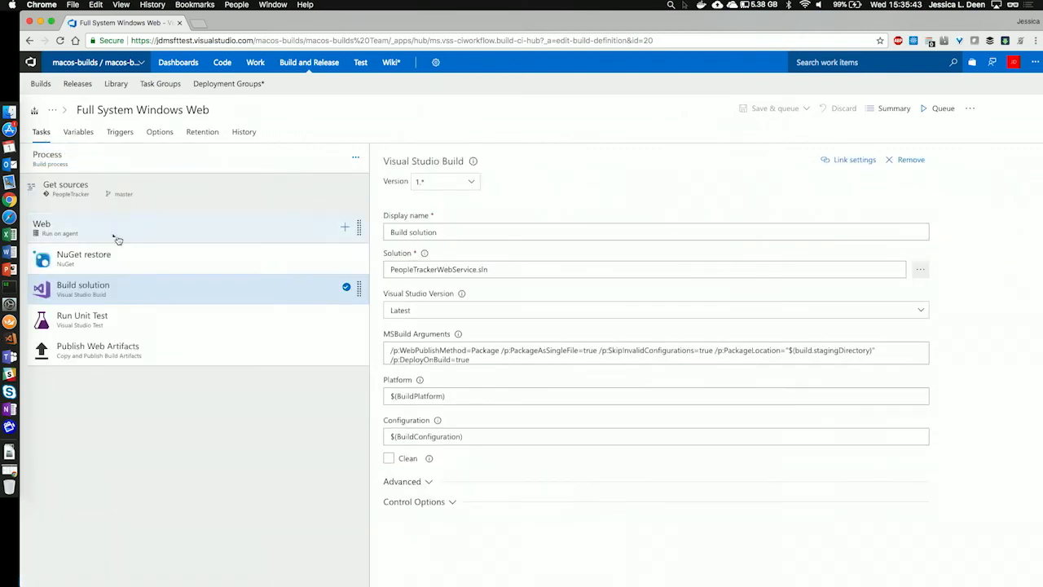
left_click(81, 317)
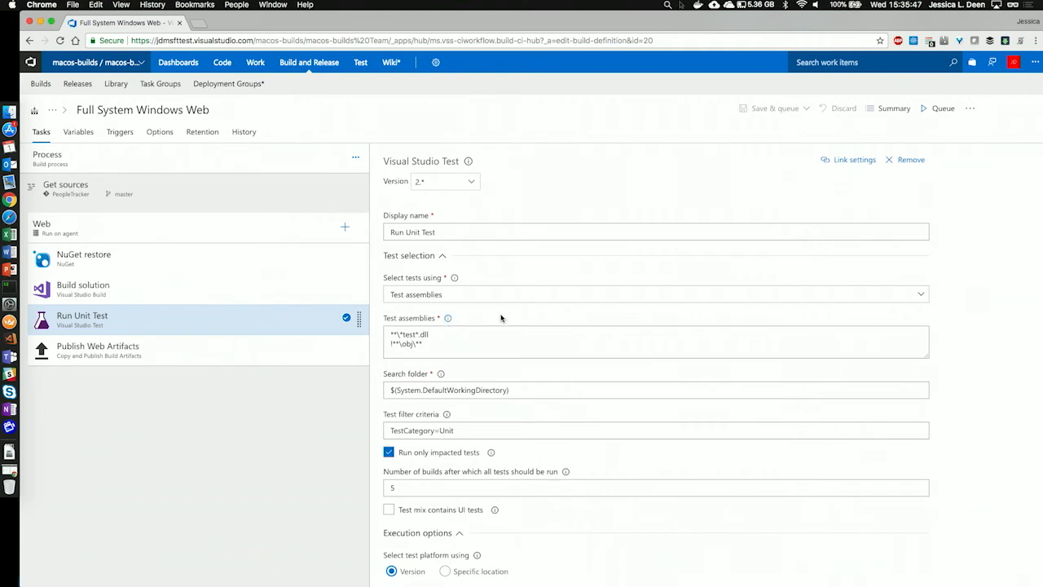
Step: Scroll through Run Unit Test settings, then show Publish Web Artifacts publishing to 'drop'
scroll("down", 3)
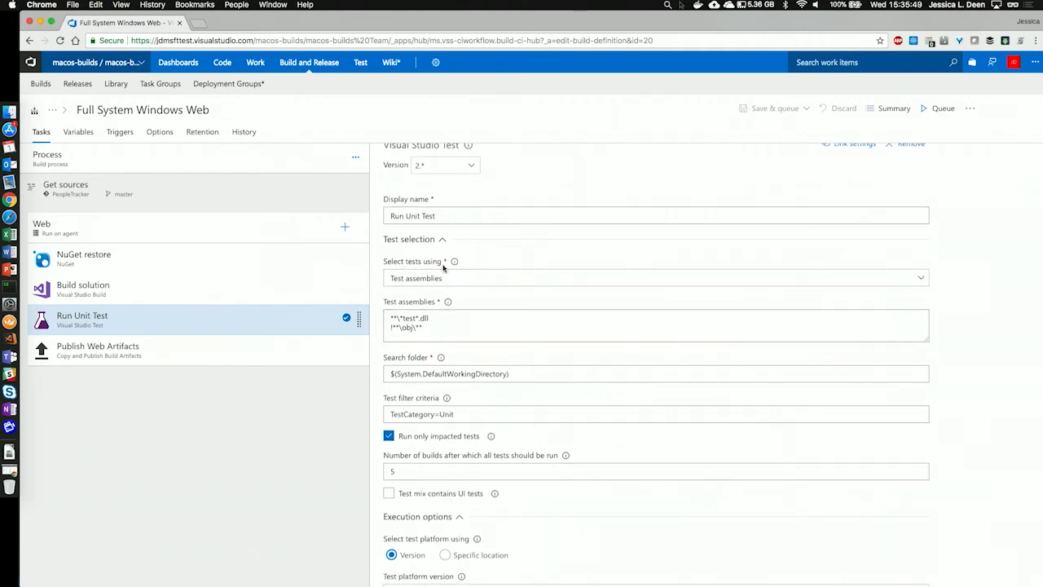
mouse_move(453, 344)
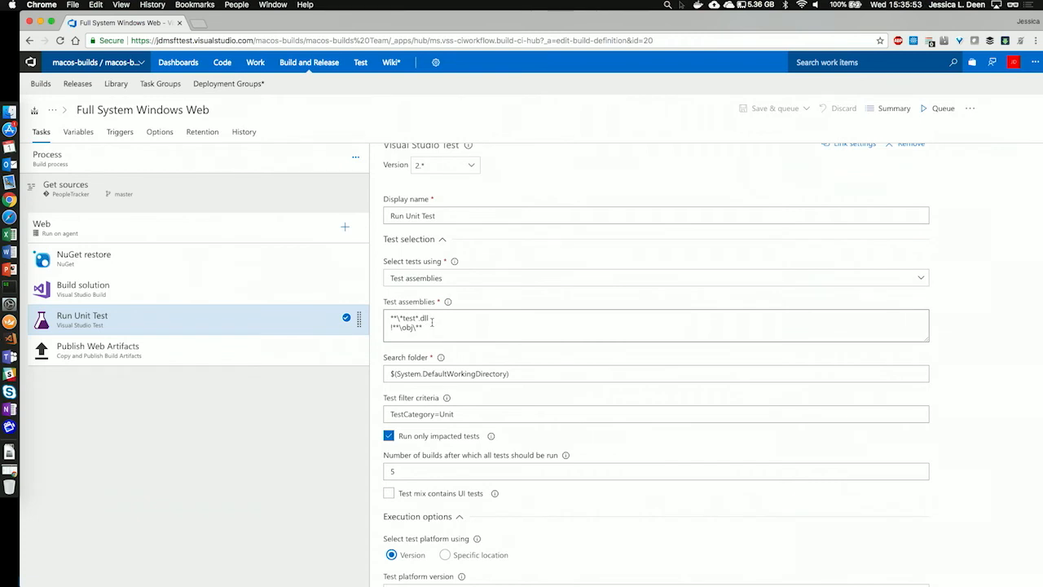
mouse_move(445, 326)
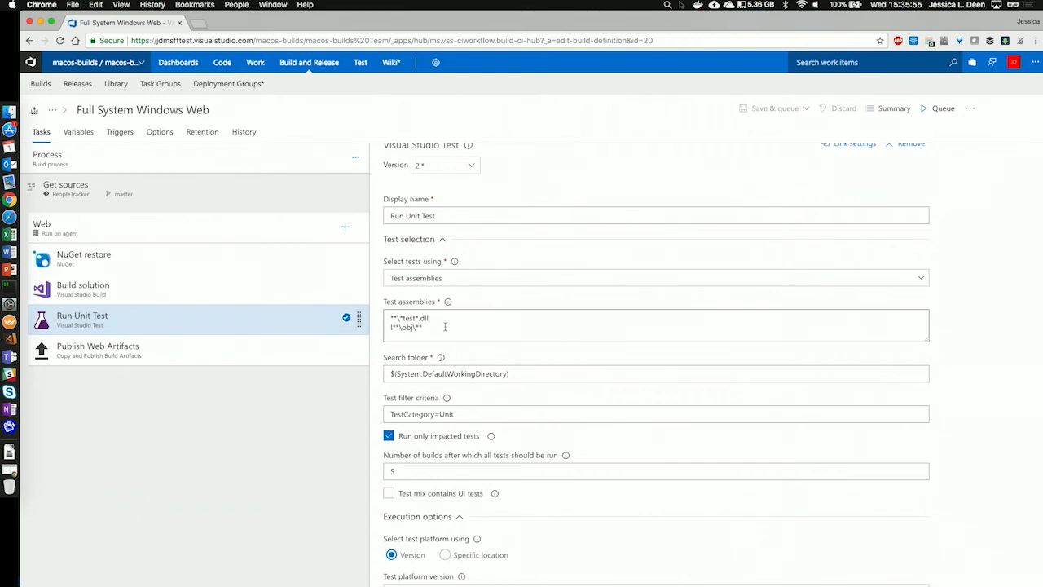
scroll("down", 3)
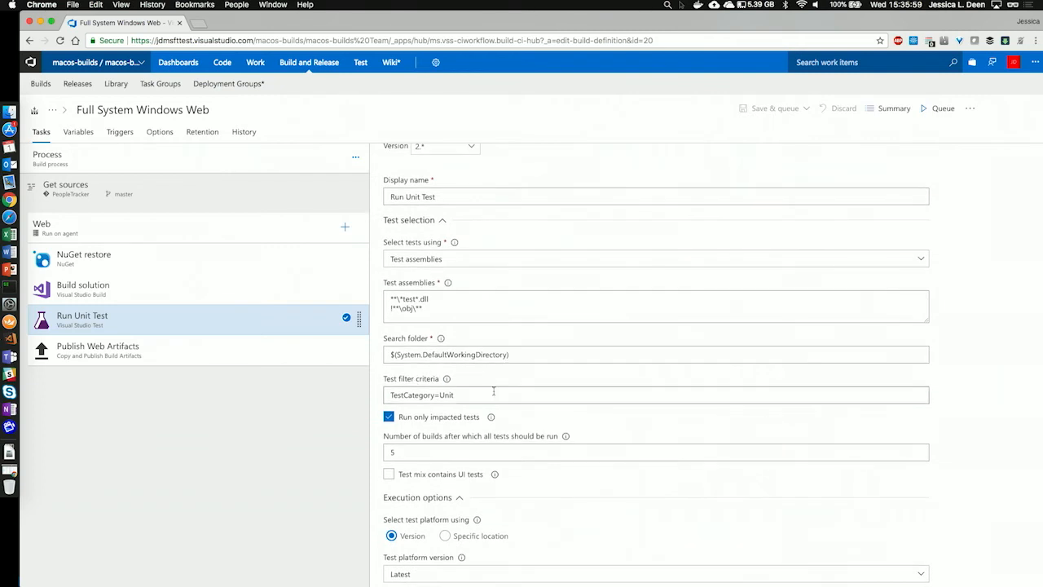
scroll("down", 3)
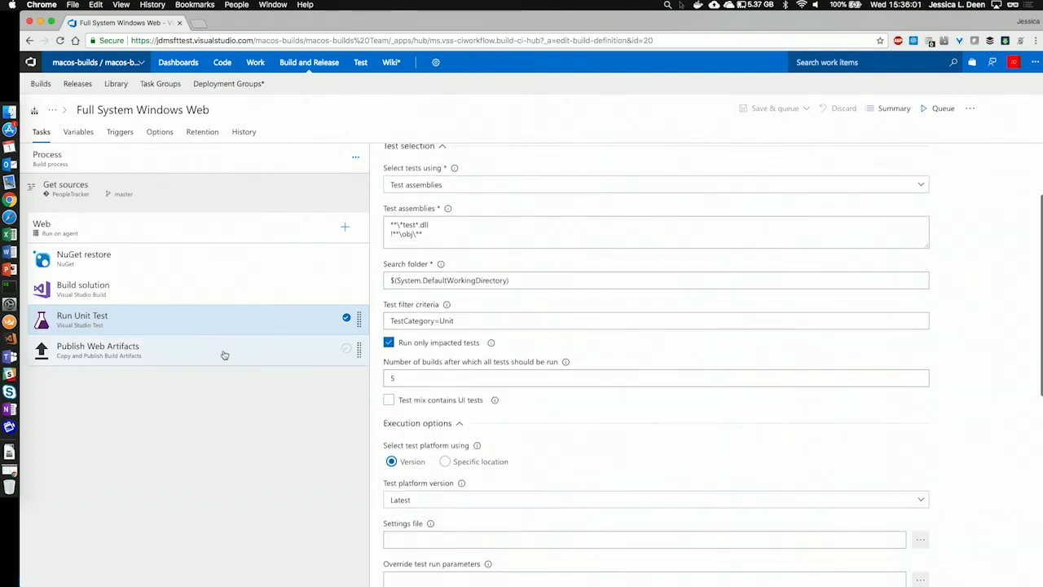
left_click(97, 350)
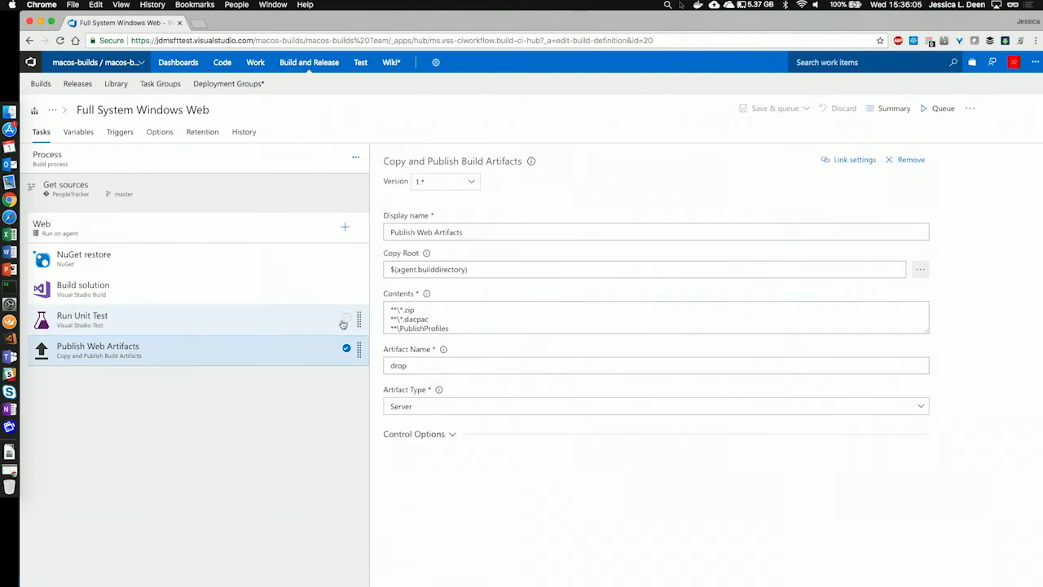
Step: Review the artifact Contents patterns and queue build #108 on Hosted VS2017 from master
left_click(422, 365)
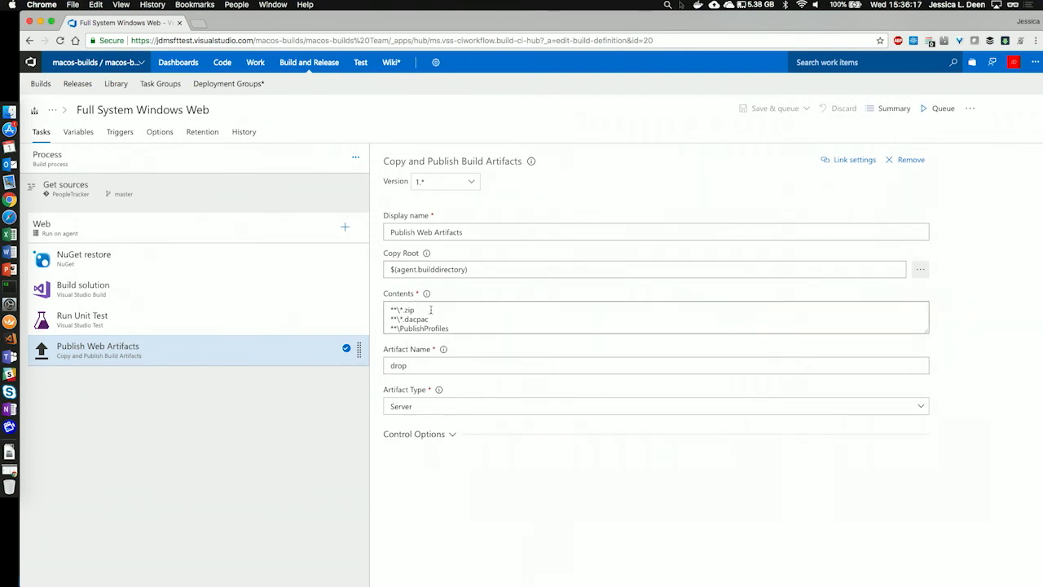
mouse_move(455, 315)
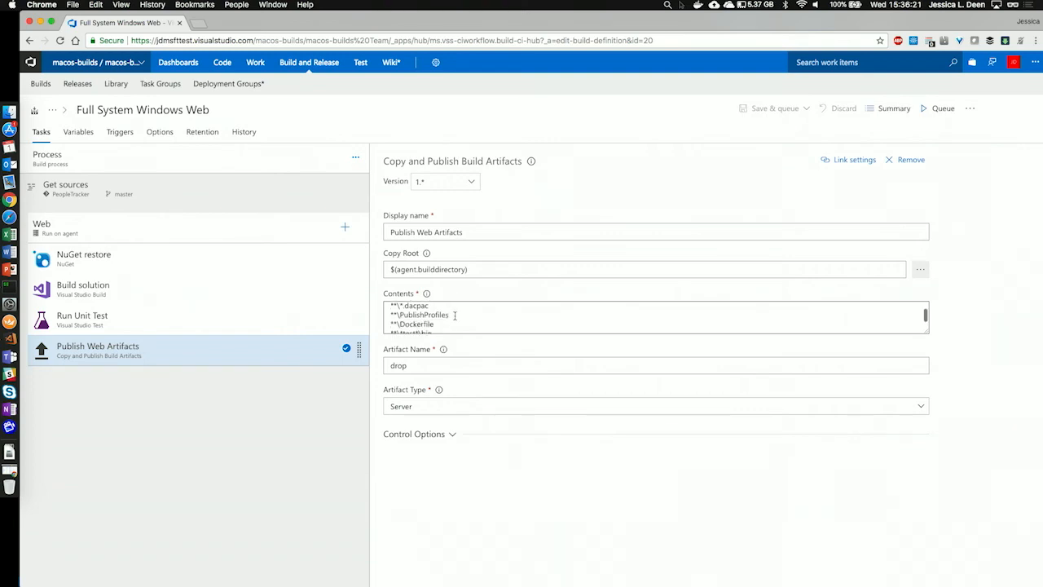
scroll("down", 3)
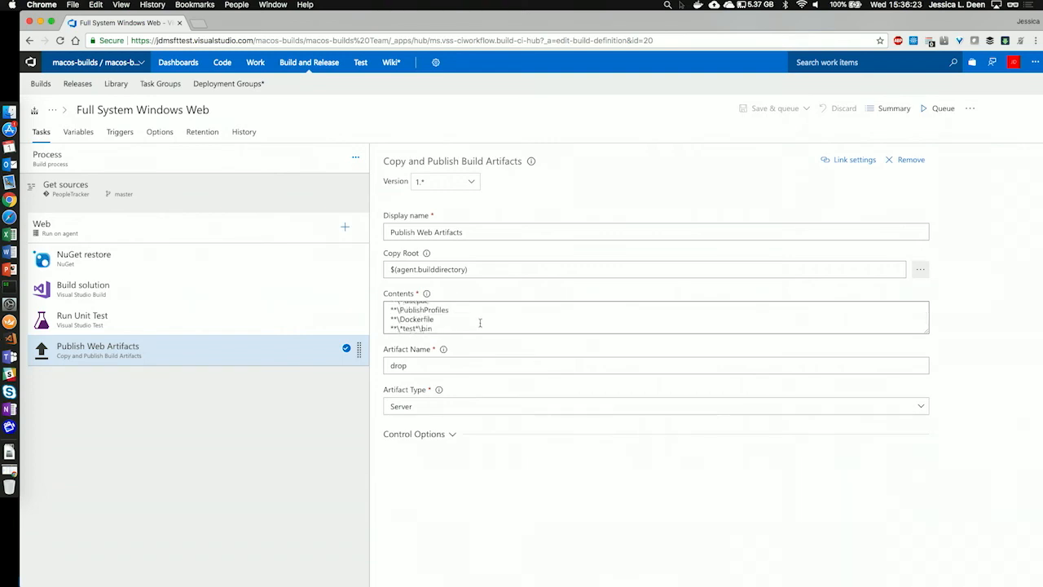
mouse_move(419, 343)
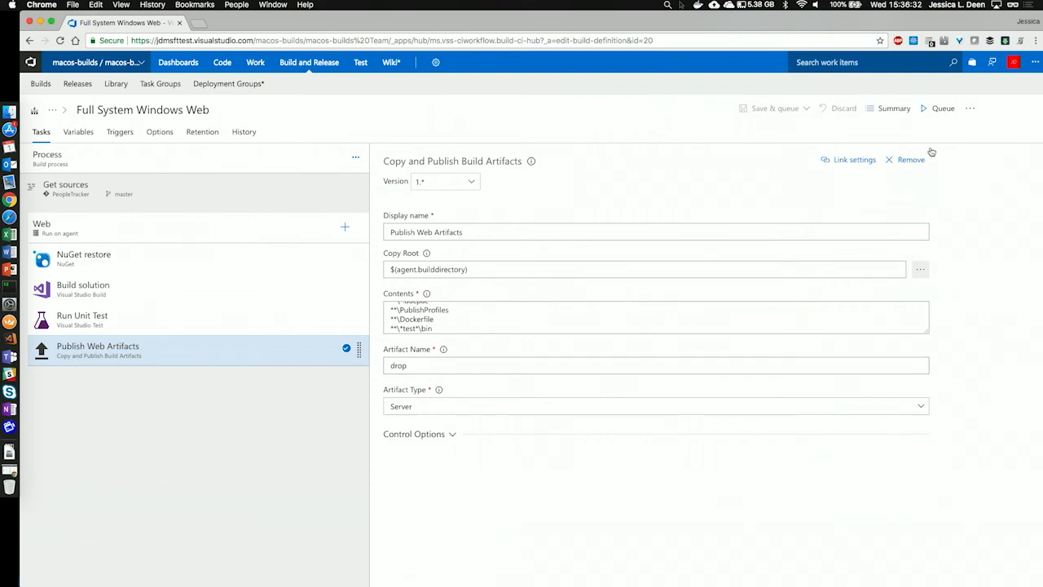
left_click(939, 108)
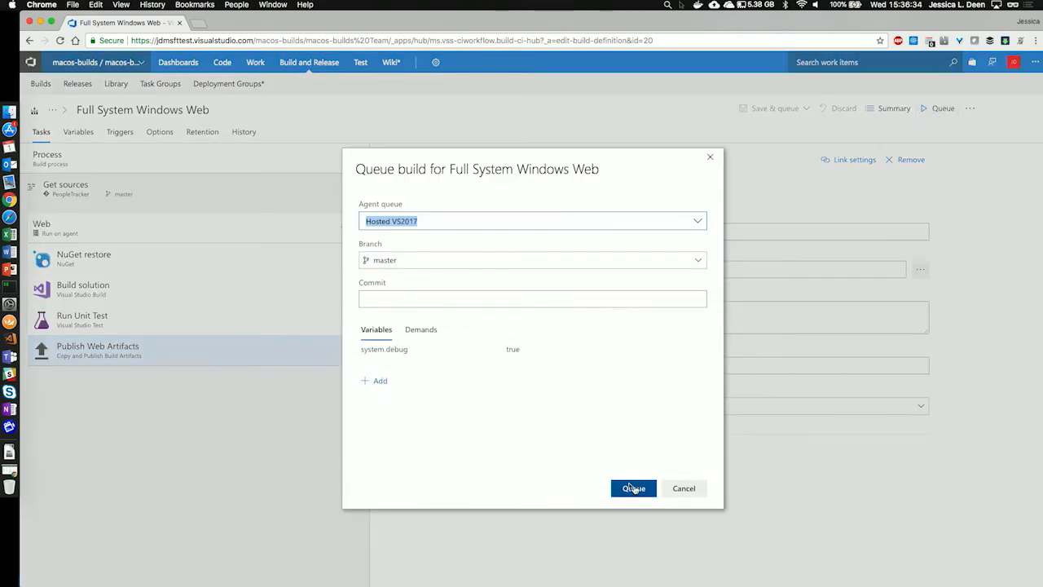
left_click(634, 488)
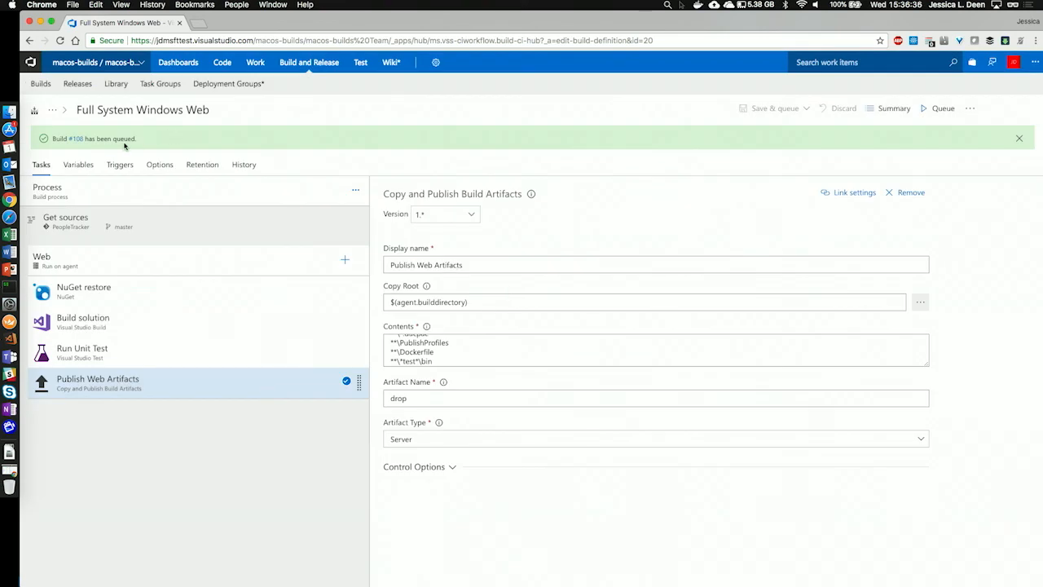